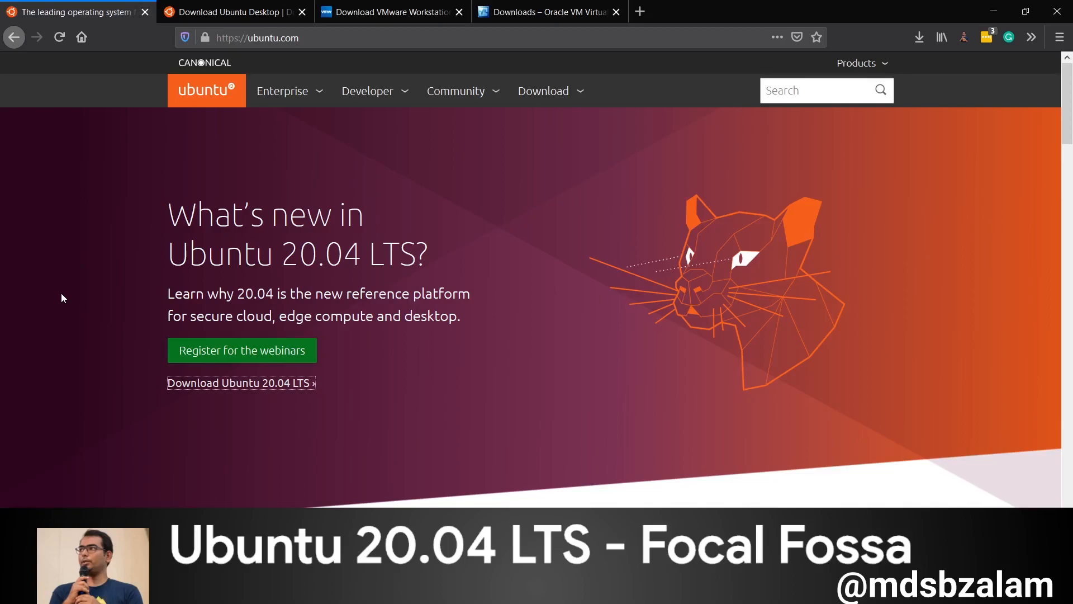
Step: Review the VMware Workstation 15 Player tab, then switch to the VirtualBox downloads tab
{"action": "scroll", "scroll_direction": "down", "scroll_amount": 3}
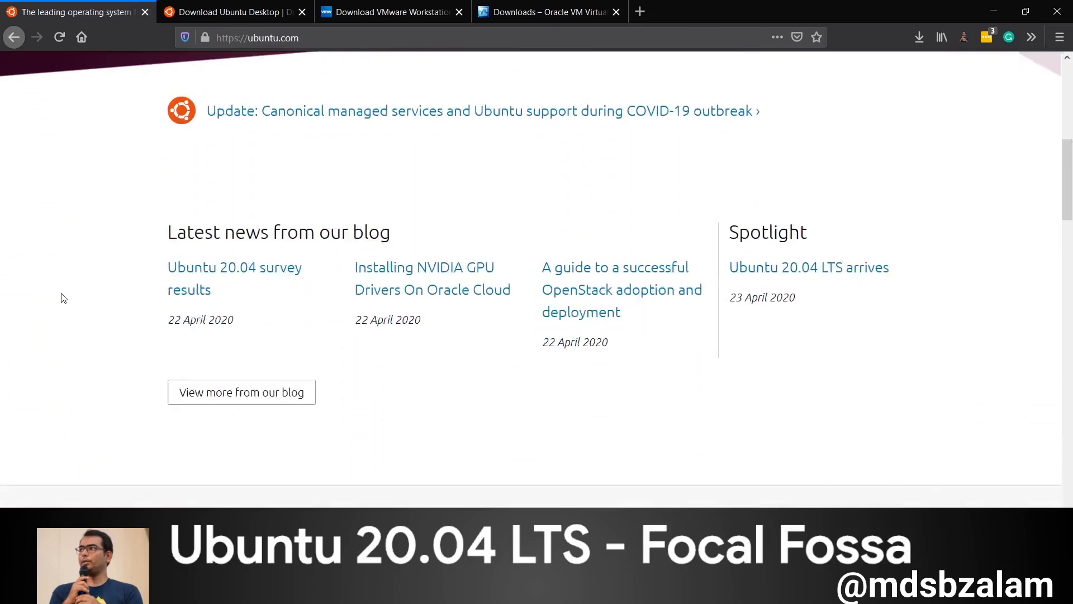
{"action": "scroll", "scroll_direction": "up", "scroll_amount": 3}
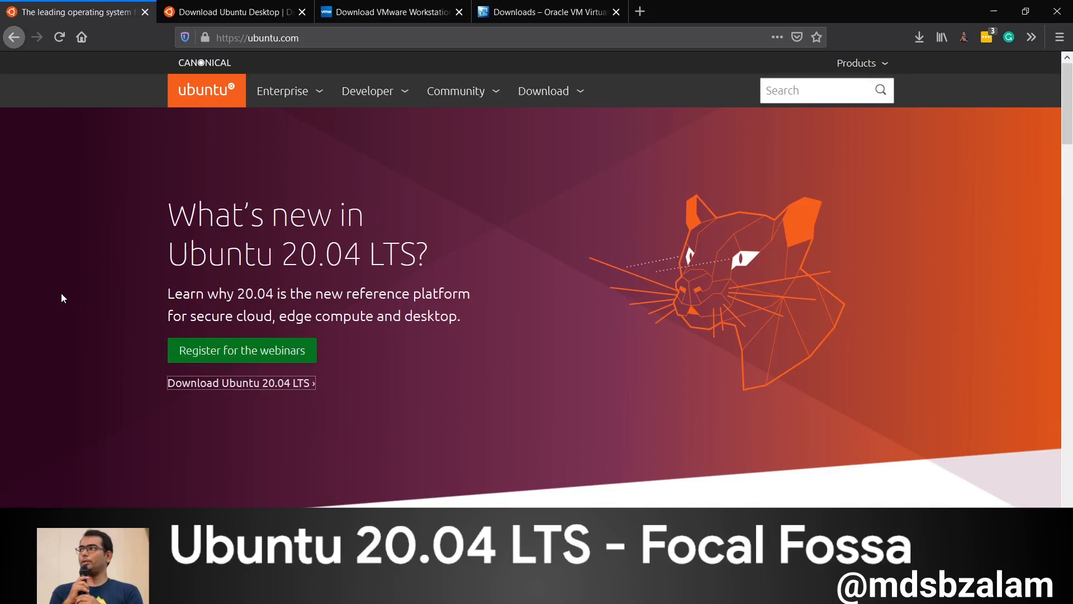
{"action": "mouse_move", "coordinate": [213, 117]}
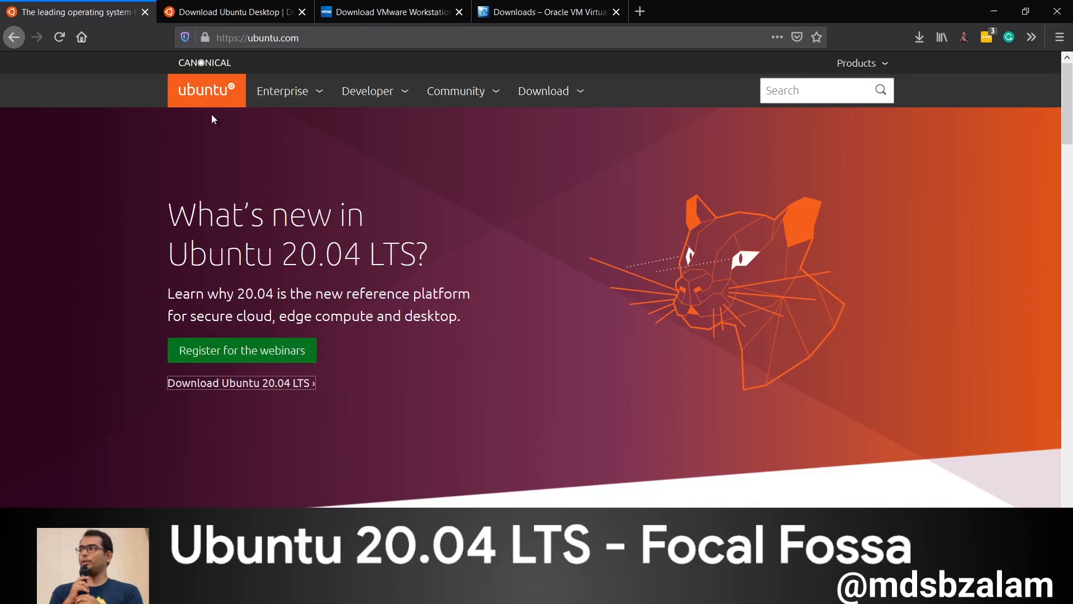
{"action": "mouse_move", "coordinate": [77, 214]}
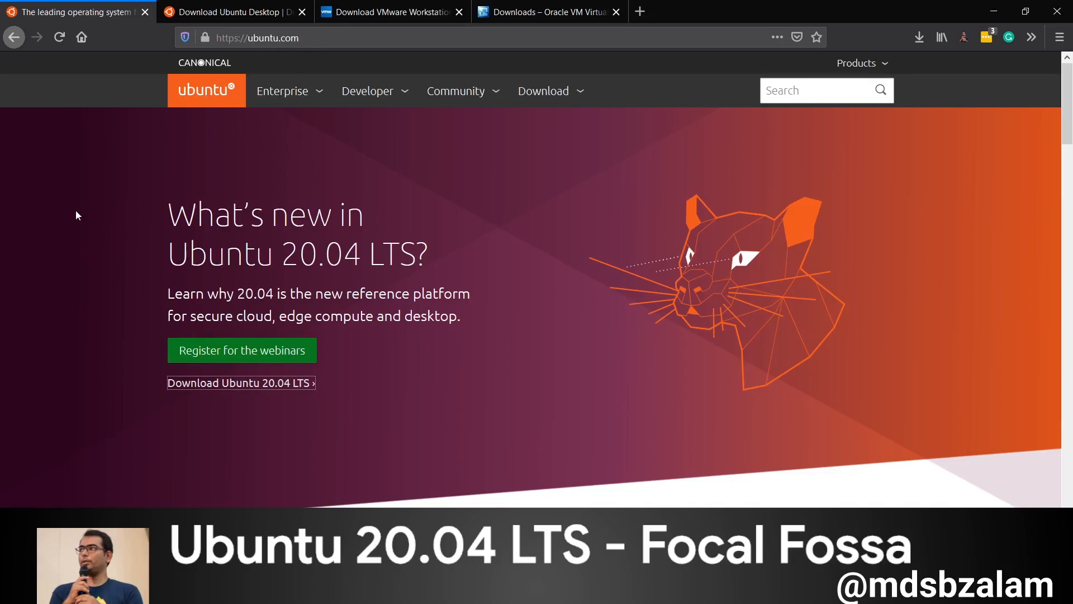
{"action": "mouse_move", "coordinate": [463, 240]}
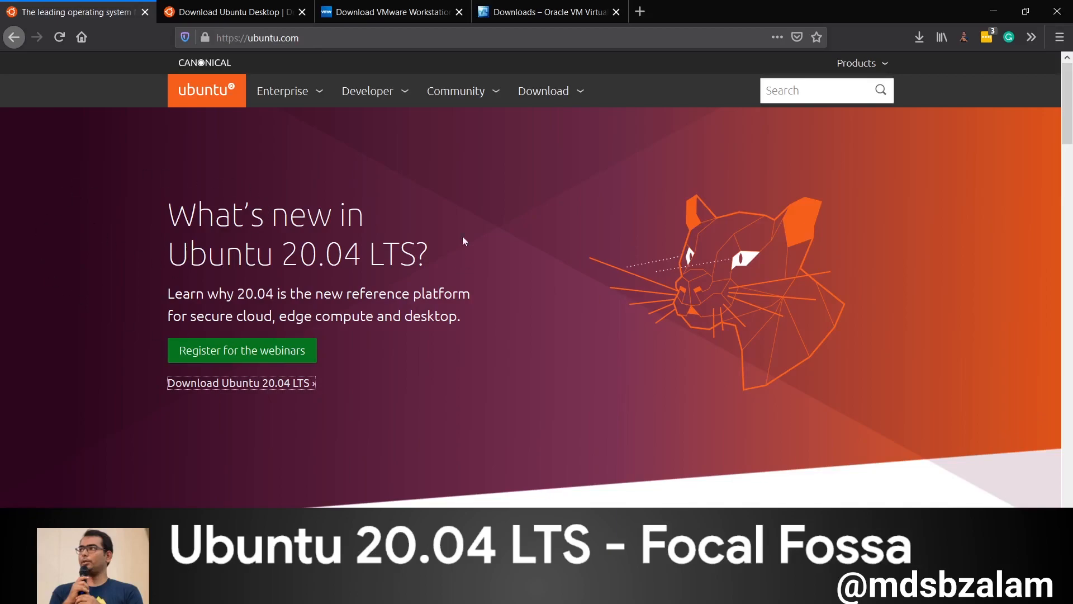
{"action": "mouse_move", "coordinate": [89, 184]}
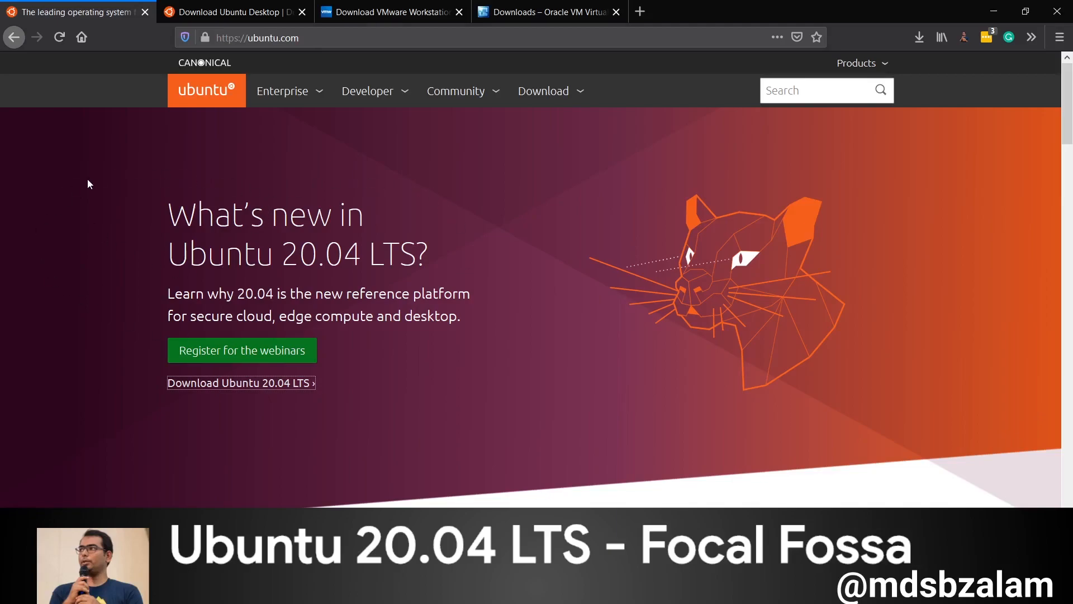
{"action": "mouse_move", "coordinate": [355, 45]}
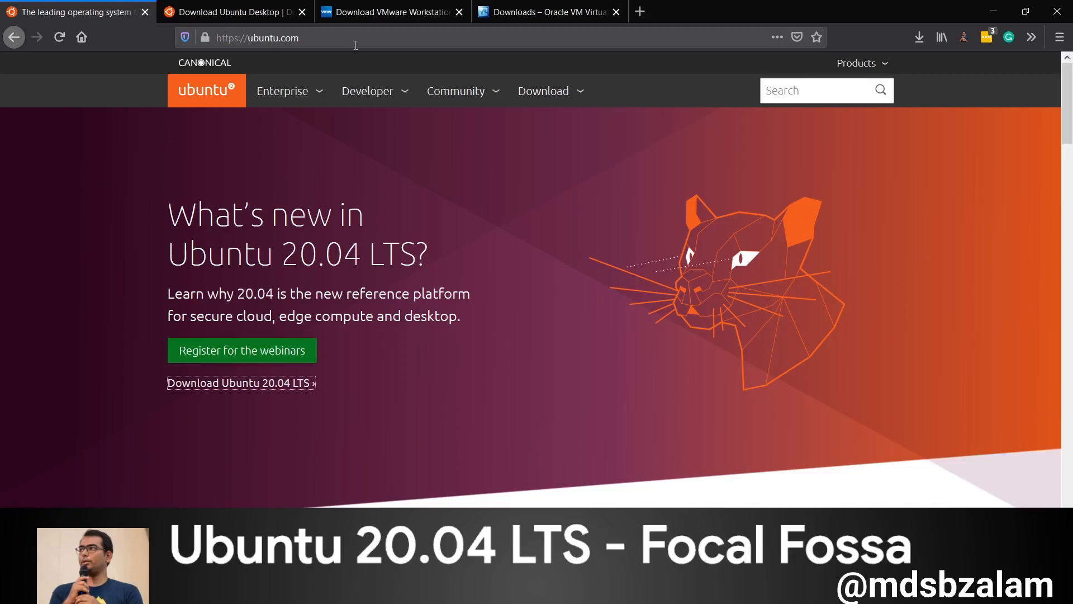
{"action": "left_click", "coordinate": [390, 11]}
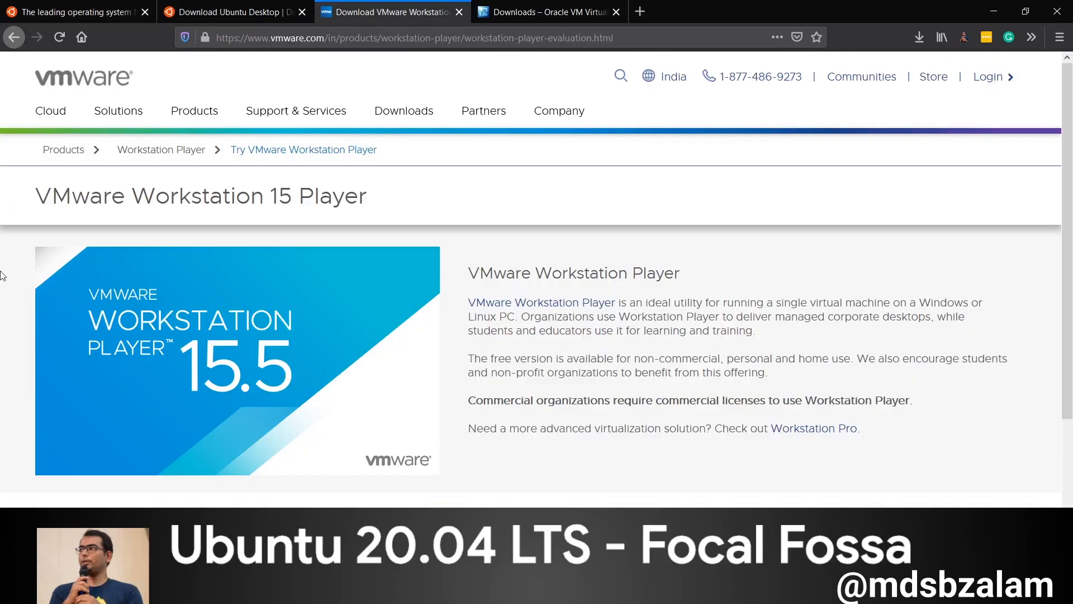
{"action": "mouse_move", "coordinate": [649, 294]}
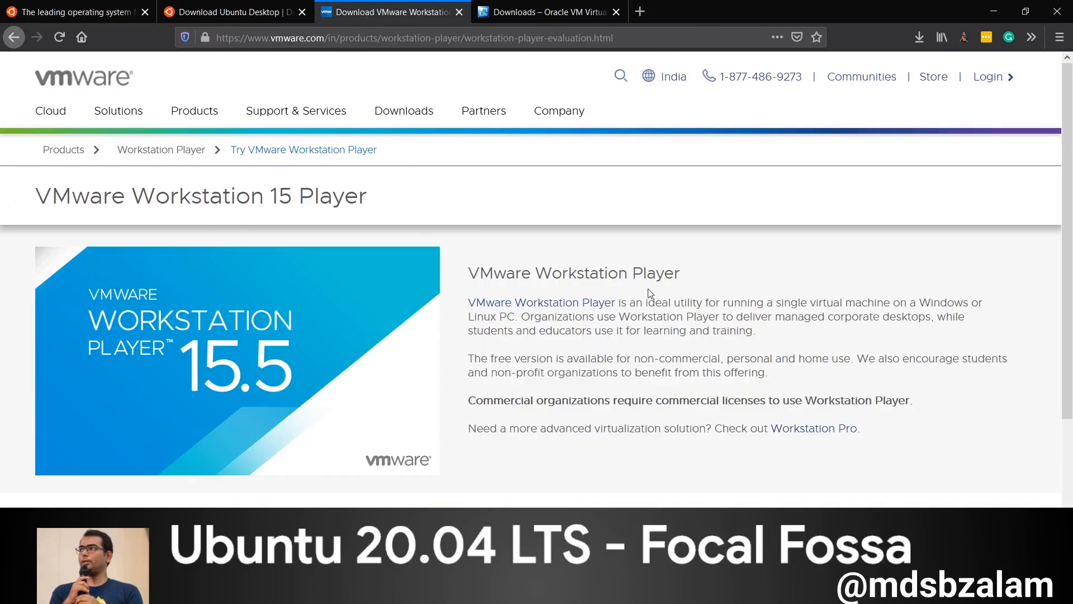
{"action": "mouse_move", "coordinate": [459, 67]}
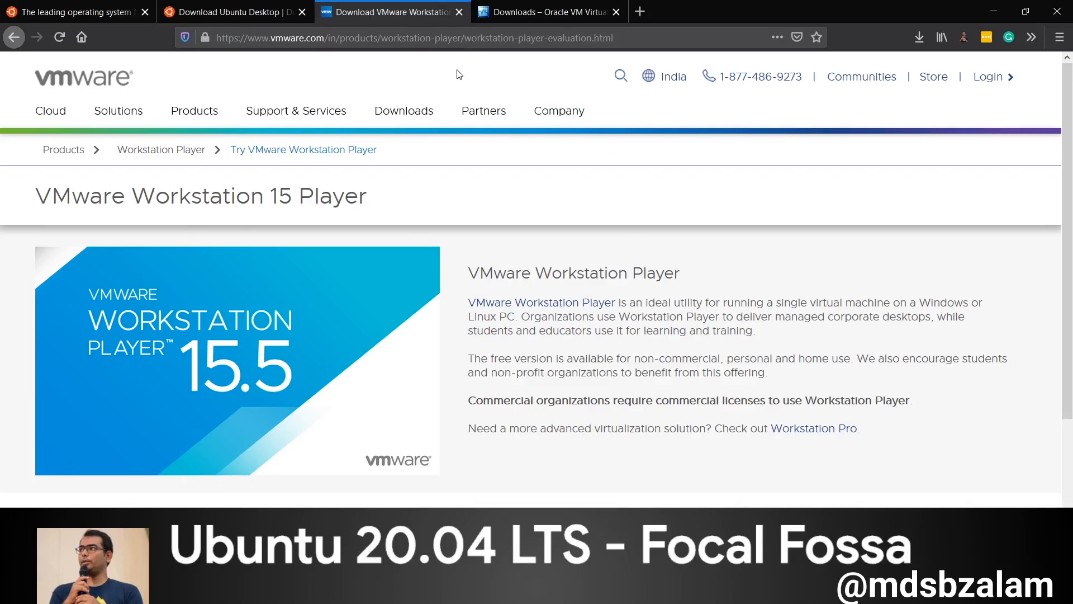
{"action": "left_click", "coordinate": [547, 12]}
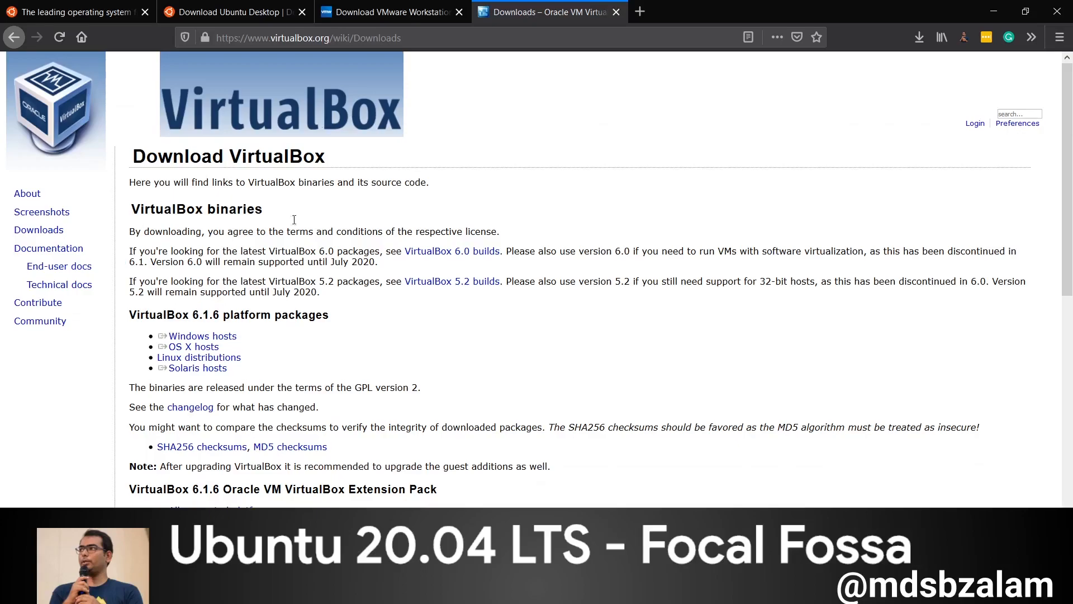
{"action": "mouse_move", "coordinate": [204, 182]}
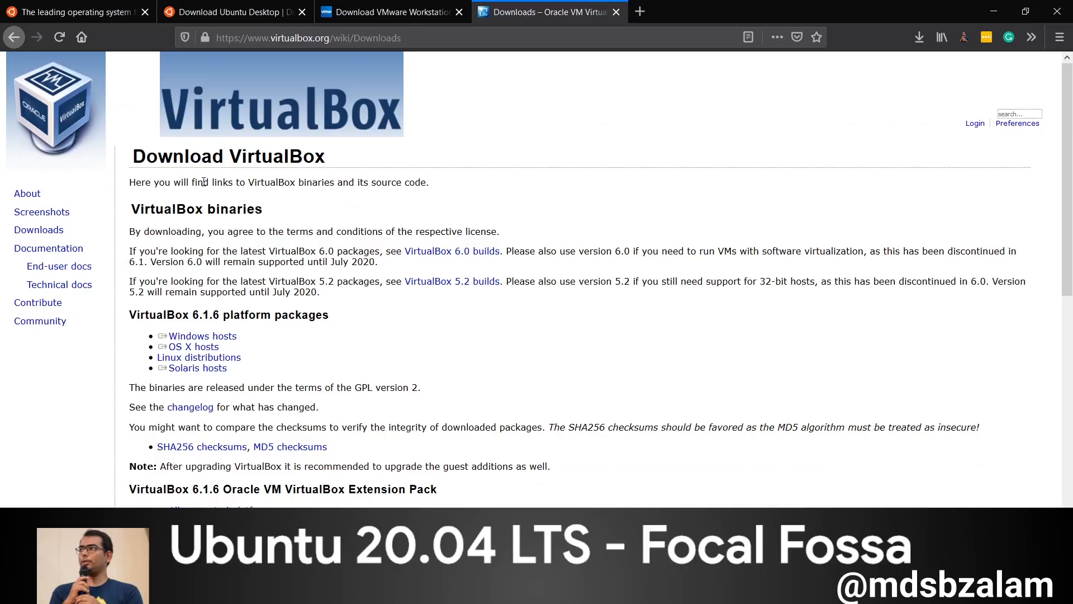
{"action": "mouse_move", "coordinate": [232, 12]}
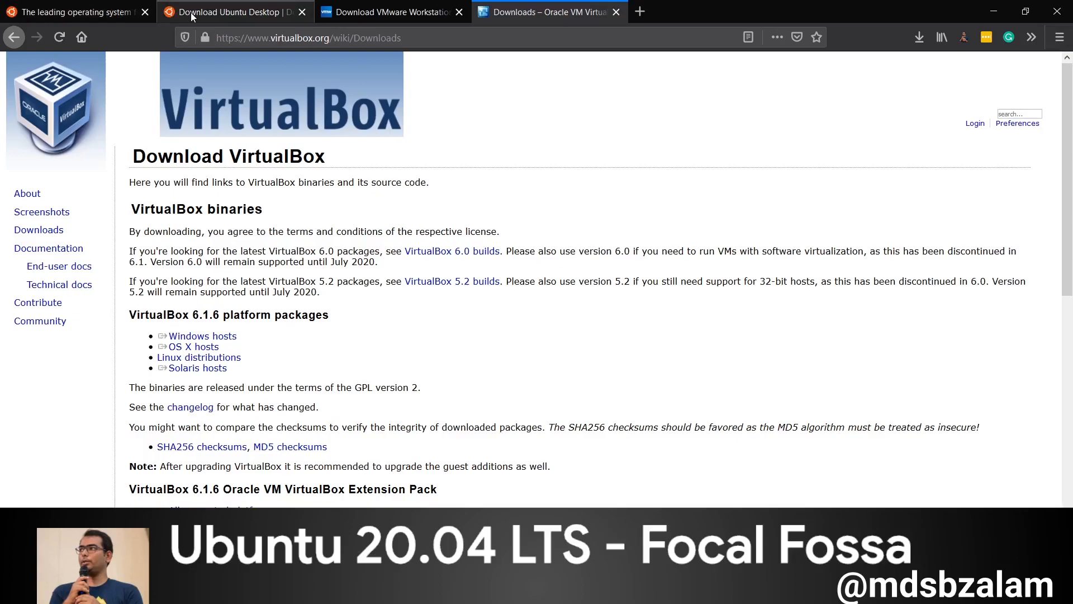
Step: Go from the Ubuntu homepage to the 20.04 LTS desktop download page and review its requirements
{"action": "left_click", "coordinate": [232, 12]}
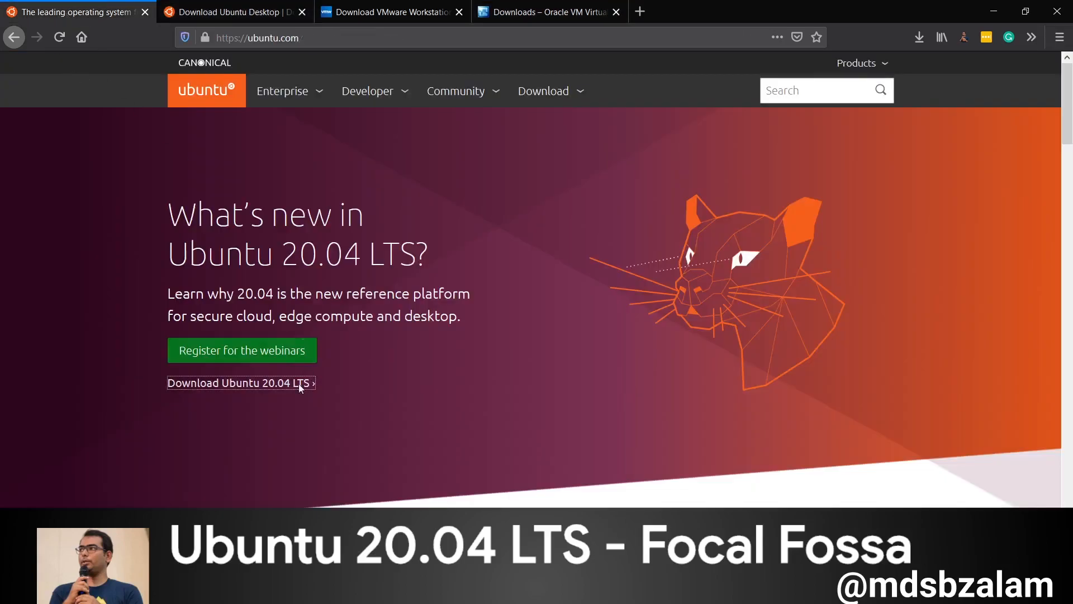
{"action": "left_click", "coordinate": [240, 383]}
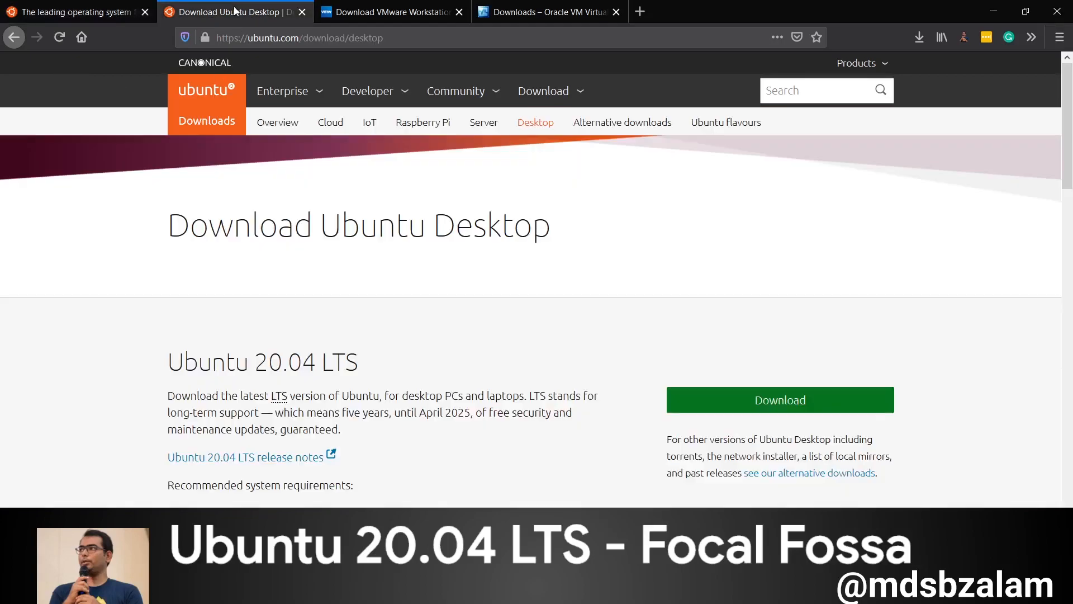
{"action": "mouse_move", "coordinate": [58, 414]}
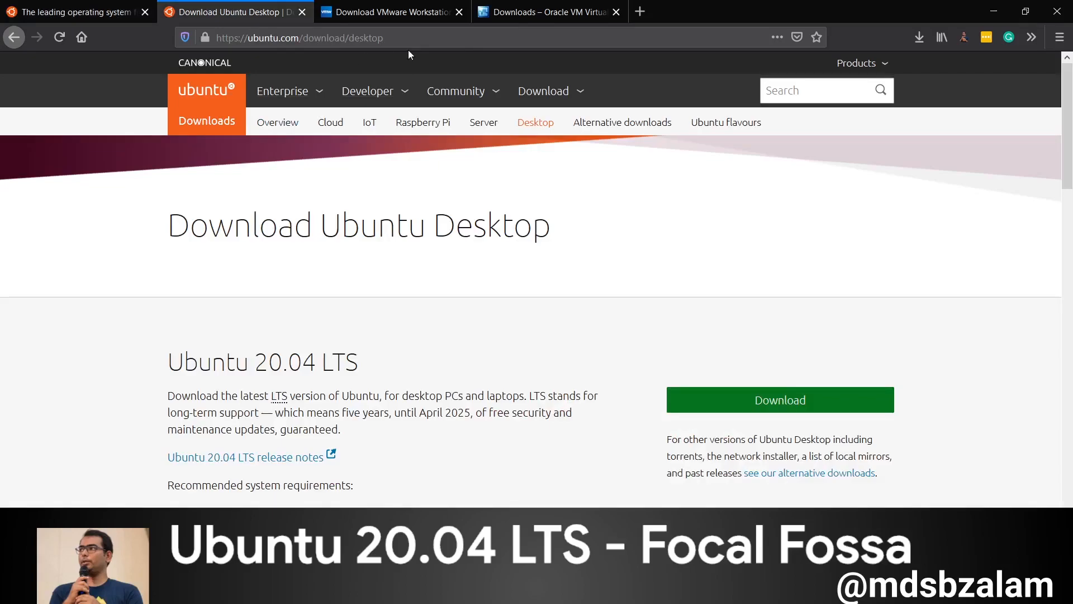
{"action": "scroll", "scroll_direction": "down", "scroll_amount": 3}
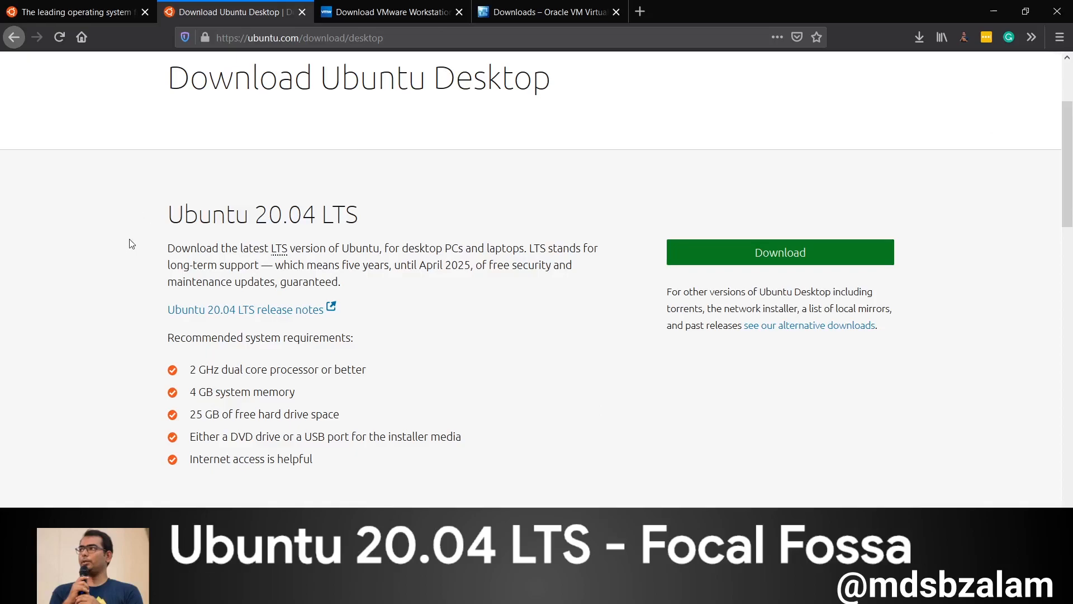
{"action": "mouse_move", "coordinate": [325, 425]}
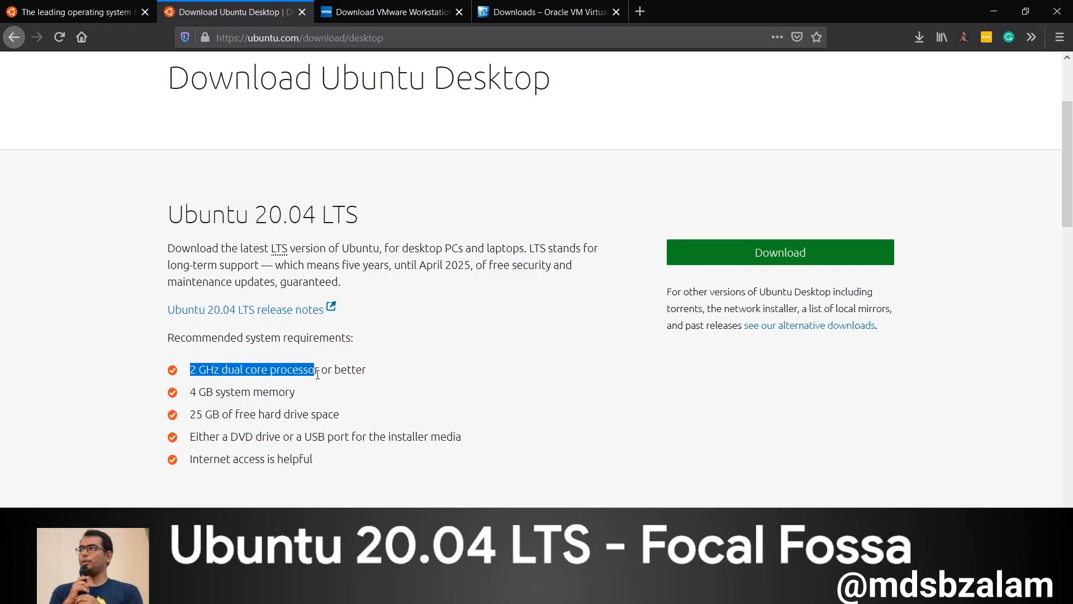
{"action": "left_click", "coordinate": [325, 411]}
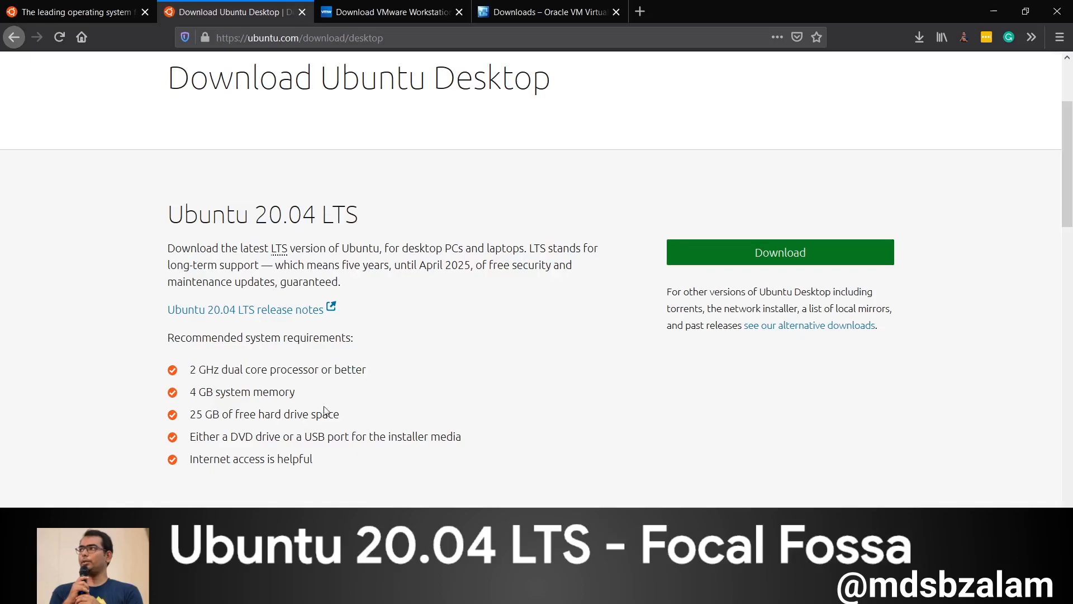
{"action": "mouse_move", "coordinate": [323, 393]}
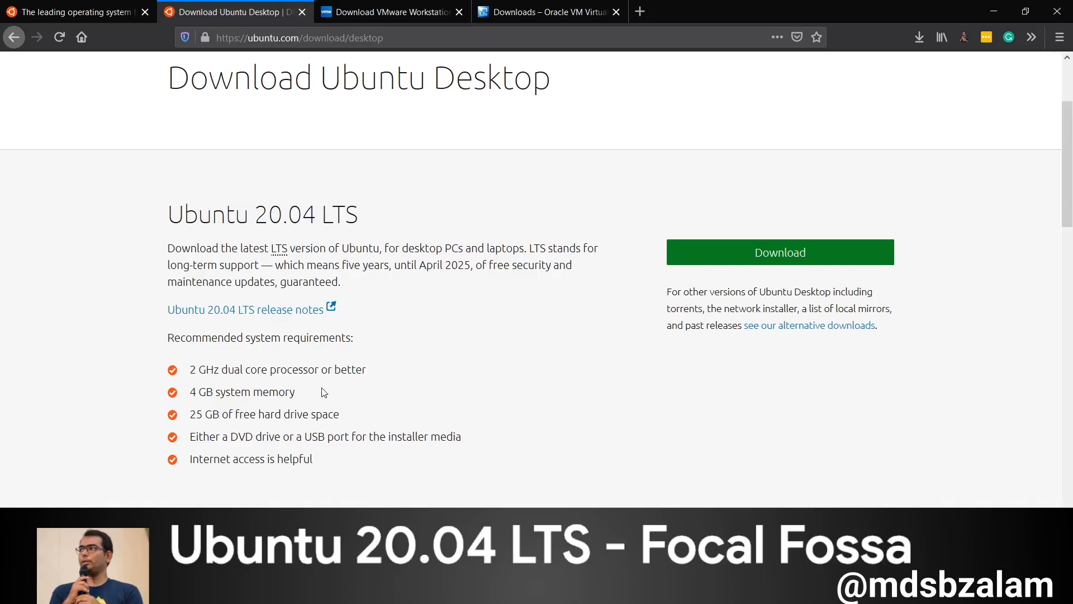
{"action": "mouse_move", "coordinate": [208, 387]}
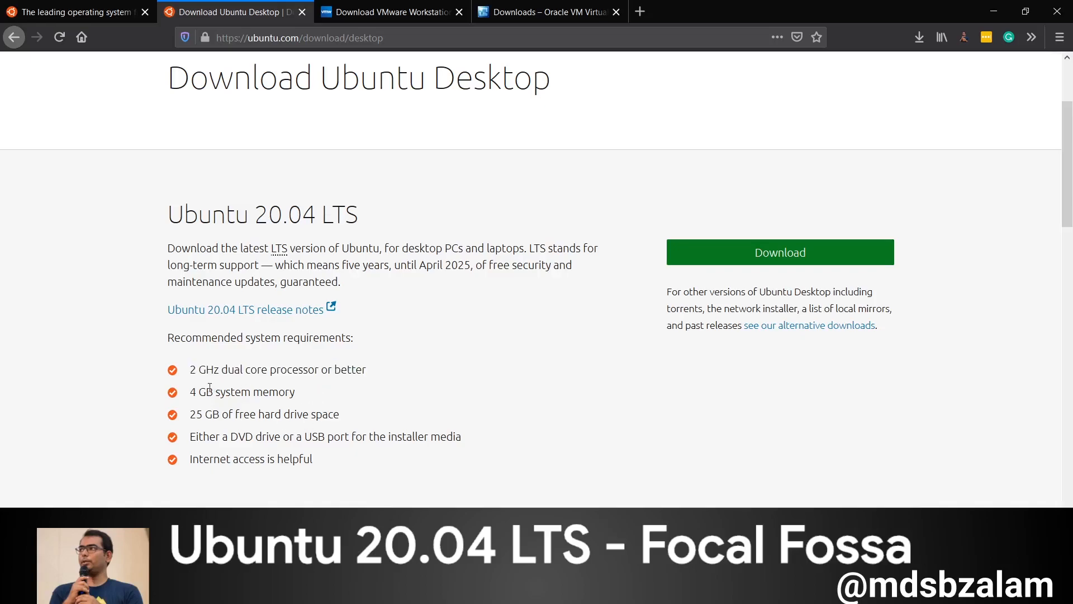
{"action": "mouse_move", "coordinate": [260, 405]}
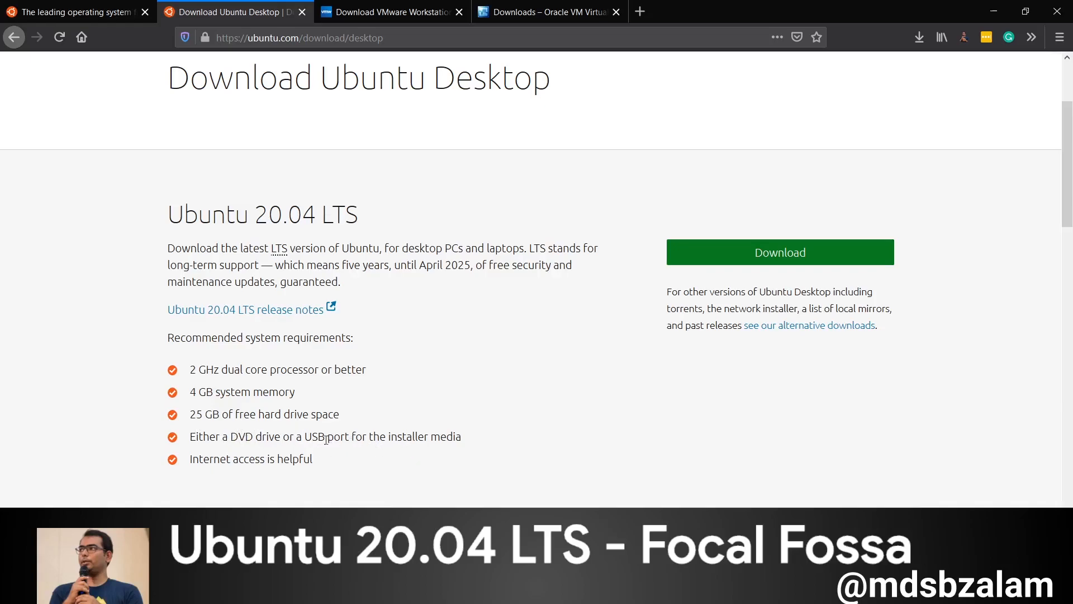
{"action": "mouse_move", "coordinate": [378, 329]}
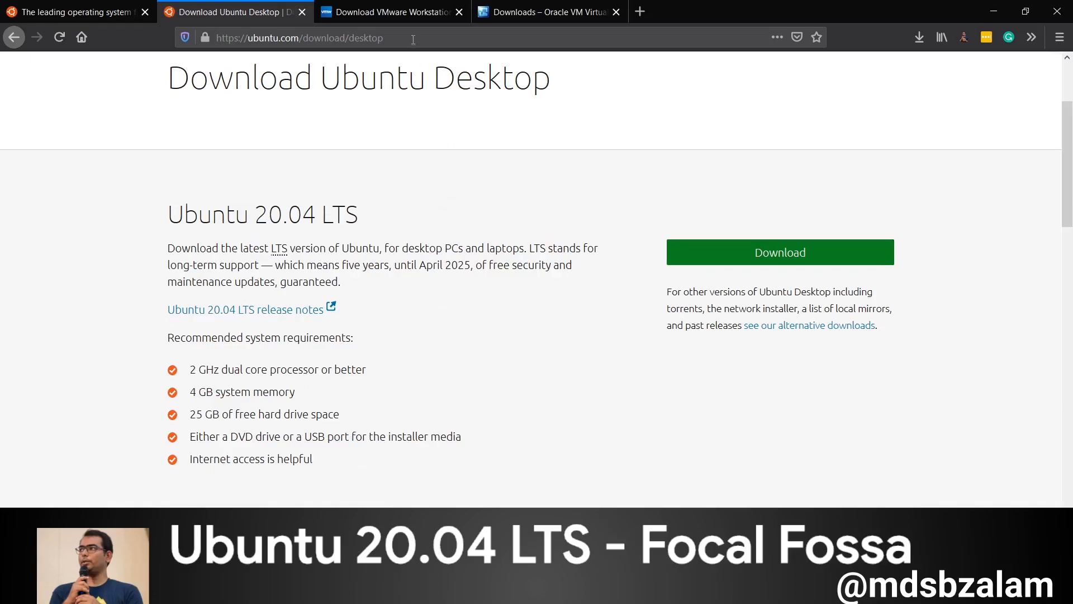
{"action": "mouse_move", "coordinate": [407, 22]}
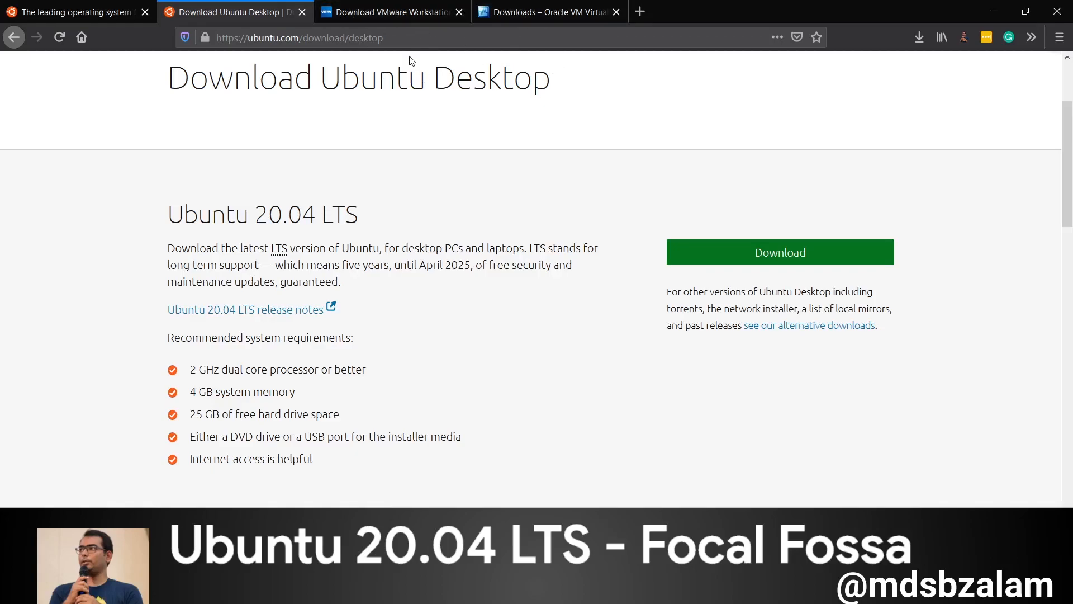
{"action": "mouse_move", "coordinate": [274, 283]}
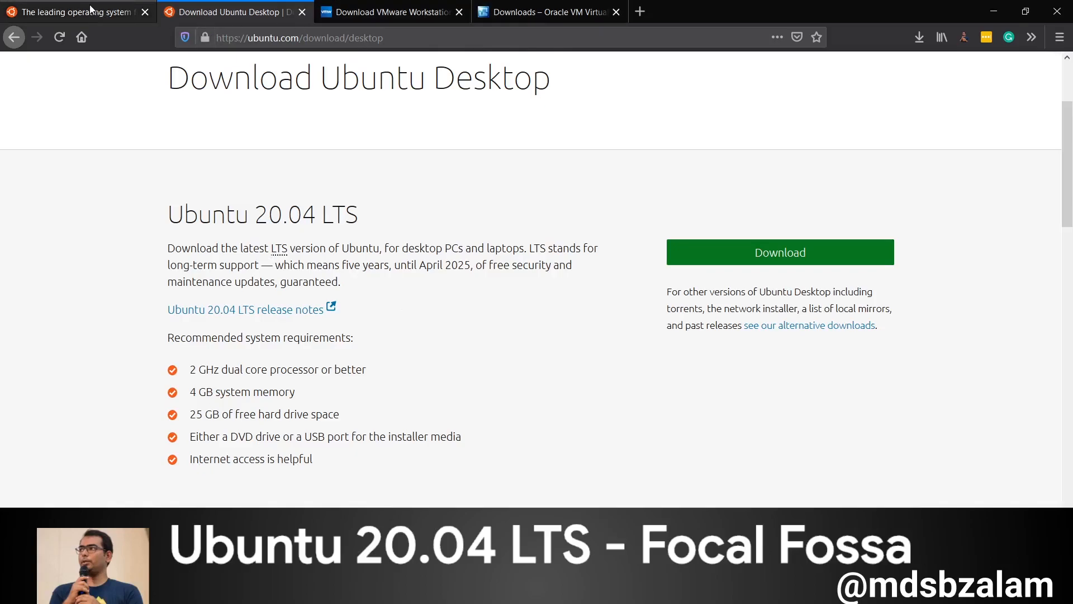
{"action": "scroll", "scroll_direction": "down", "scroll_amount": 3}
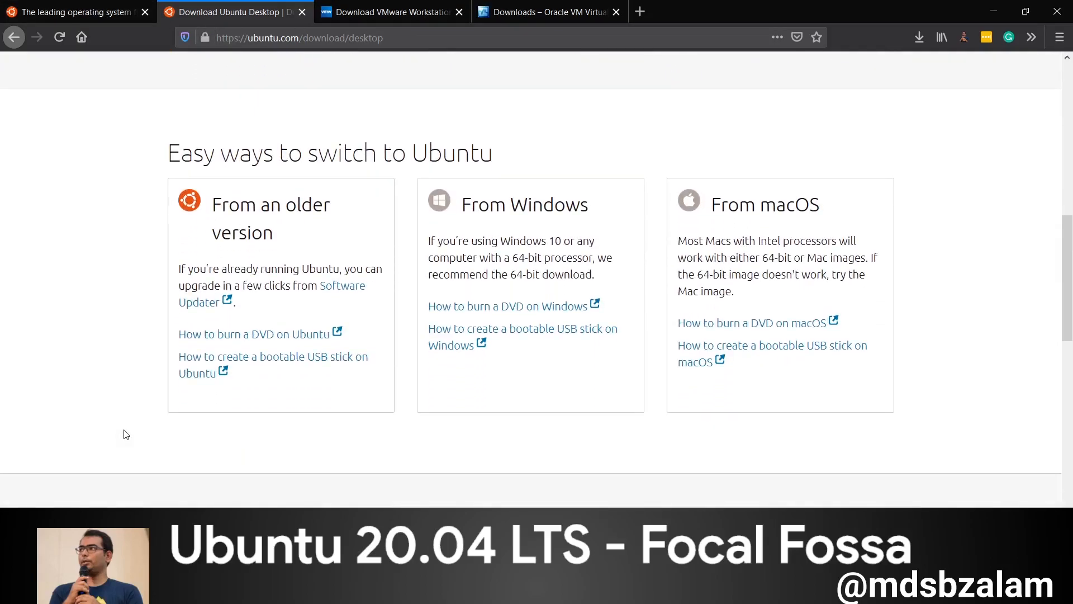
{"action": "scroll", "scroll_direction": "up", "scroll_amount": 3}
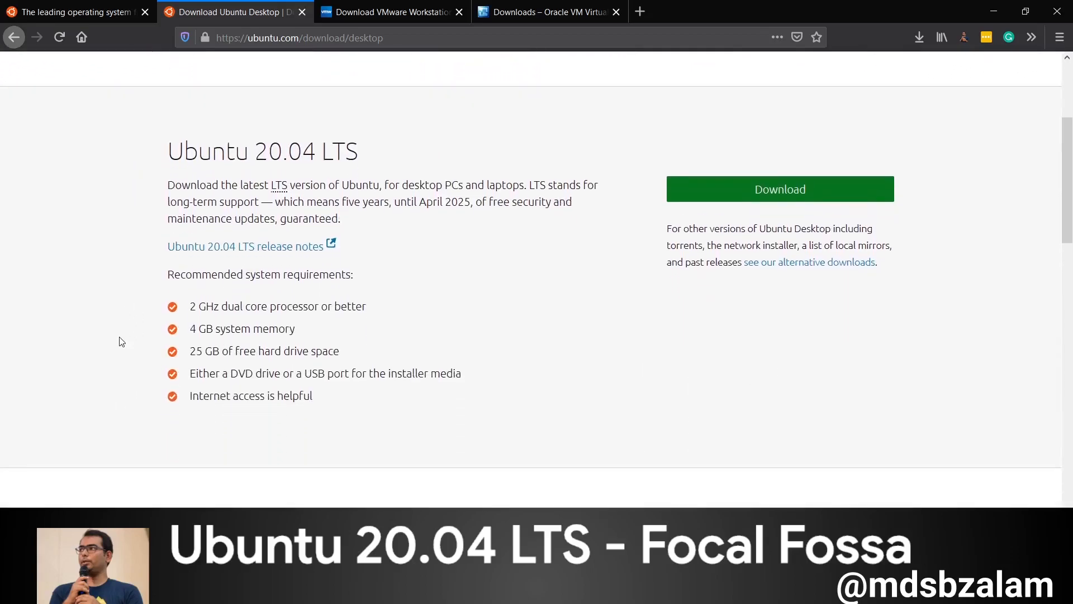
{"action": "scroll", "scroll_direction": "up", "scroll_amount": 3}
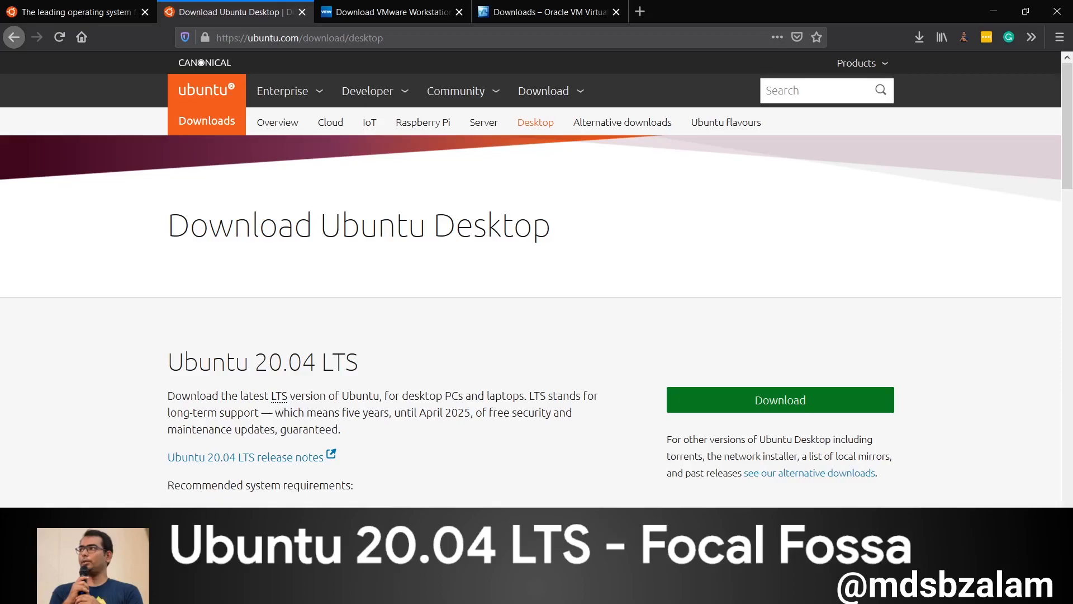
Step: Start a new virtual machine wizard using the detected Ubuntu 20.04 installer ISO
{"action": "left_click", "coordinate": [392, 12]}
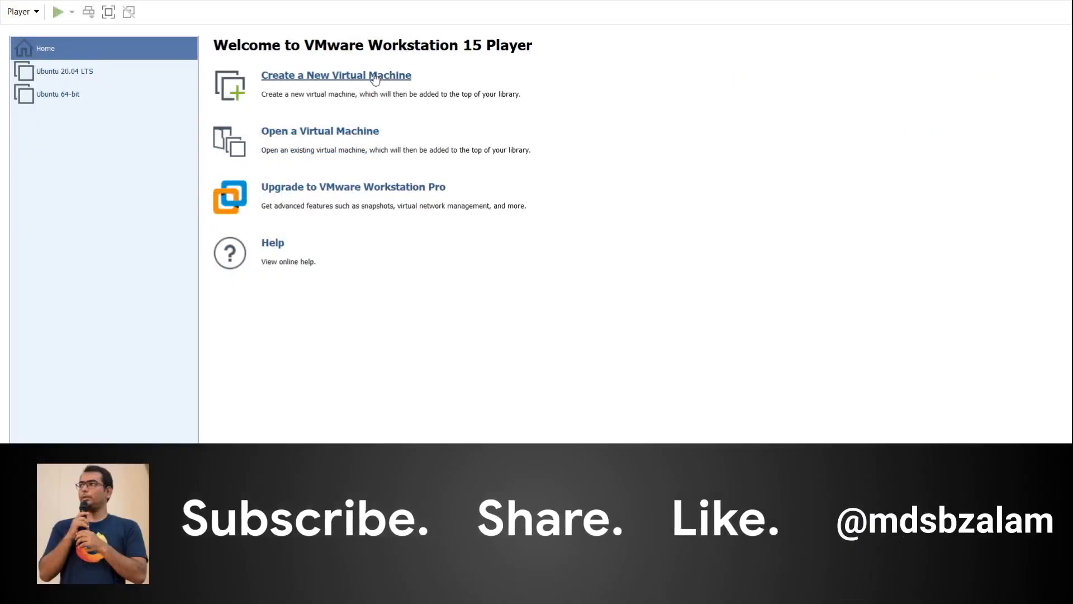
{"action": "left_click", "coordinate": [336, 76]}
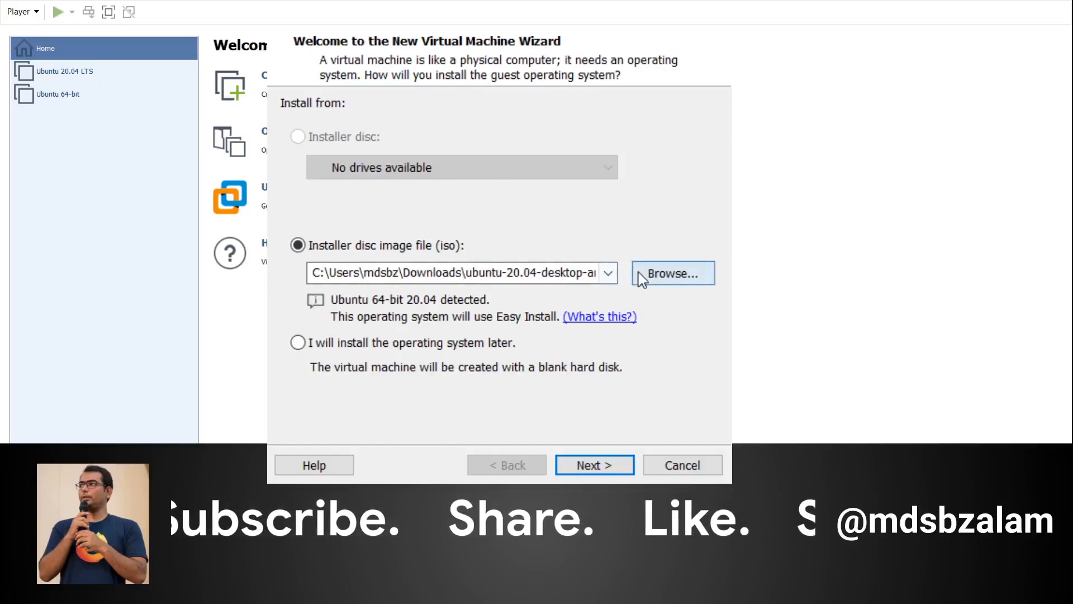
{"action": "mouse_move", "coordinate": [576, 228]}
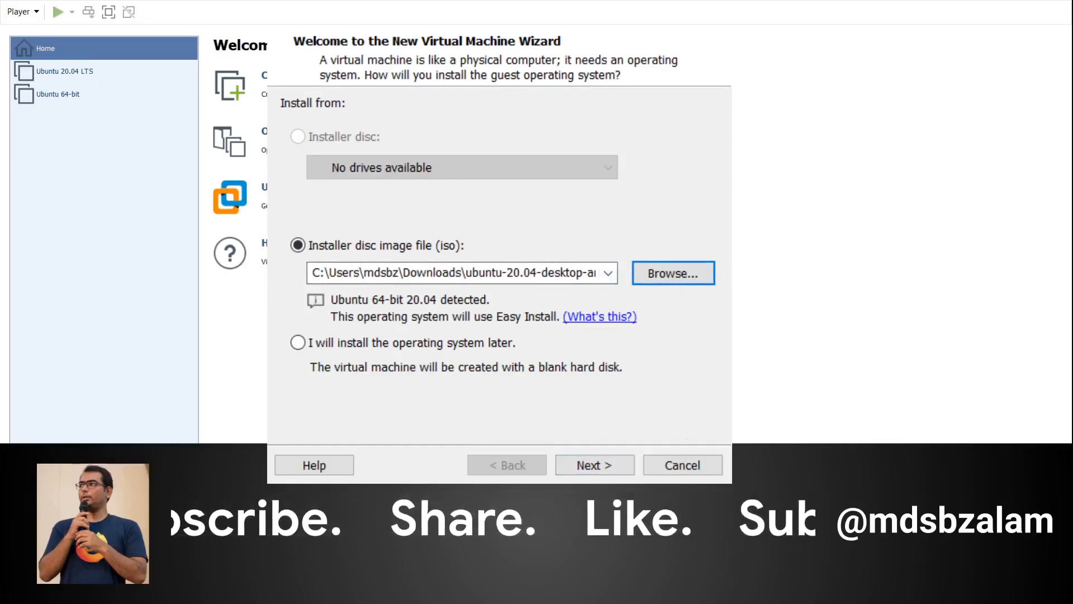
{"action": "mouse_move", "coordinate": [376, 321]}
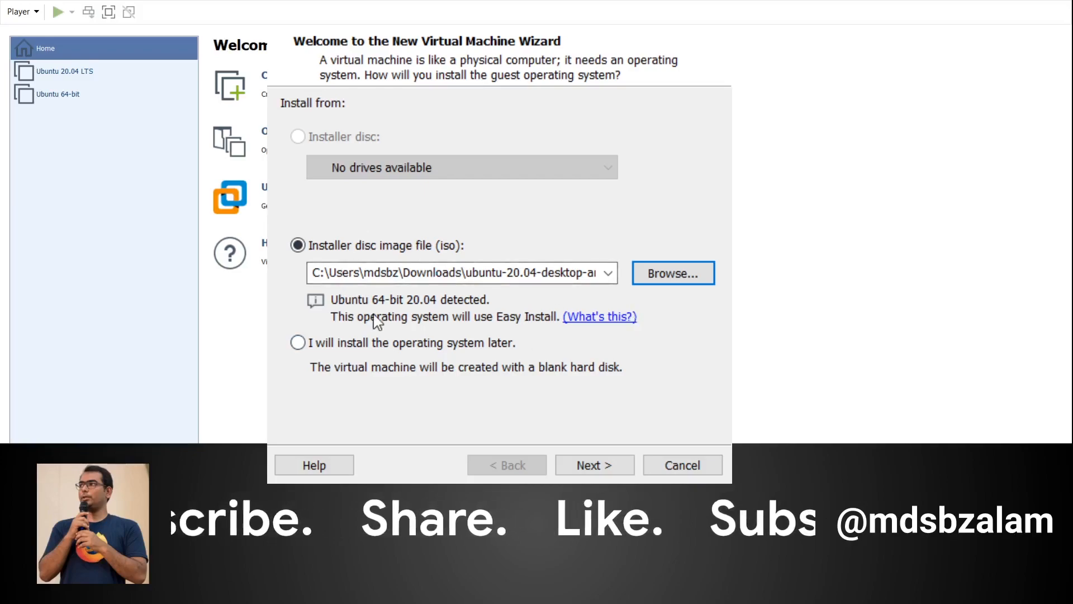
{"action": "left_click", "coordinate": [593, 464]}
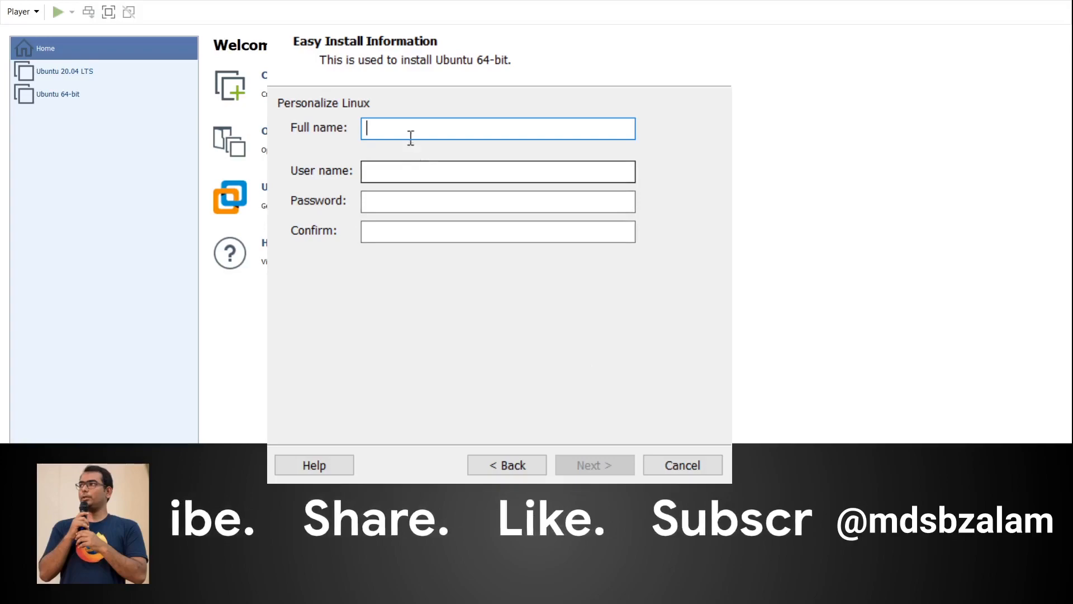
Step: Enter full name 'Md Shahbaz Alam', user name 'mdsbzalam' and a confirmed password, then continue
{"action": "type", "text": "M"}
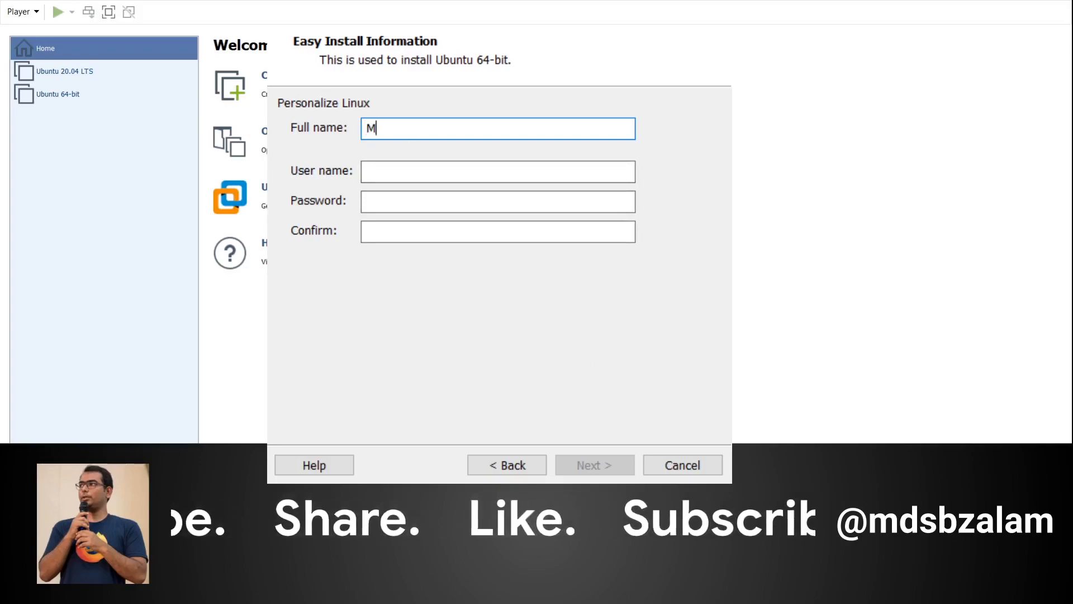
{"action": "type", "text": "d Sha"}
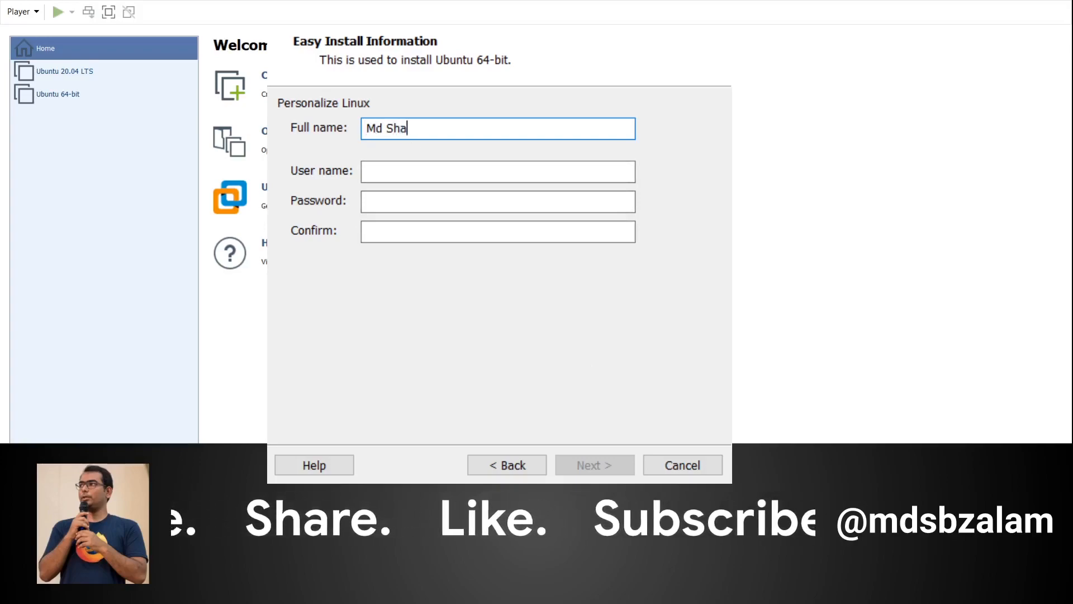
{"action": "type", "text": "hbaz Alam"}
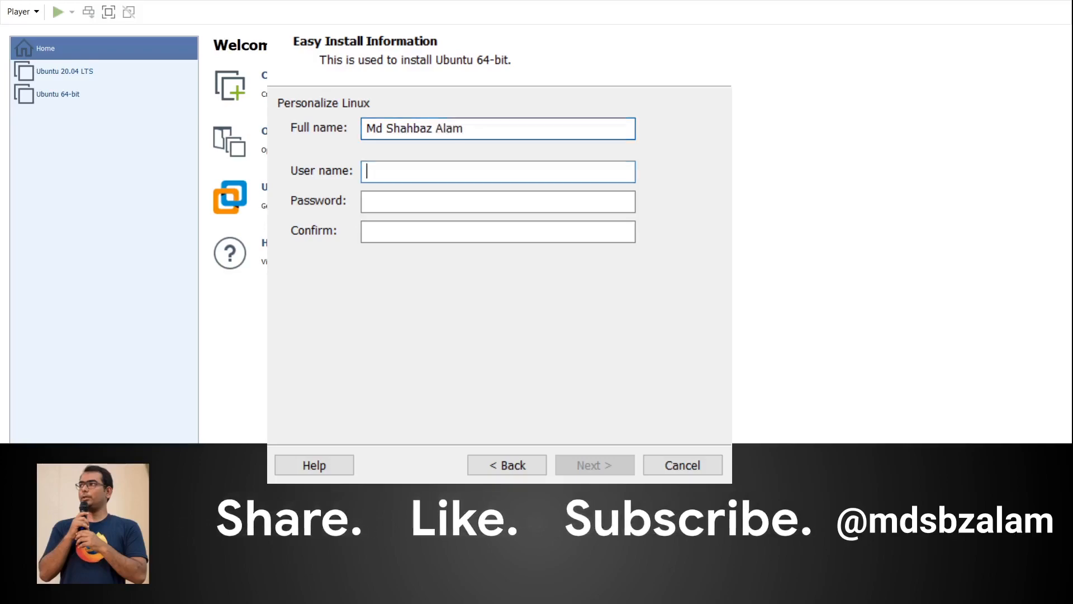
{"action": "type", "text": "mdsbza"}
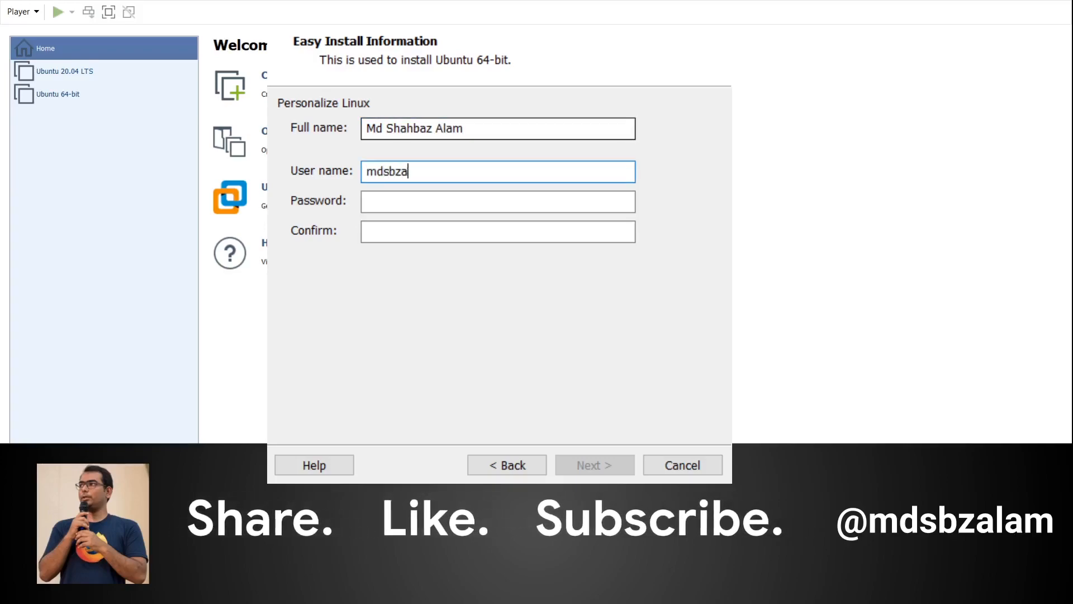
{"action": "type", "text": "lam"}
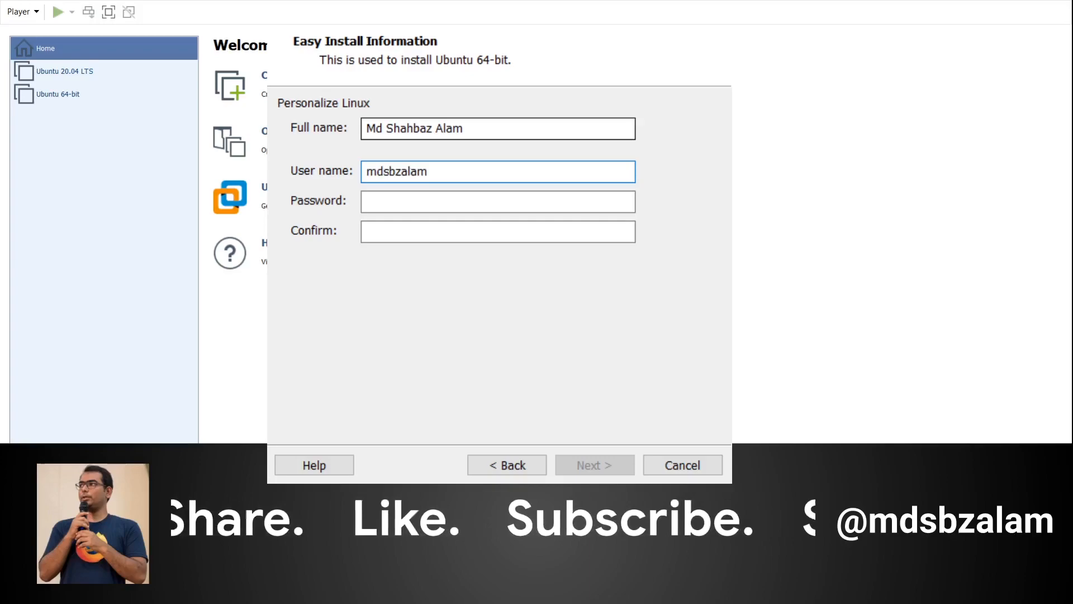
{"action": "type", "text": "•••••"}
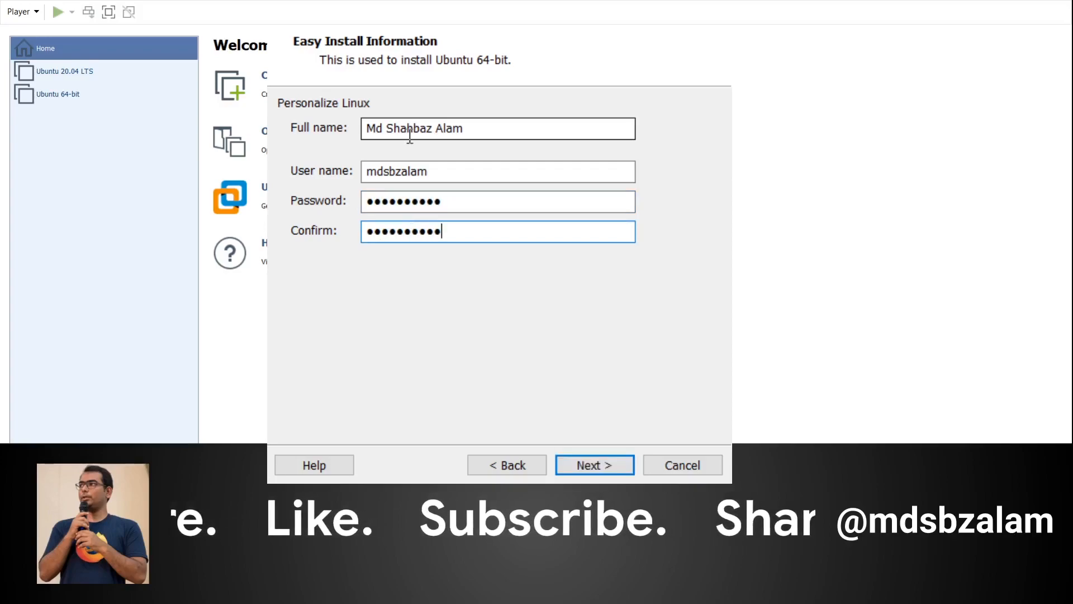
{"action": "left_click", "coordinate": [592, 464]}
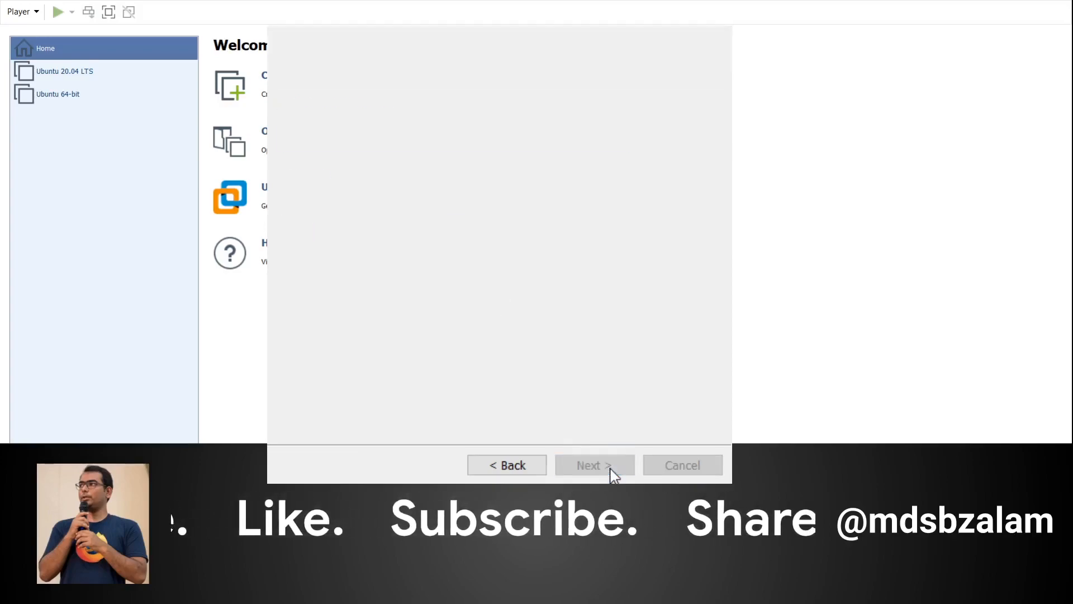
Step: Name the virtual machine 'Ubuntu 20.04 LTS' with its location in Downloads
{"action": "left_click", "coordinate": [593, 465]}
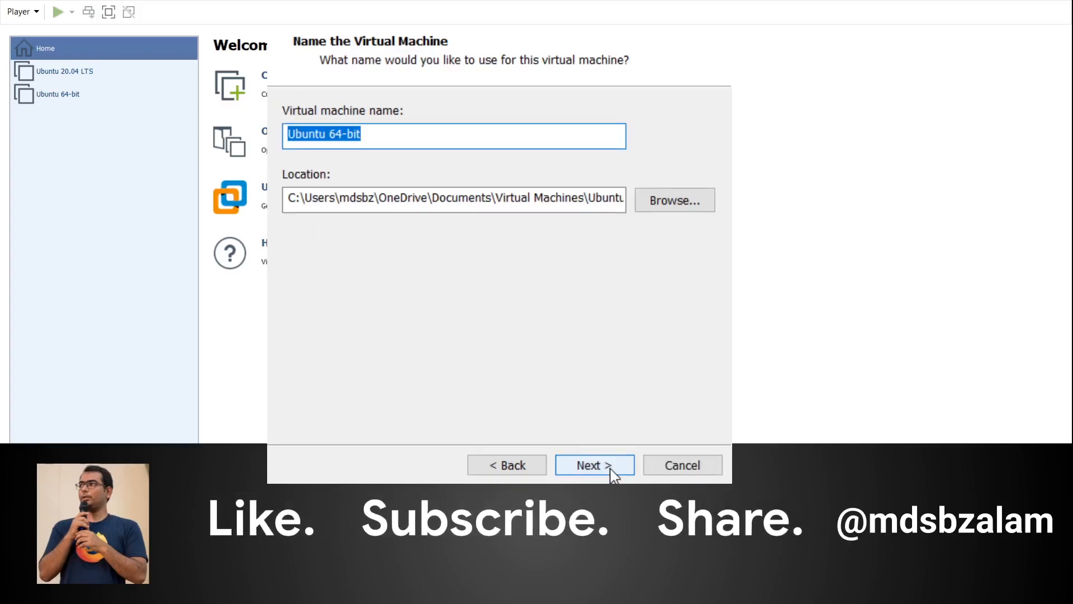
{"action": "type", "text": "Ubun"}
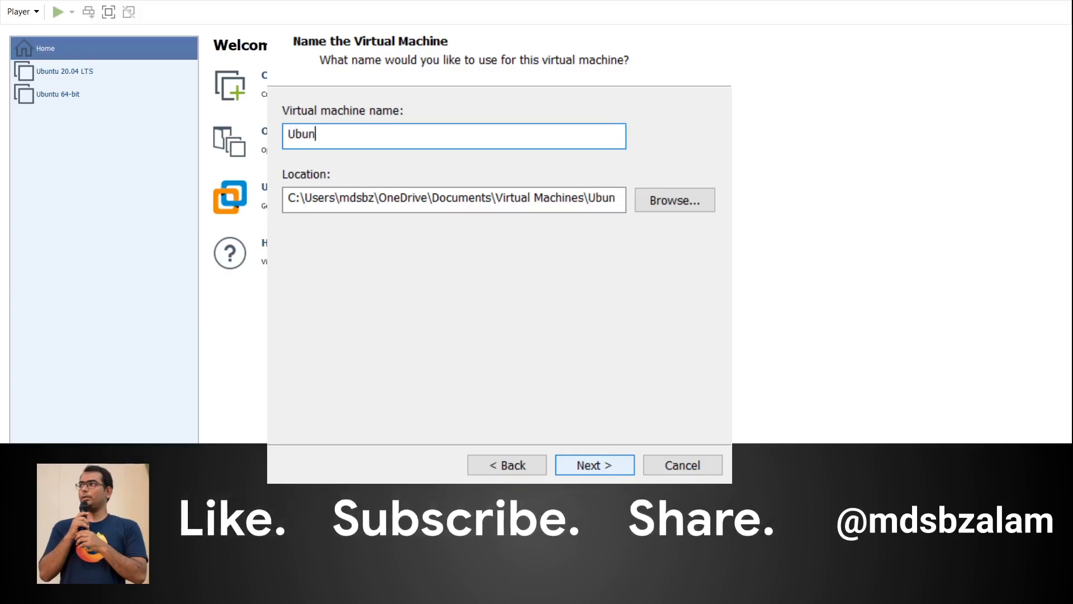
{"action": "type", "text": "tu"}
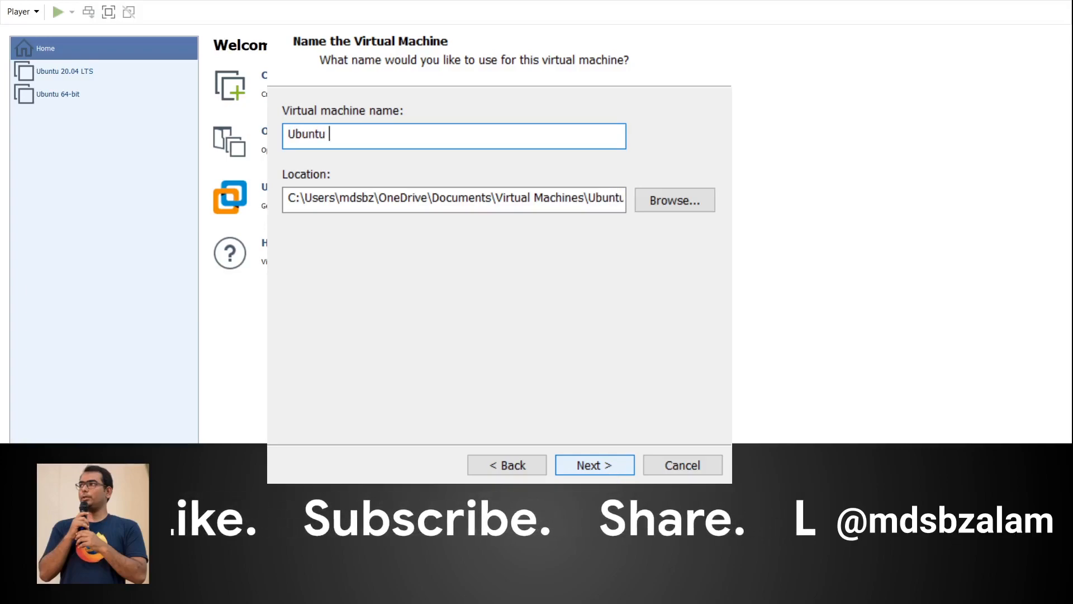
{"action": "type", "text": "20.04"}
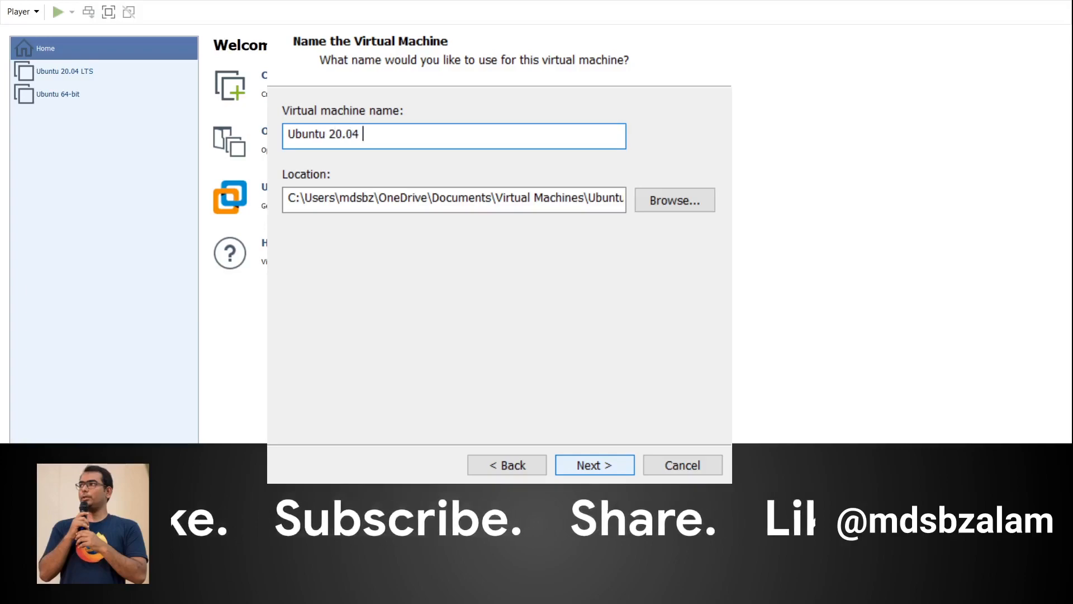
{"action": "type", "text": "LTS"}
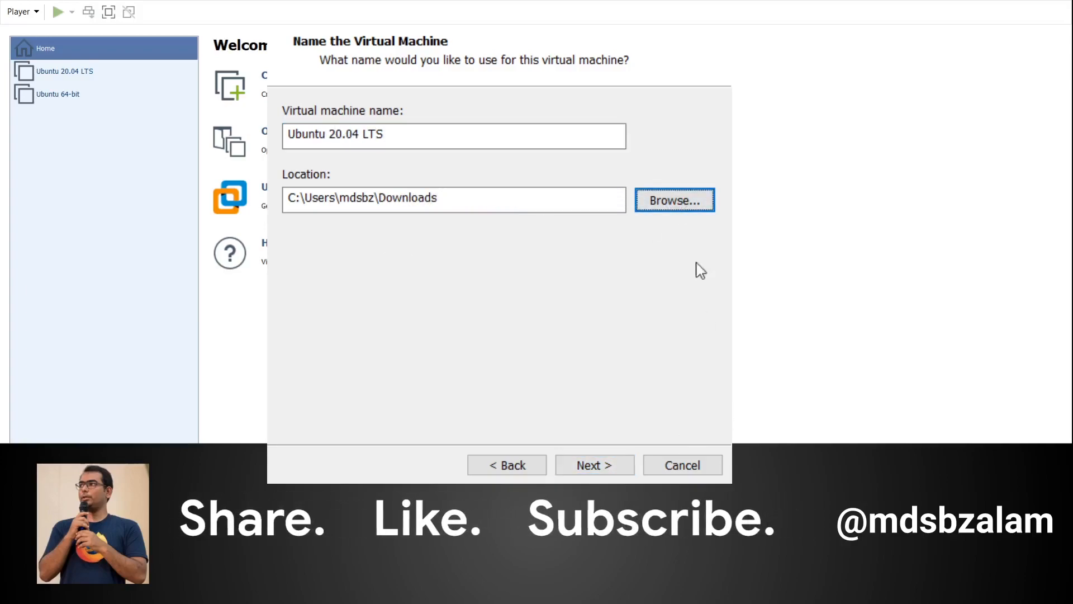
{"action": "left_click", "coordinate": [592, 464]}
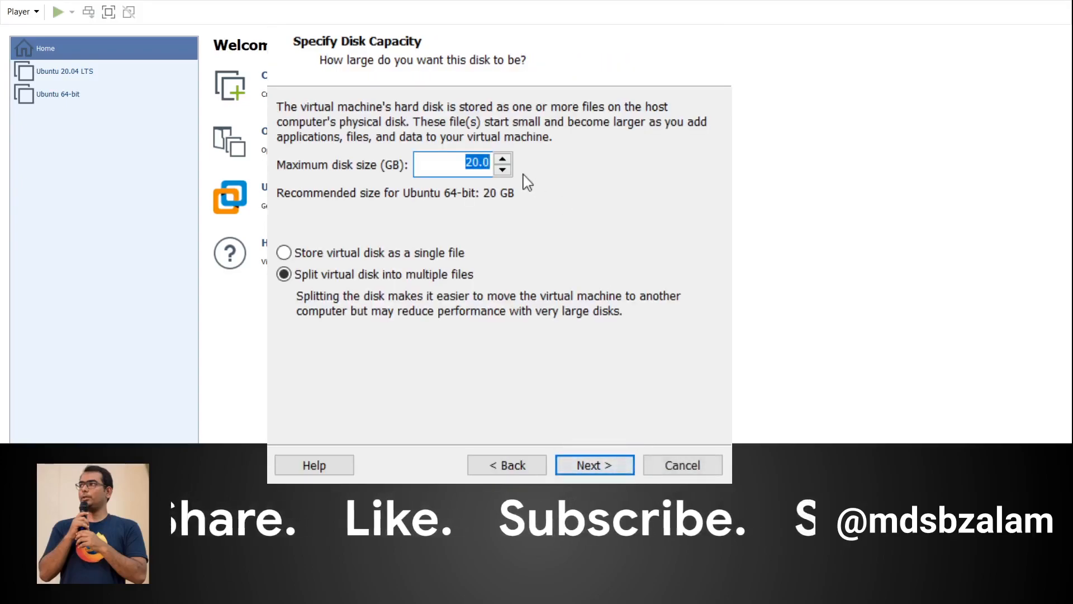
Step: Give it a 40 GB virtual disk stored as a single file
{"action": "type", "text": "40"}
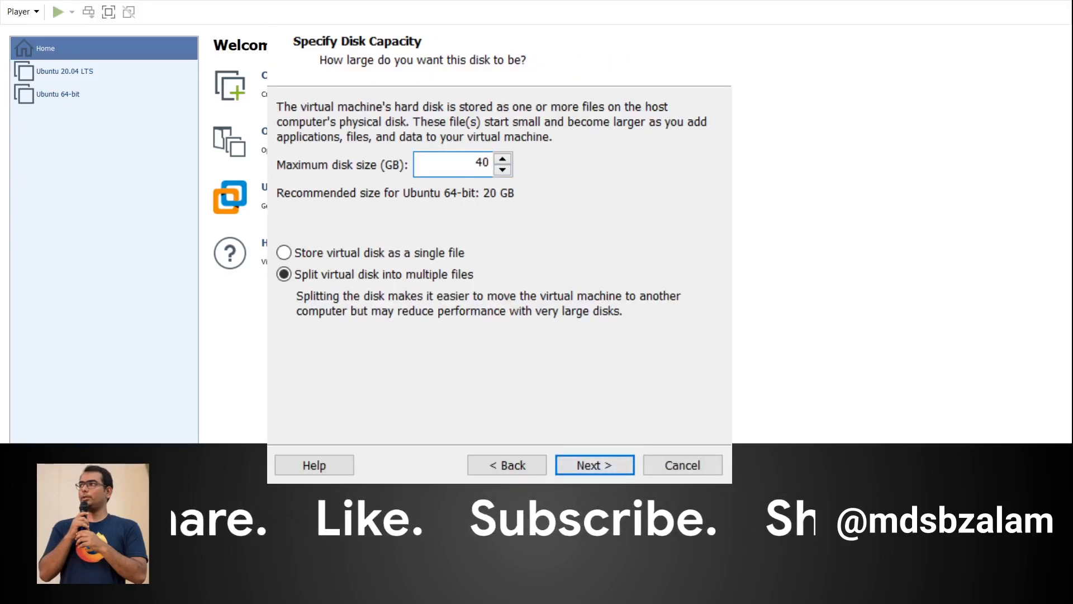
{"action": "left_click", "coordinate": [283, 253]}
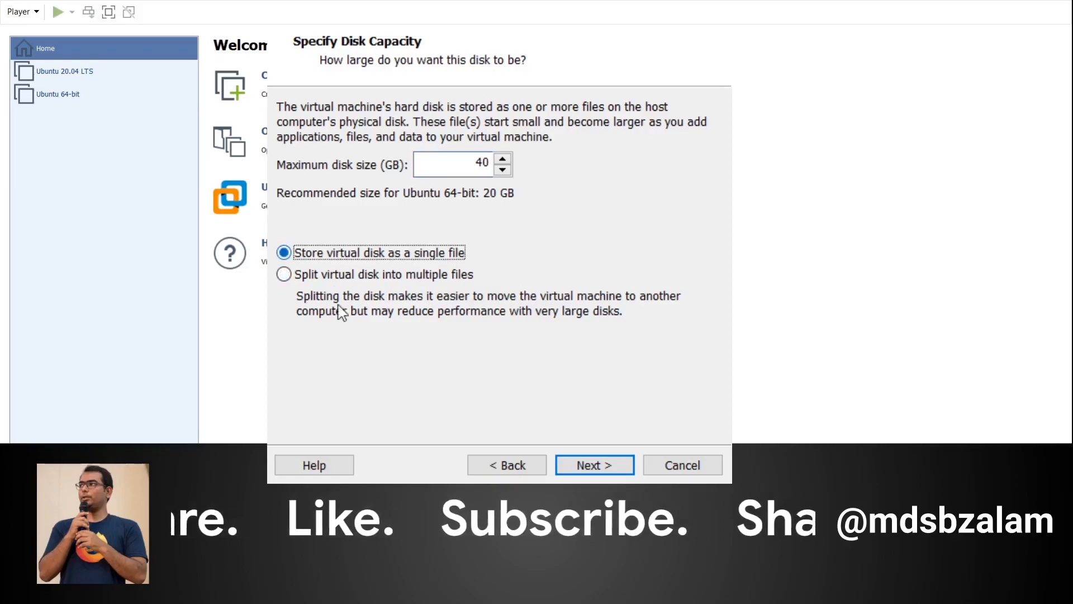
{"action": "left_click", "coordinate": [592, 465]}
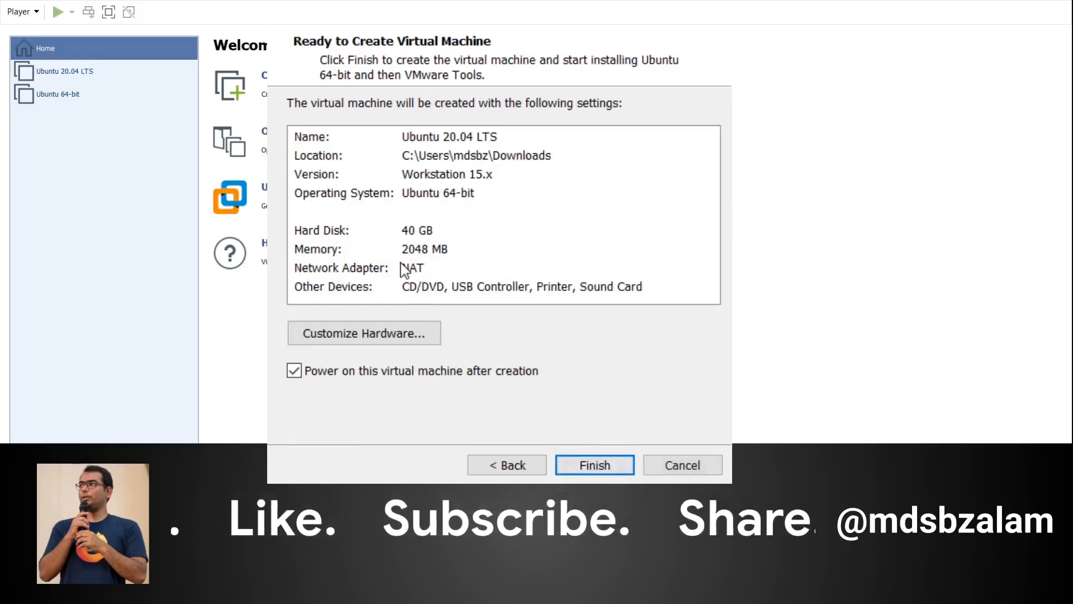
{"action": "mouse_move", "coordinate": [389, 342]}
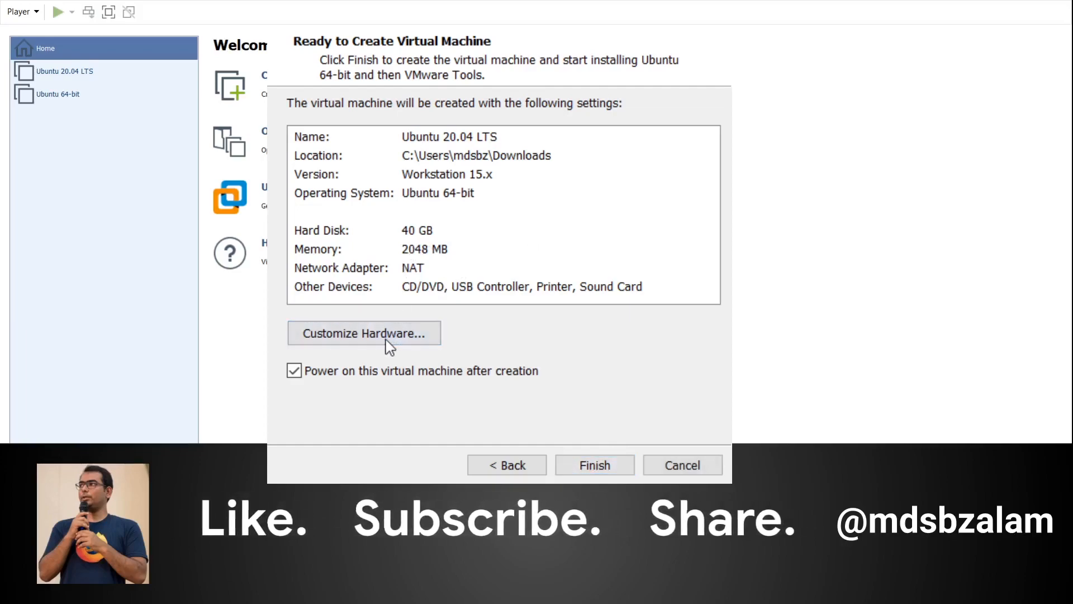
{"action": "mouse_move", "coordinate": [554, 134]}
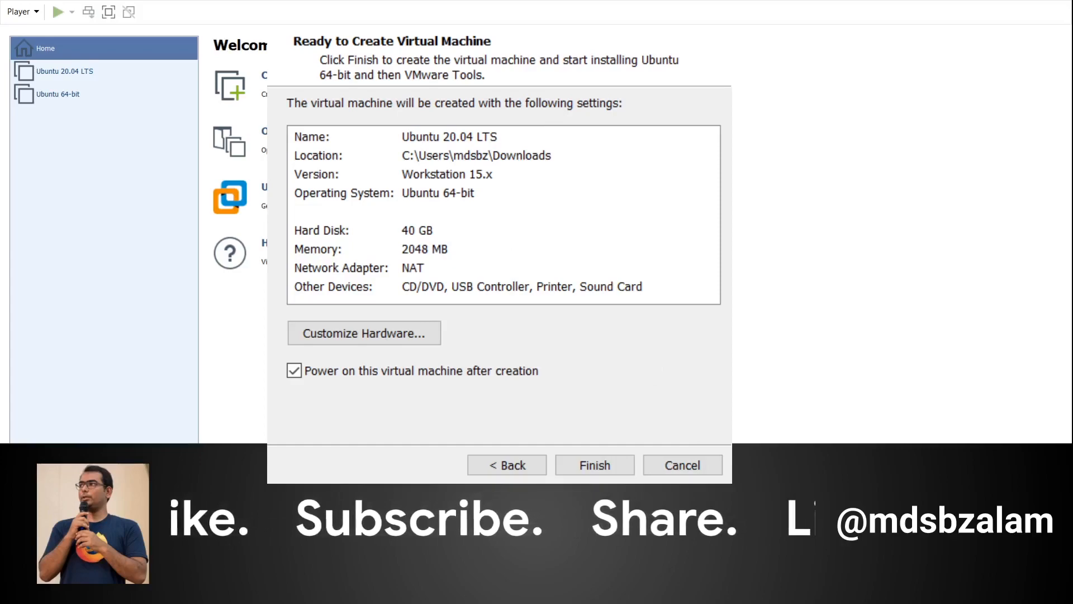
Step: Confirm 4096 MB of memory and finish creating and powering on the machine
{"action": "left_click", "coordinate": [363, 332]}
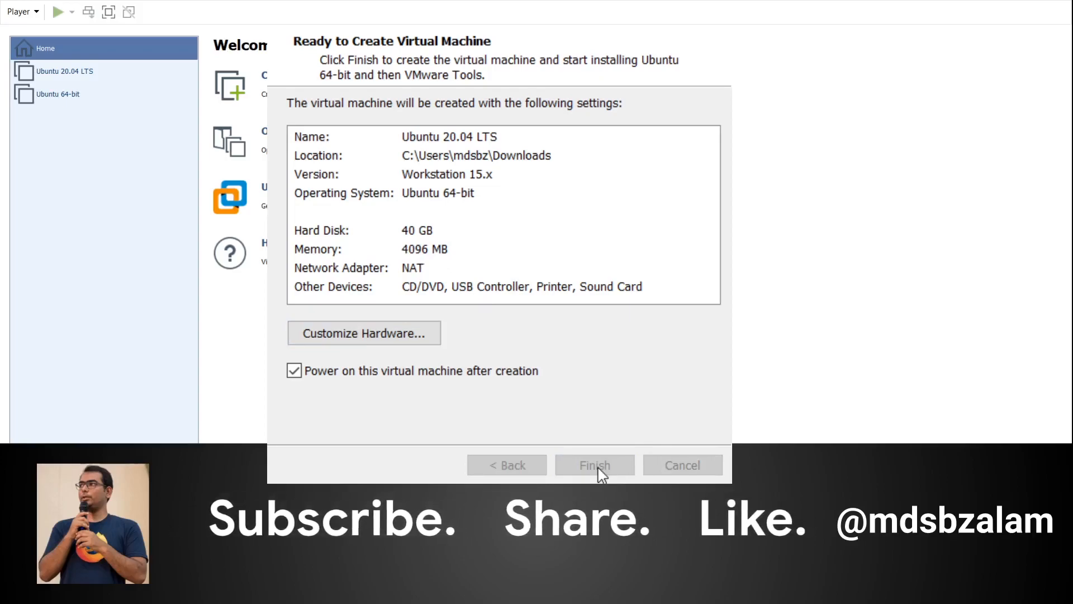
{"action": "left_click", "coordinate": [592, 464]}
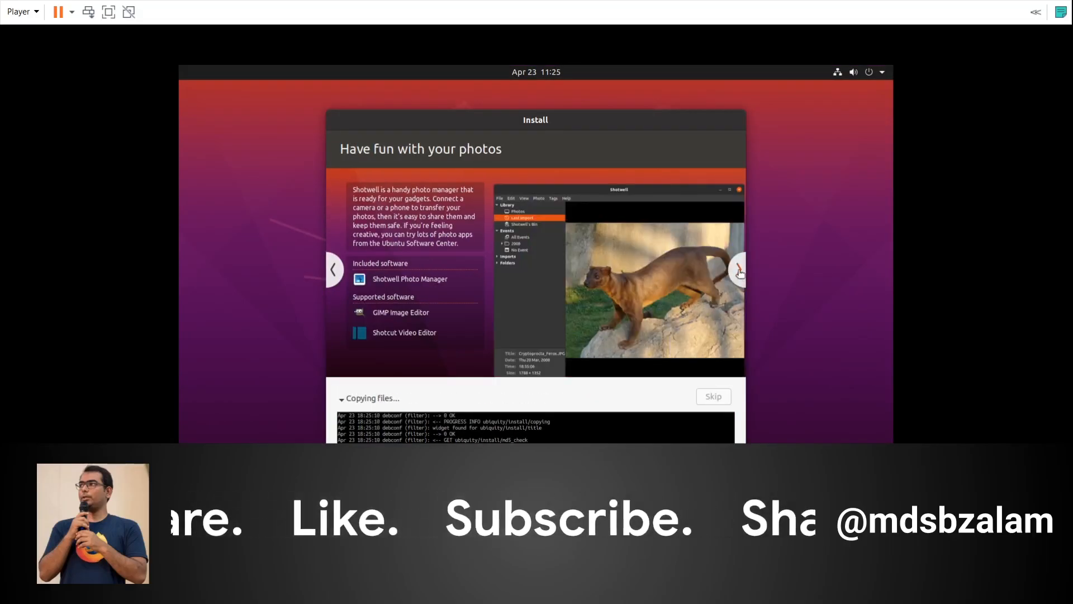
Step: Wait for the Ubuntu installer to copy files and reboot to the login screen
{"action": "left_click", "coordinate": [738, 269]}
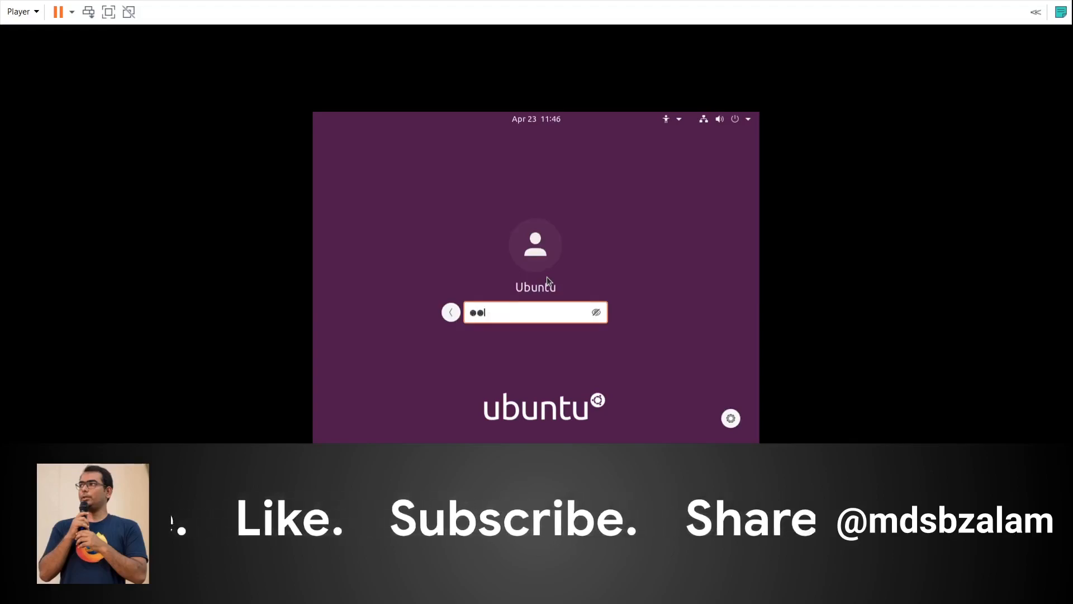
Step: Log in with the account password and reach the Online Accounts welcome page
{"action": "type", "text": "password"}
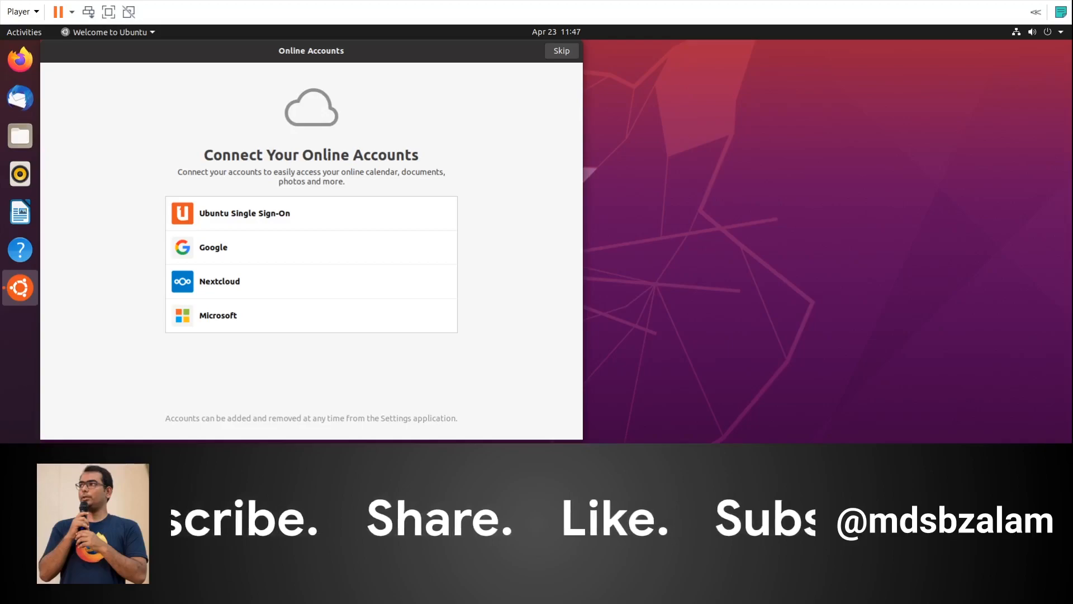
{"action": "mouse_move", "coordinate": [451, 286]}
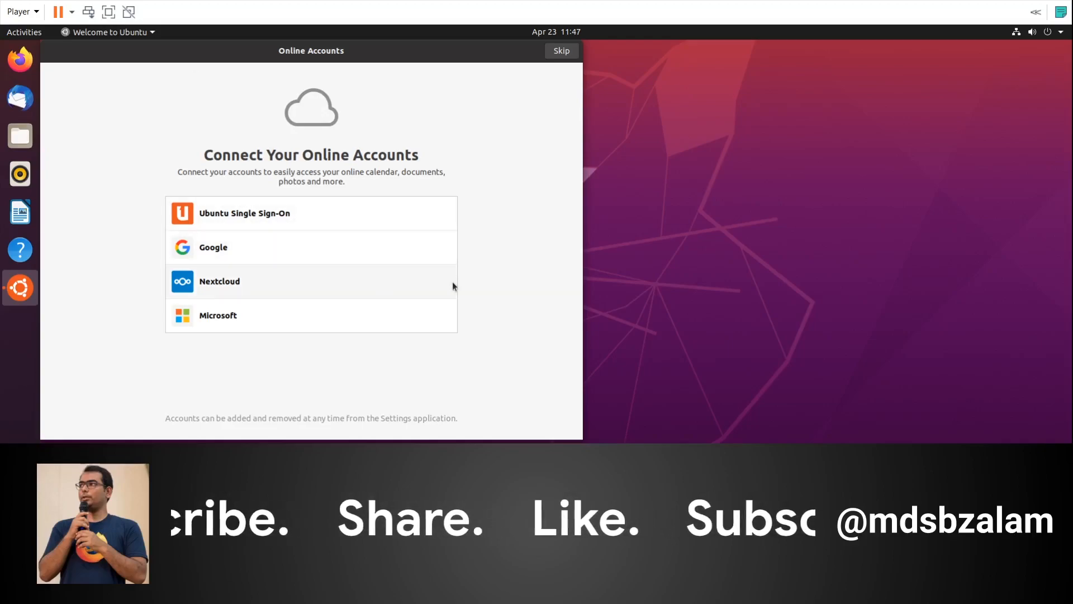
{"action": "mouse_move", "coordinate": [693, 332]}
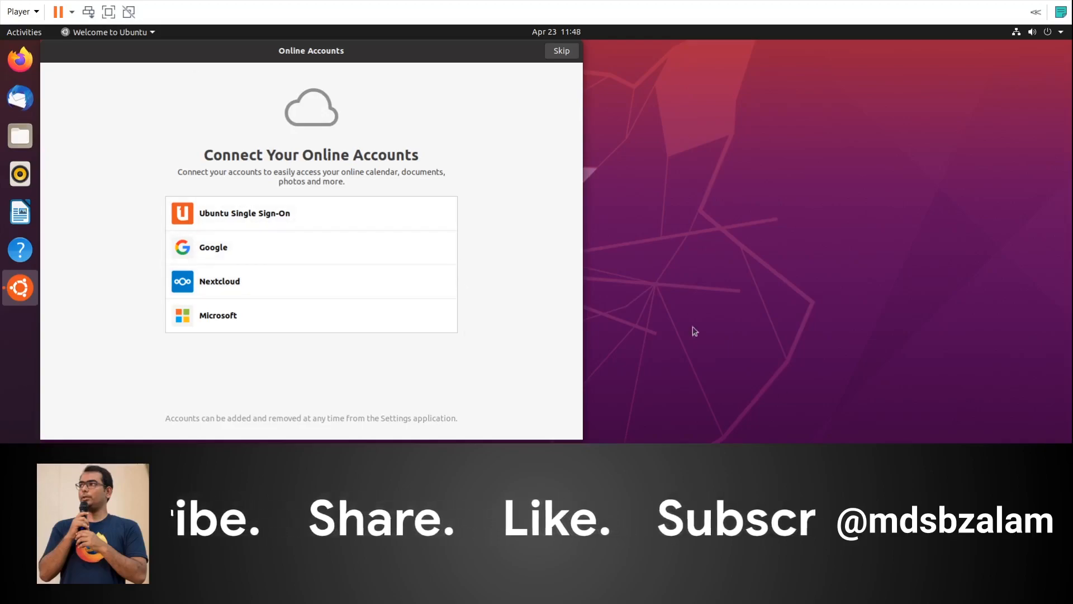
{"action": "mouse_move", "coordinate": [637, 388]}
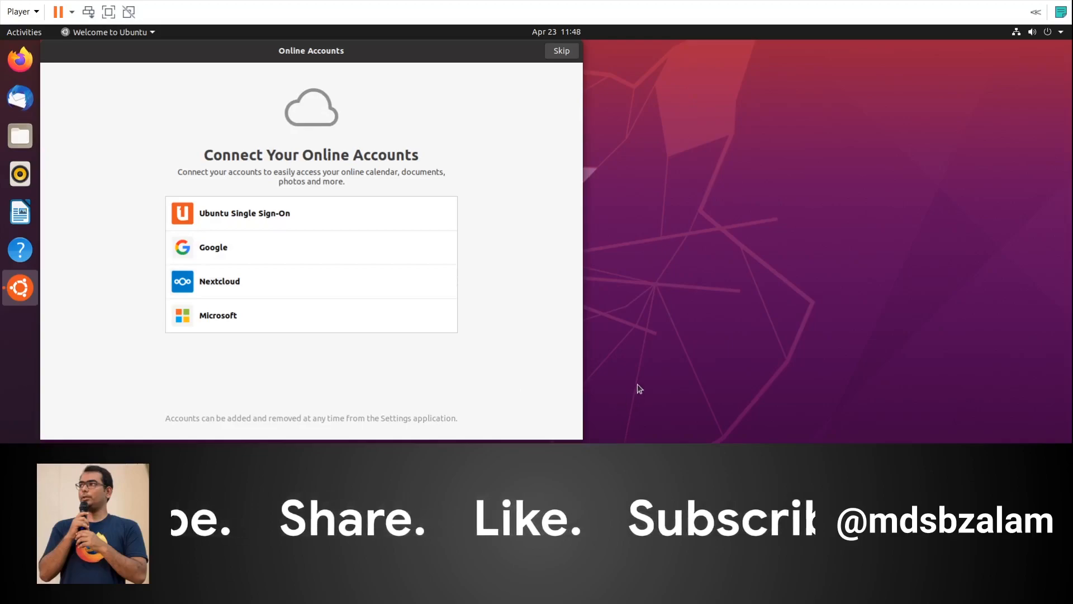
{"action": "mouse_move", "coordinate": [251, 124]}
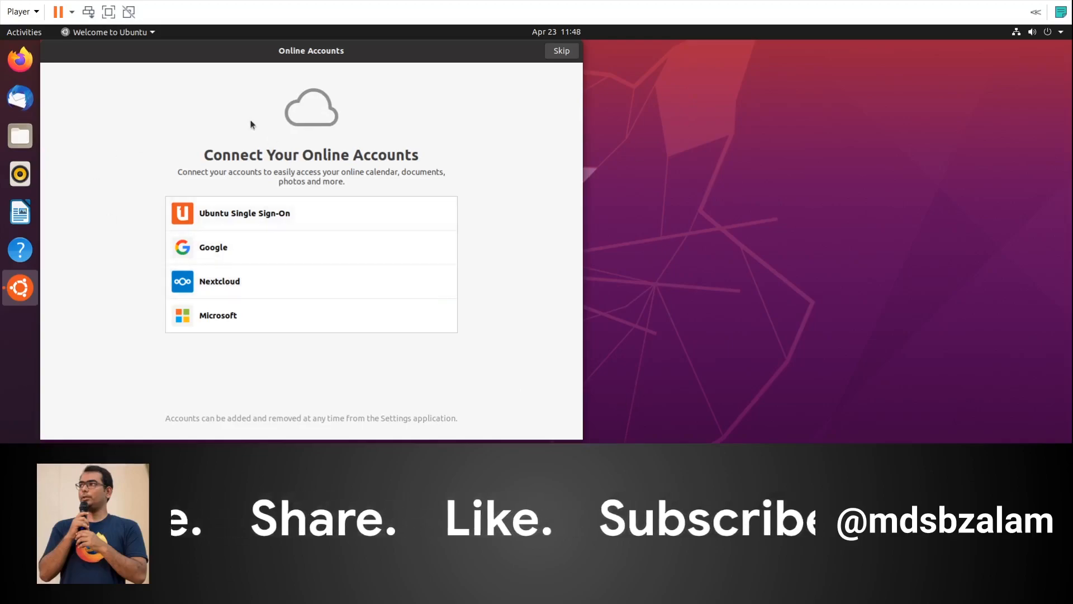
{"action": "mouse_move", "coordinate": [531, 99]}
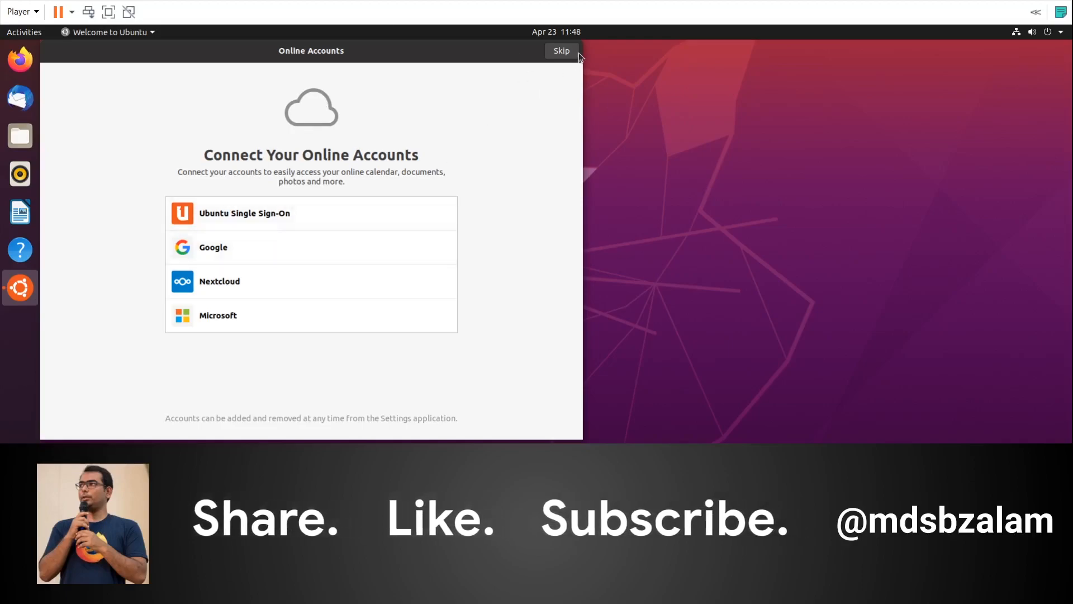
Step: Skip online accounts, abandon Livepatch setup at the Ubuntu One prompt, and continue
{"action": "left_click", "coordinate": [560, 50]}
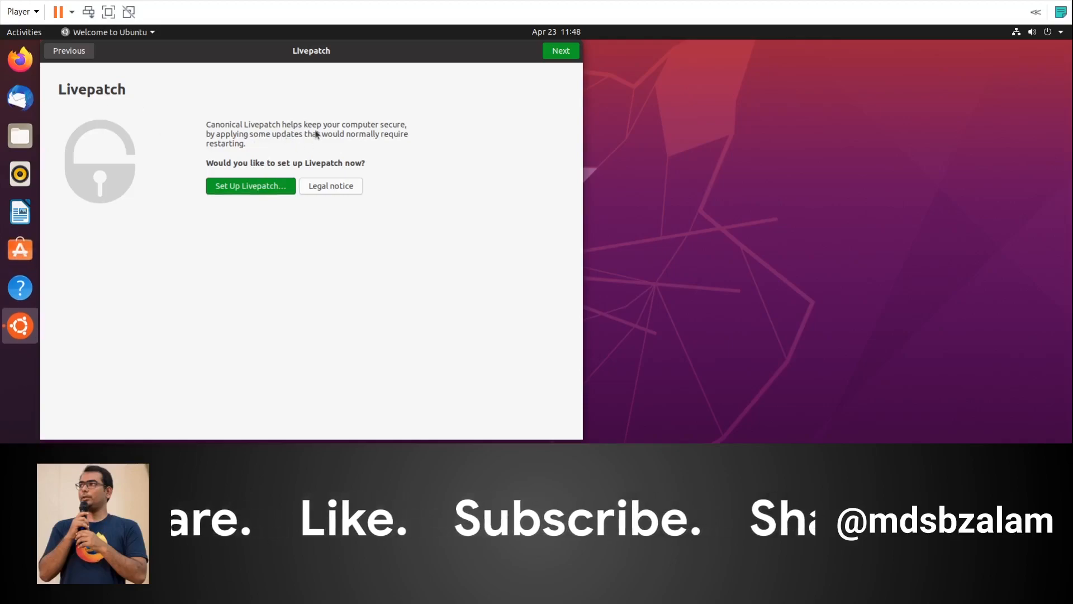
{"action": "mouse_move", "coordinate": [399, 141]}
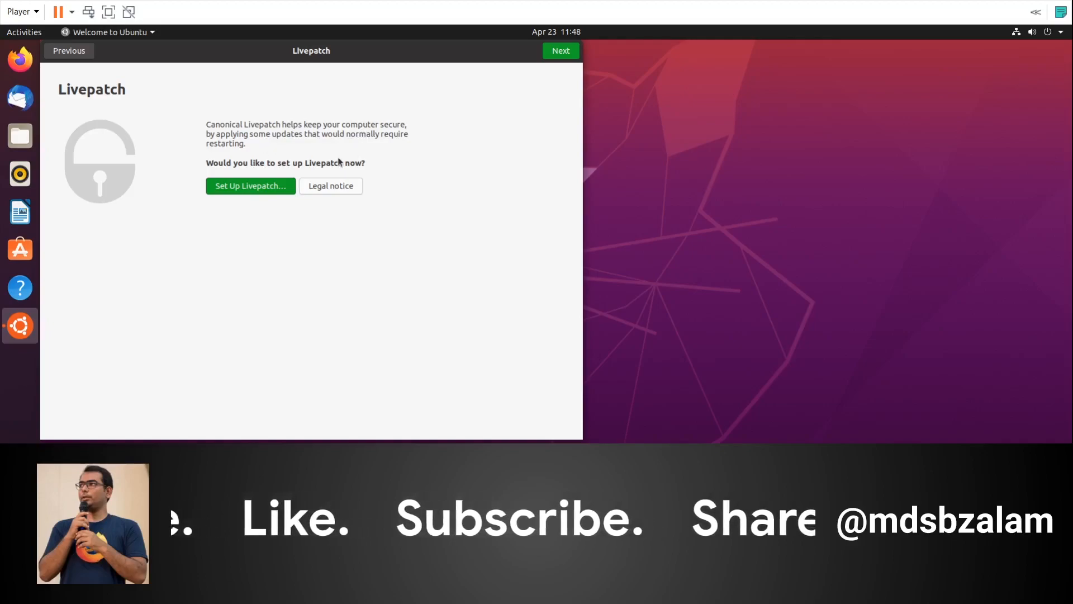
{"action": "mouse_move", "coordinate": [287, 160]}
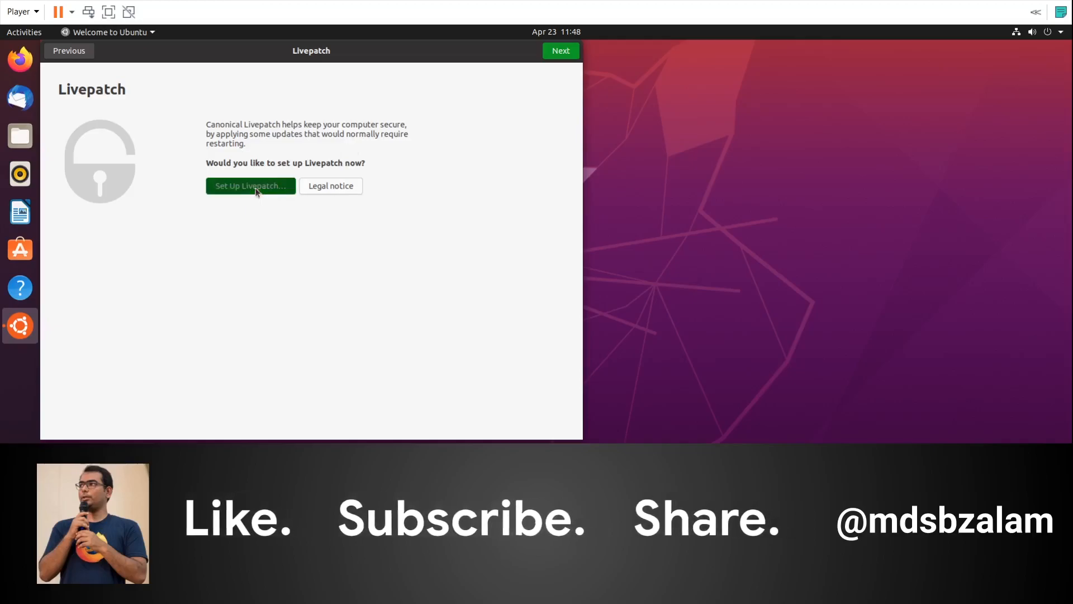
{"action": "left_click", "coordinate": [249, 186]}
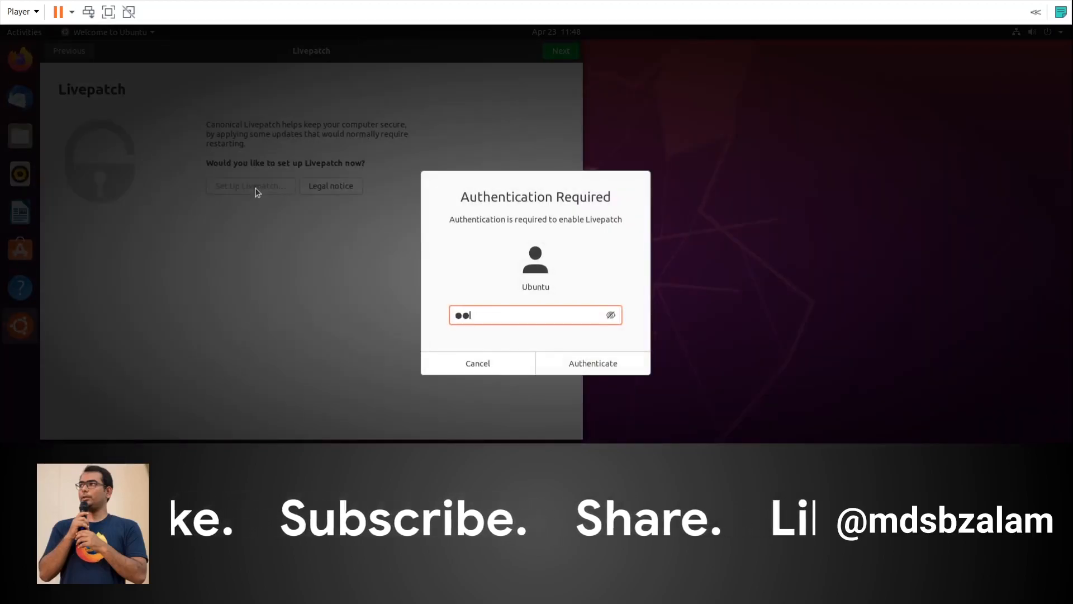
{"action": "type", "text": "password"}
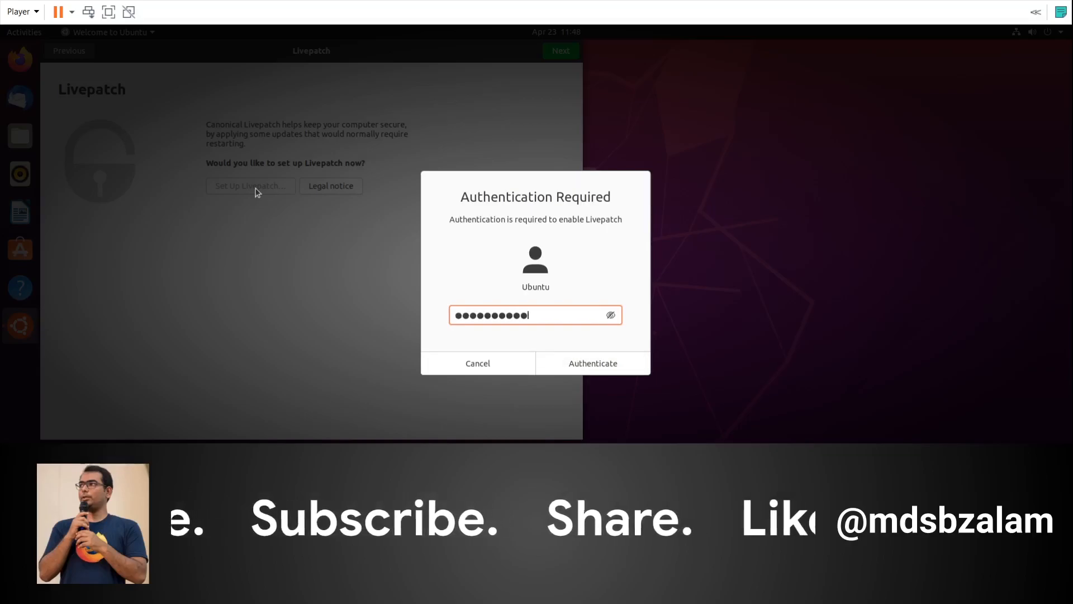
{"action": "left_click", "coordinate": [591, 363]}
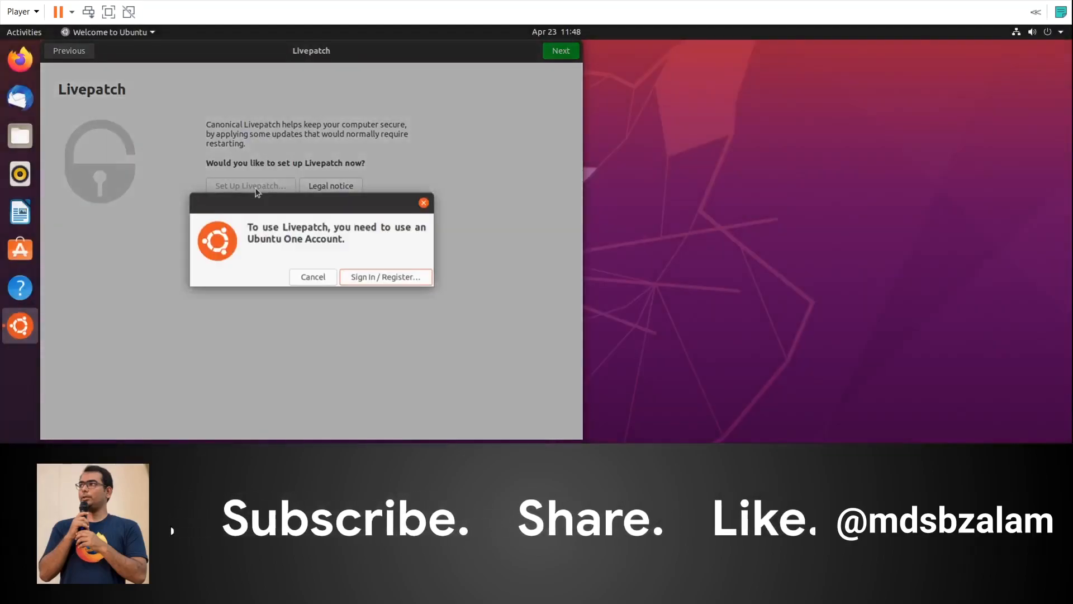
{"action": "mouse_move", "coordinate": [303, 247]}
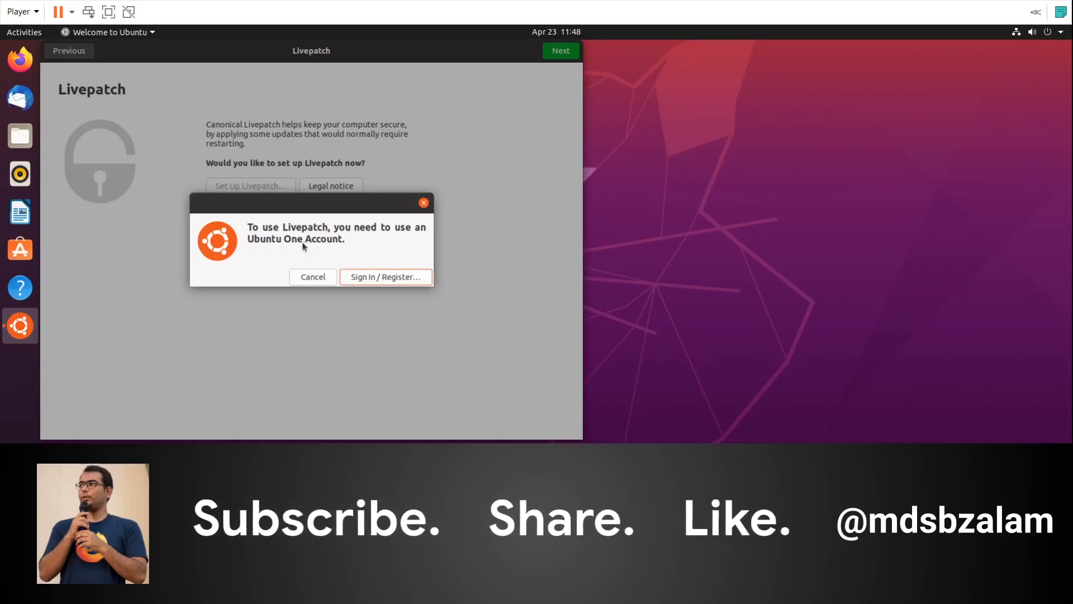
{"action": "mouse_move", "coordinate": [349, 268]}
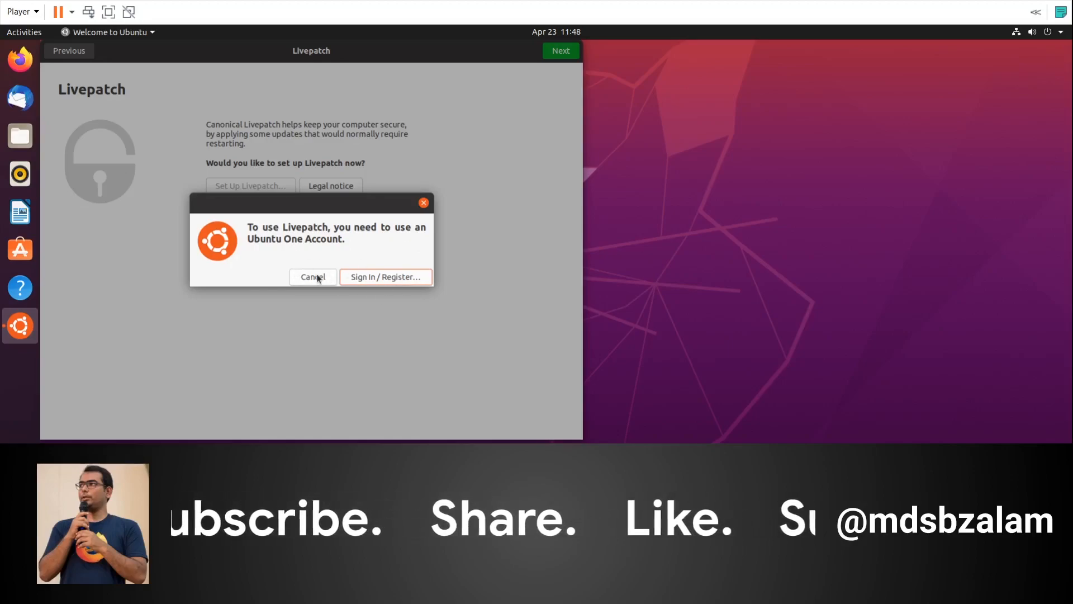
{"action": "left_click", "coordinate": [312, 276]}
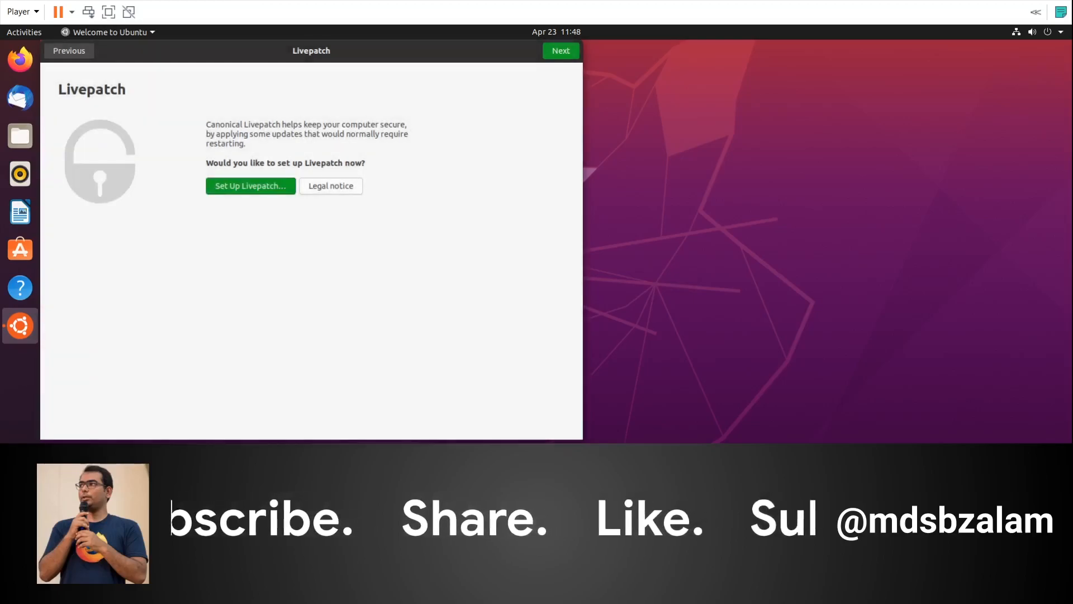
{"action": "left_click", "coordinate": [560, 51]}
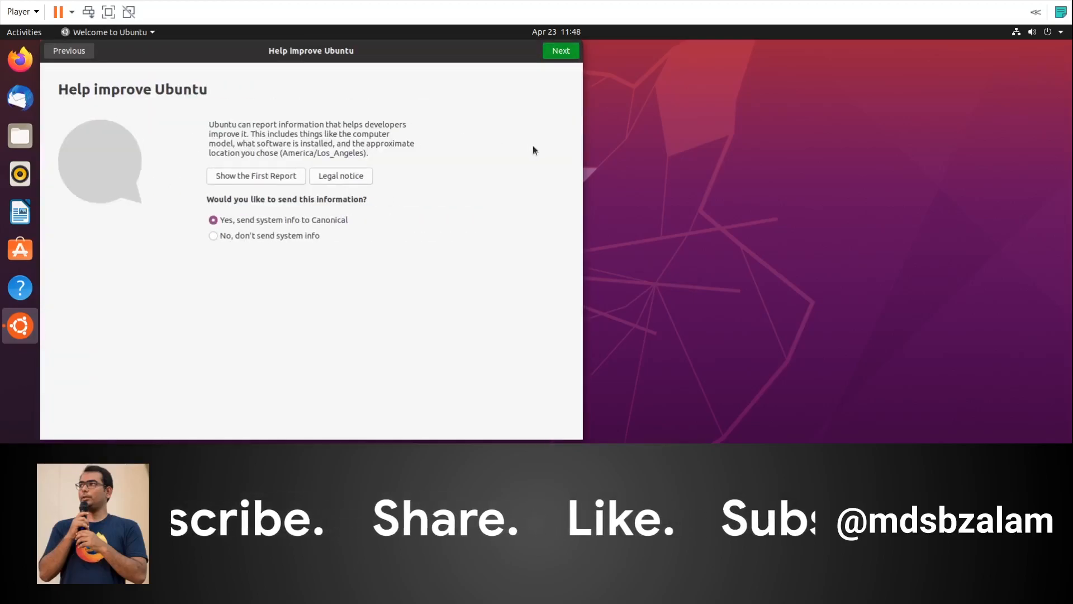
{"action": "mouse_move", "coordinate": [560, 51]}
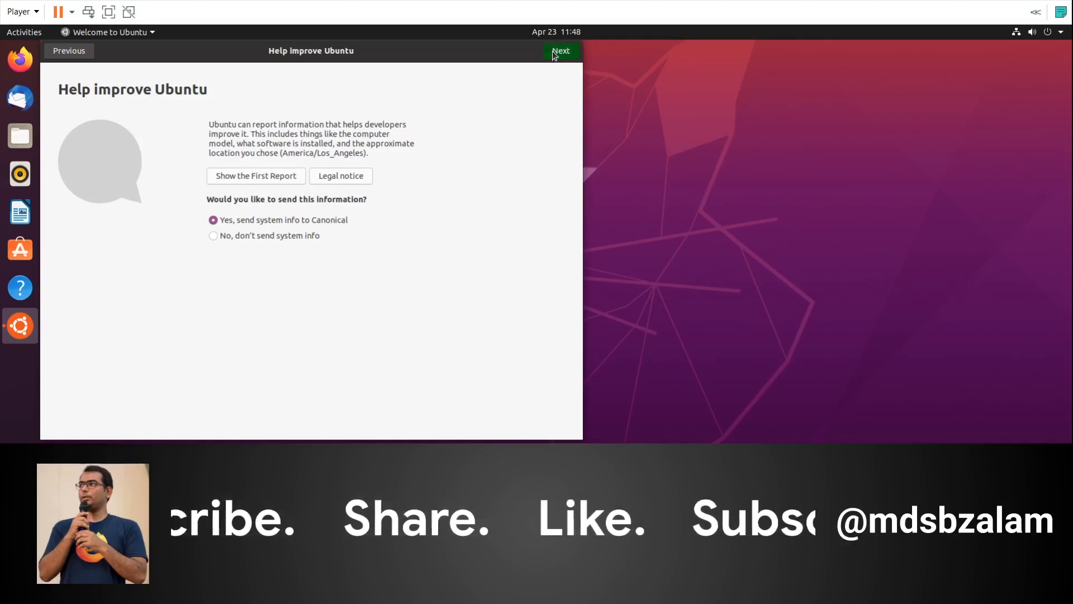
Step: Keep default system-info and privacy choices, browse the suggested apps, and click Done
{"action": "left_click", "coordinate": [560, 51]}
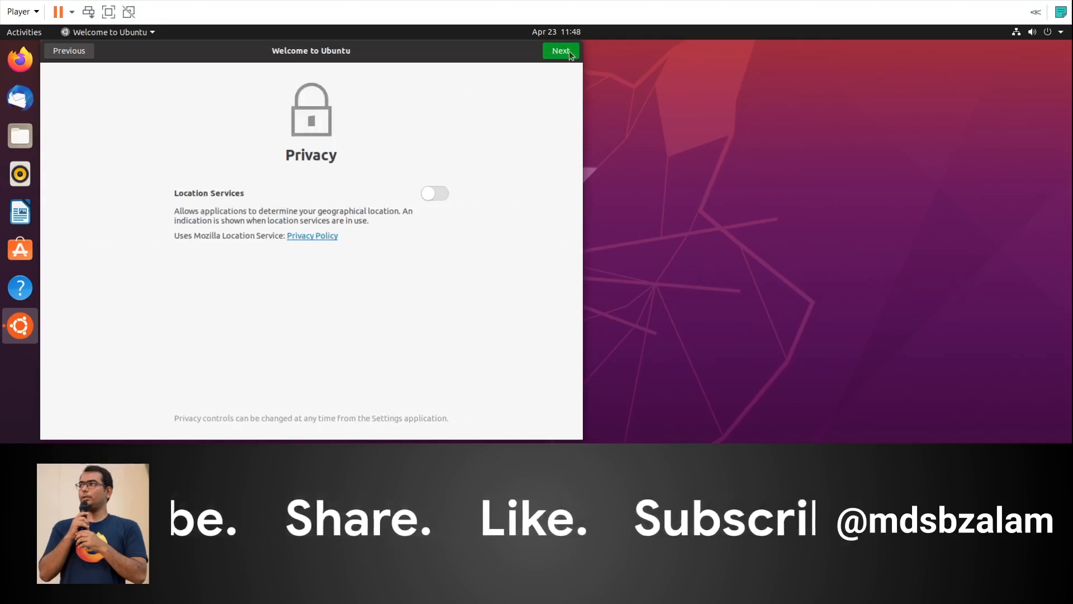
{"action": "left_click", "coordinate": [559, 51]}
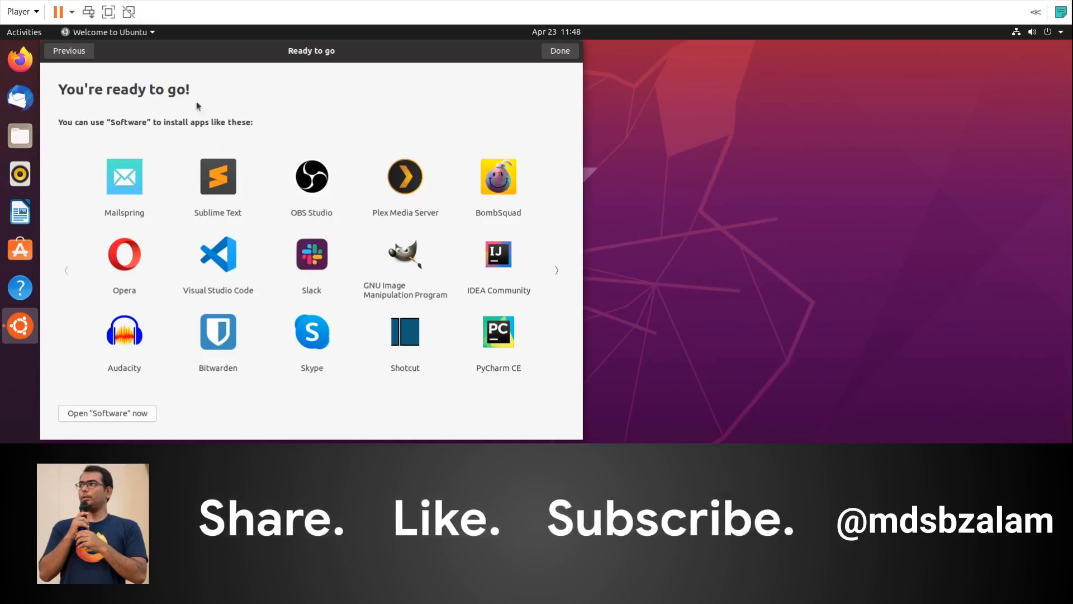
{"action": "mouse_move", "coordinate": [217, 248]}
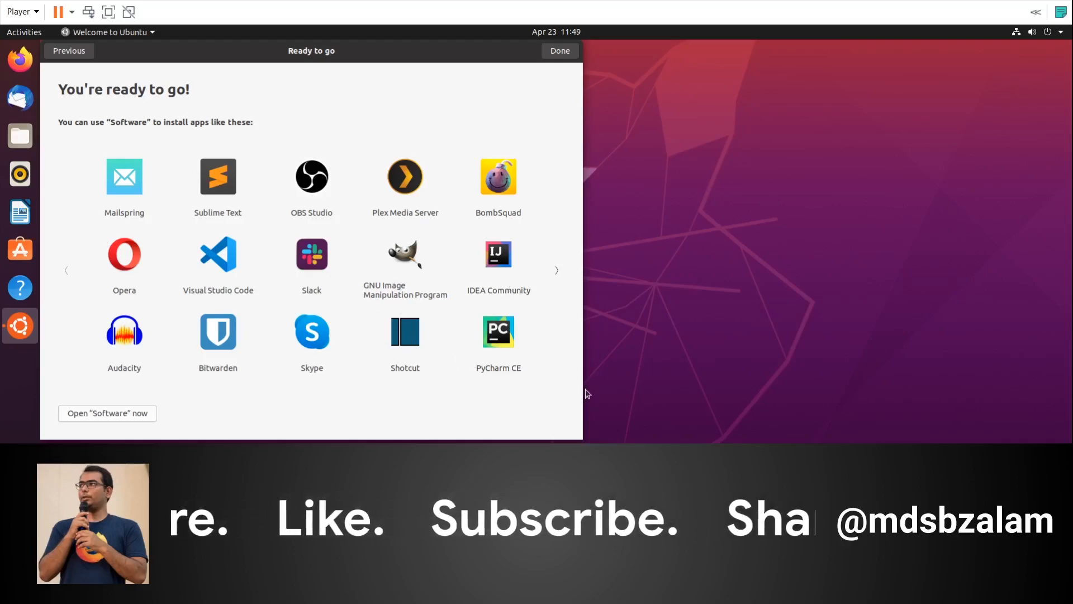
{"action": "left_click", "coordinate": [556, 269]}
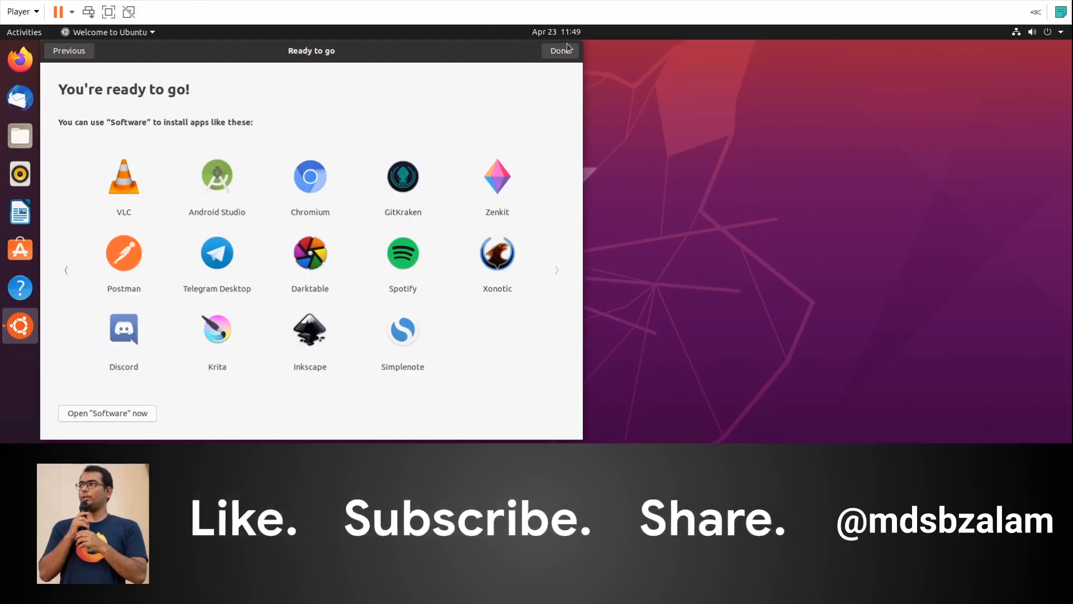
{"action": "left_click", "coordinate": [560, 51]}
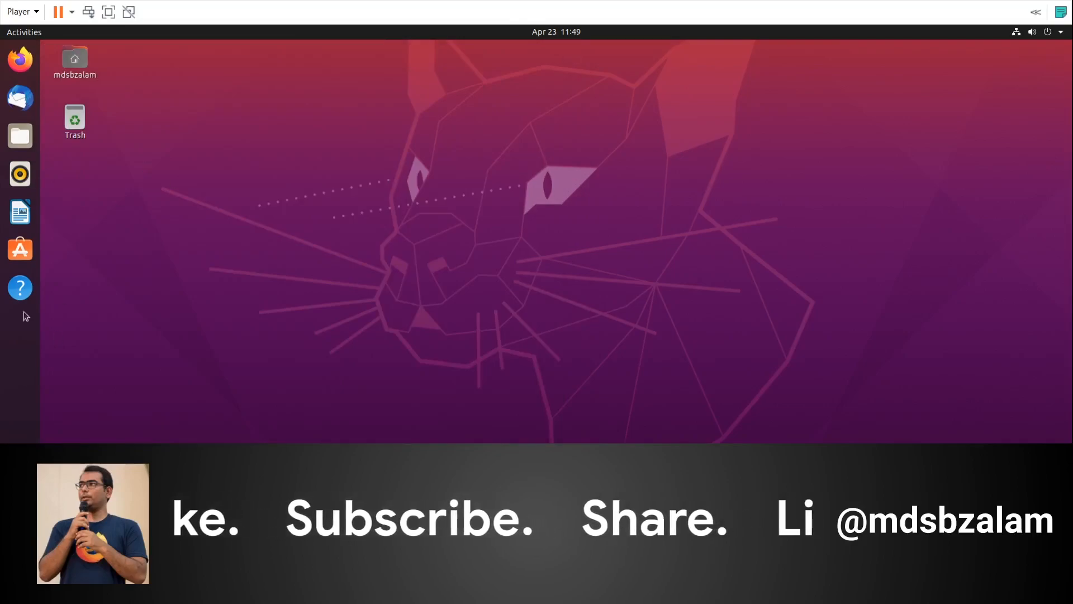
{"action": "mouse_move", "coordinate": [20, 136]}
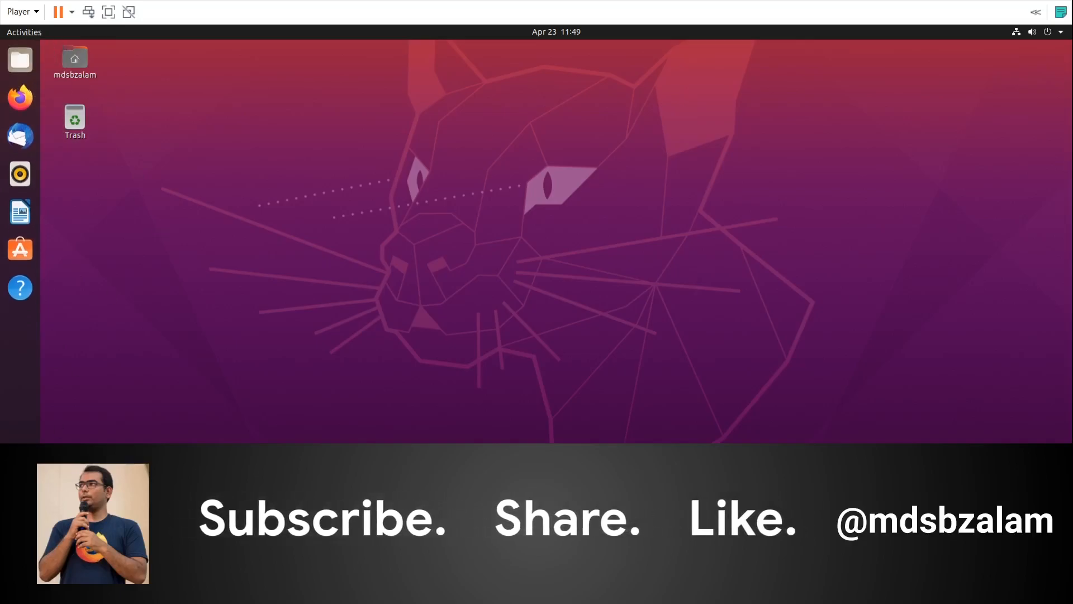
Step: Open Terminal by searching 'termi' in the applications overview
{"action": "left_click", "coordinate": [24, 31]}
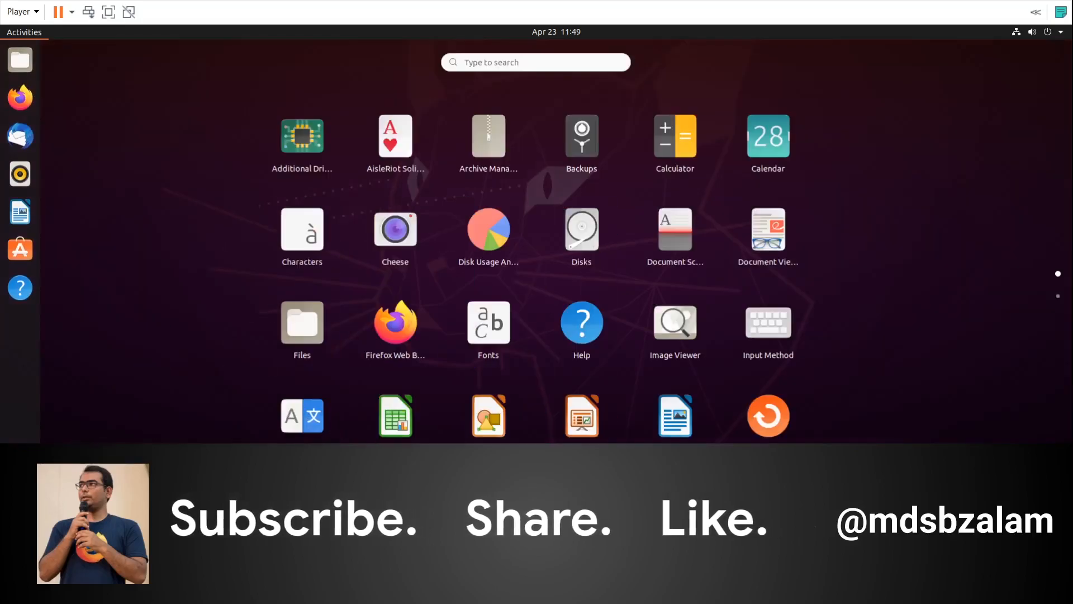
{"action": "left_click", "coordinate": [536, 61]}
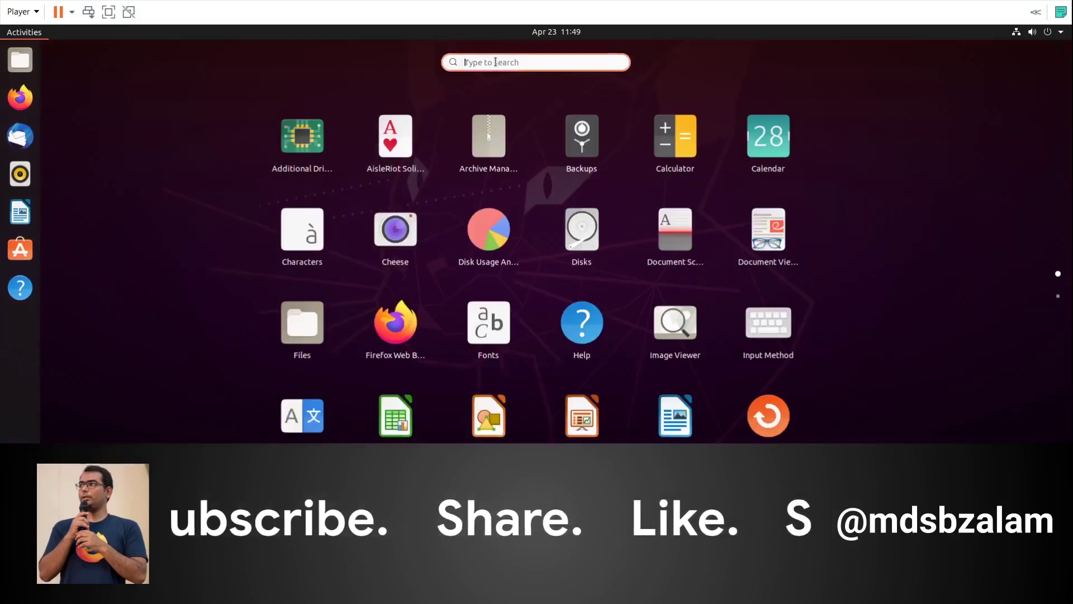
{"action": "type", "text": "termi"}
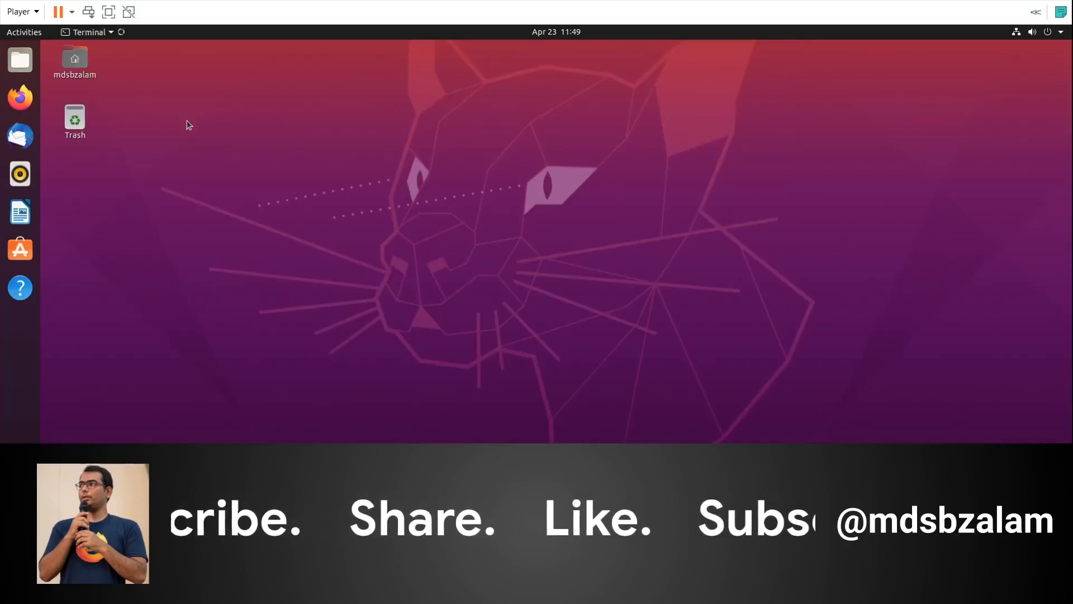
{"action": "left_click", "coordinate": [85, 32]}
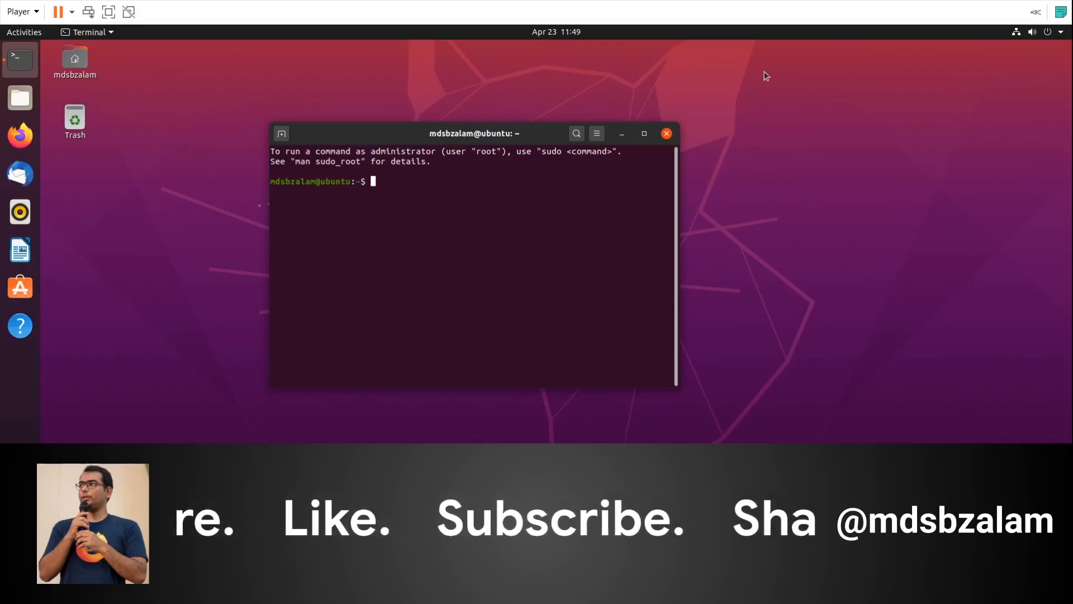
{"action": "mouse_move", "coordinate": [397, 185]}
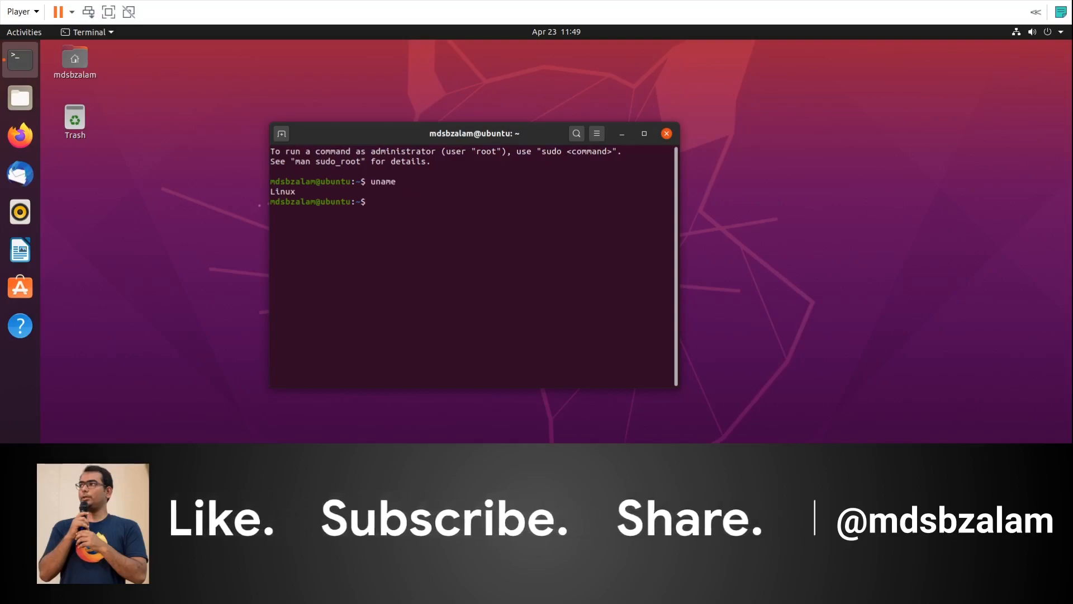
Step: Run uname -a to print kernel 5.4.0-26-generic, x86_64, GNU/Linux details
{"action": "type", "text": "unaa"}
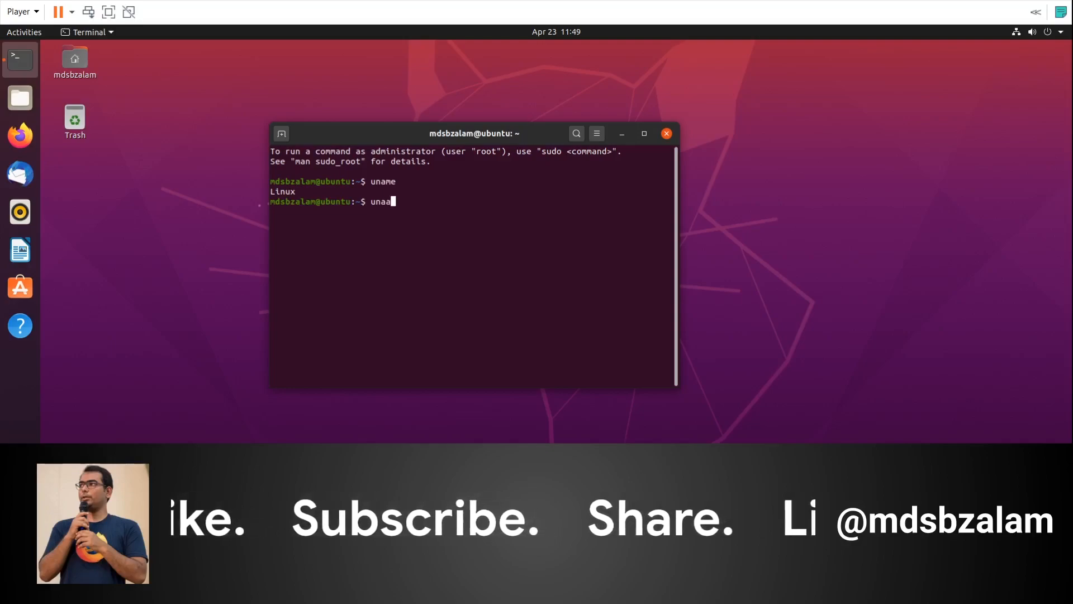
{"action": "type", "text": "r"}
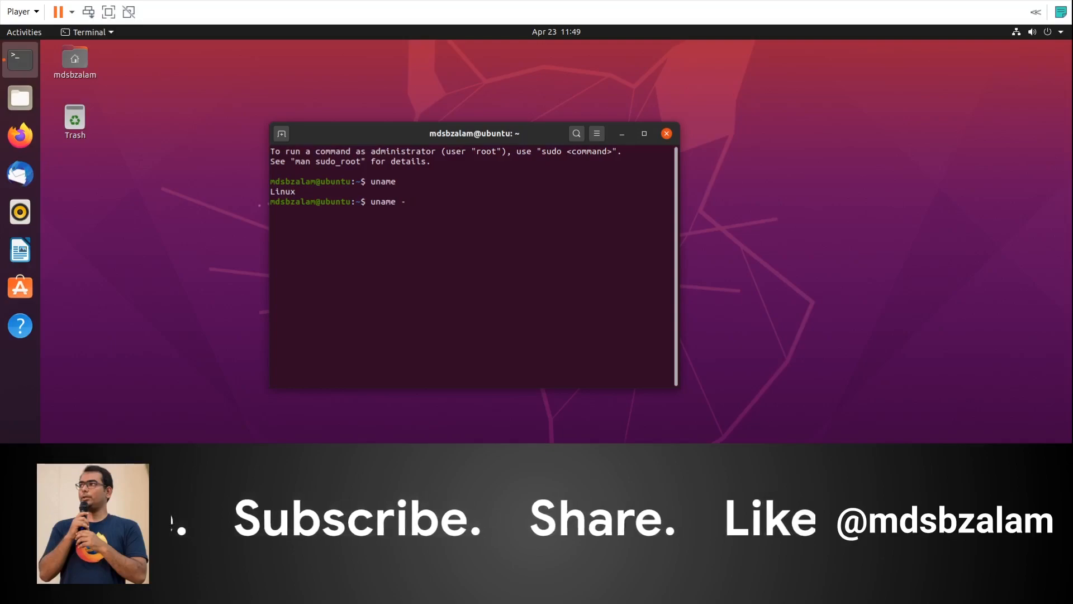
{"action": "key", "text": "Return"}
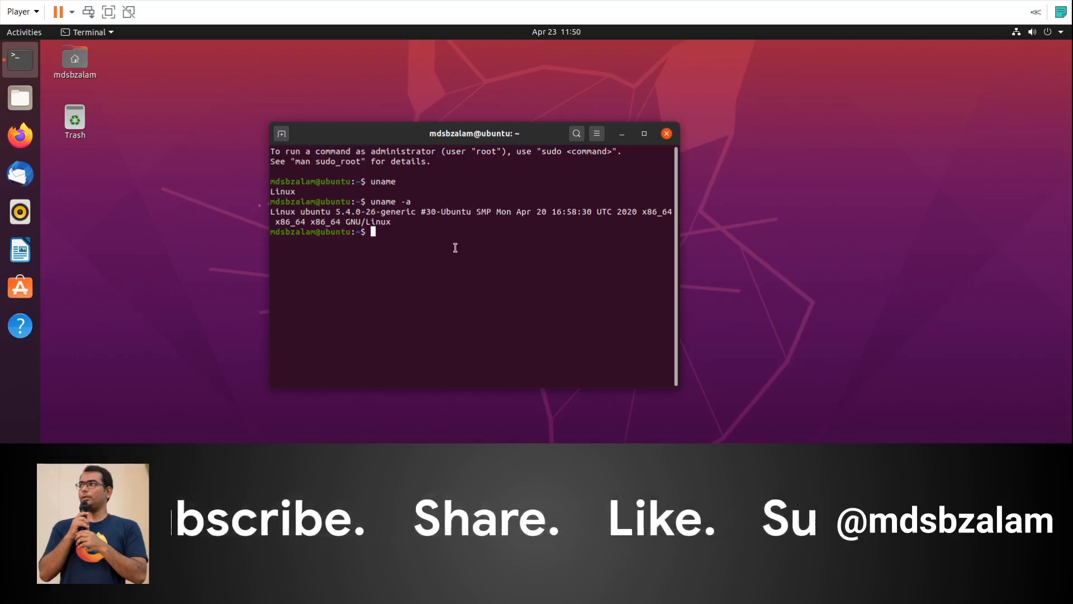
{"action": "mouse_move", "coordinate": [666, 134]}
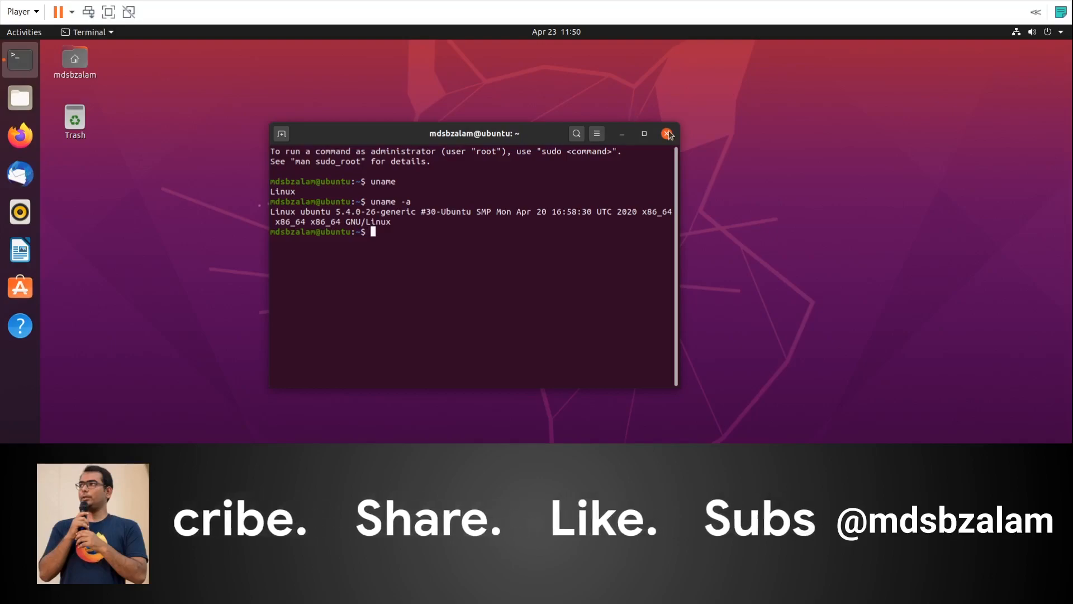
Step: Close Terminal and launch the Files app from the dock
{"action": "left_click", "coordinate": [667, 133]}
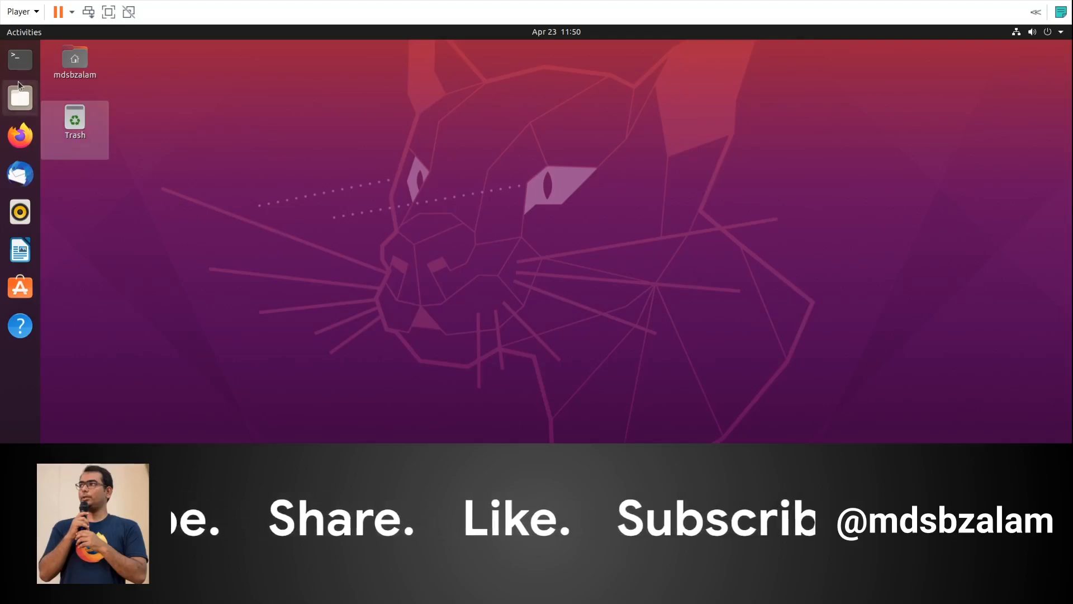
{"action": "left_click", "coordinate": [19, 97]}
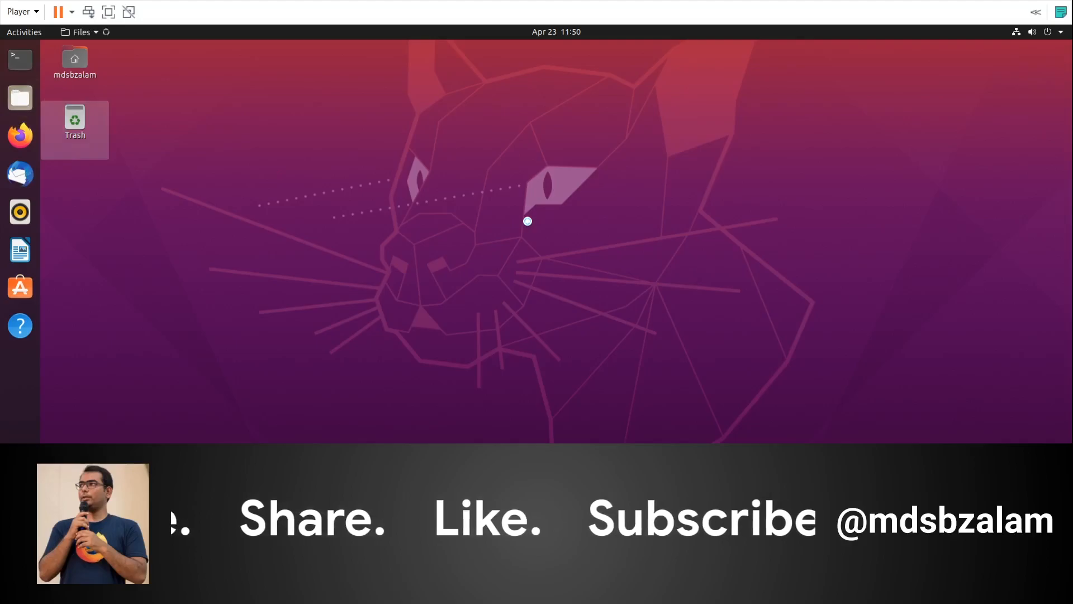
{"action": "left_click", "coordinate": [20, 97]}
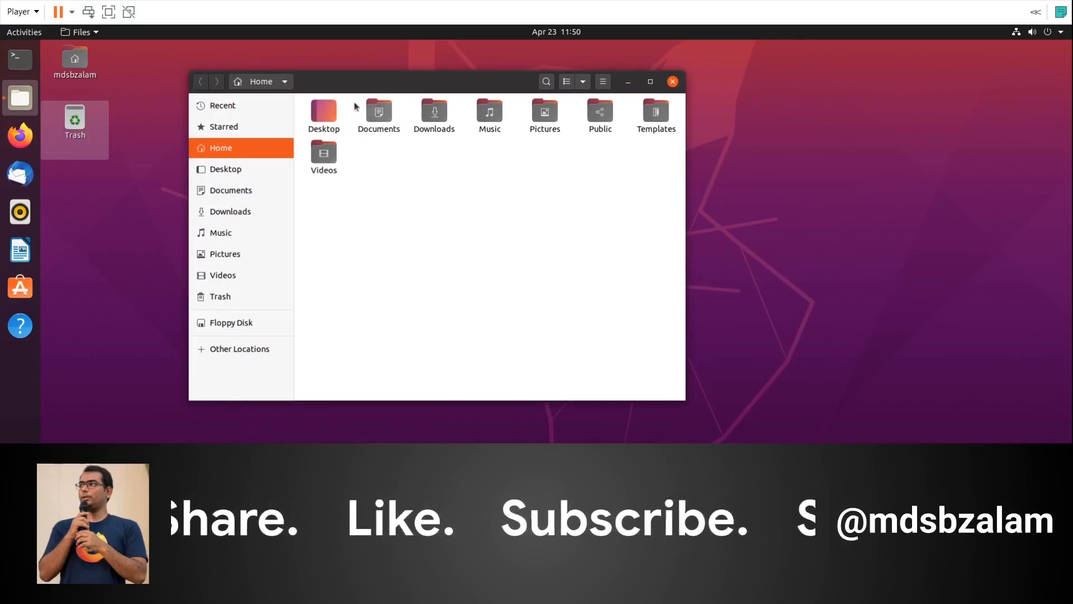
{"action": "mouse_move", "coordinate": [602, 112]}
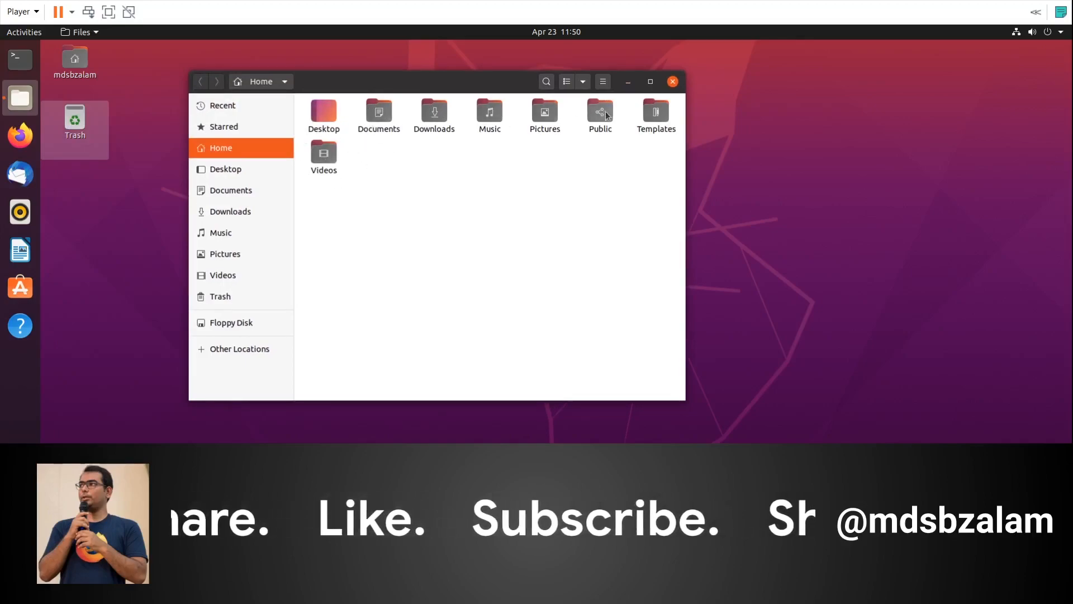
{"action": "mouse_move", "coordinate": [323, 109]}
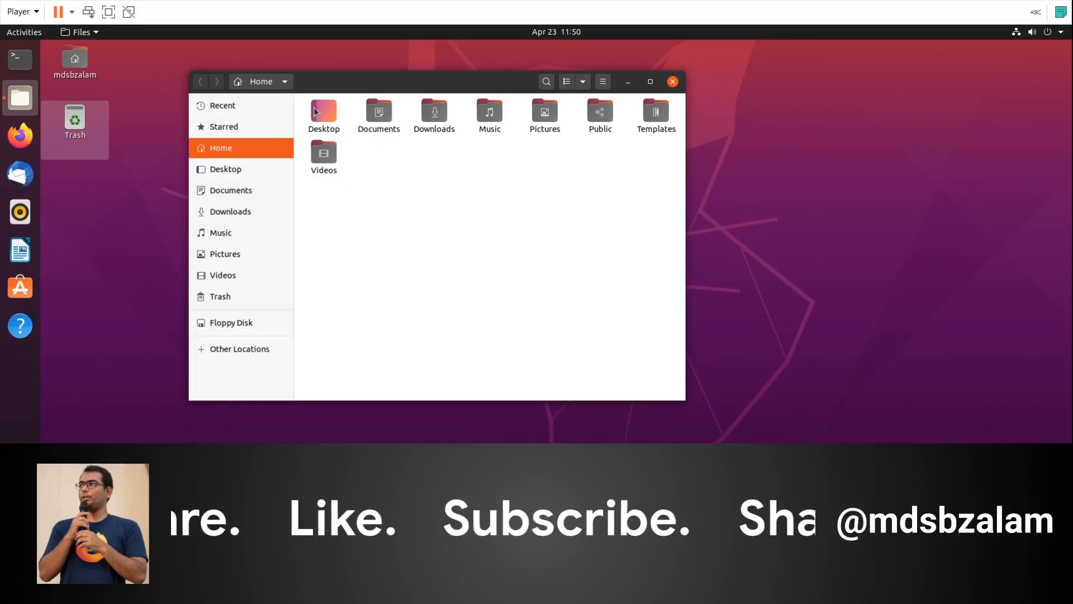
{"action": "mouse_move", "coordinate": [340, 118]}
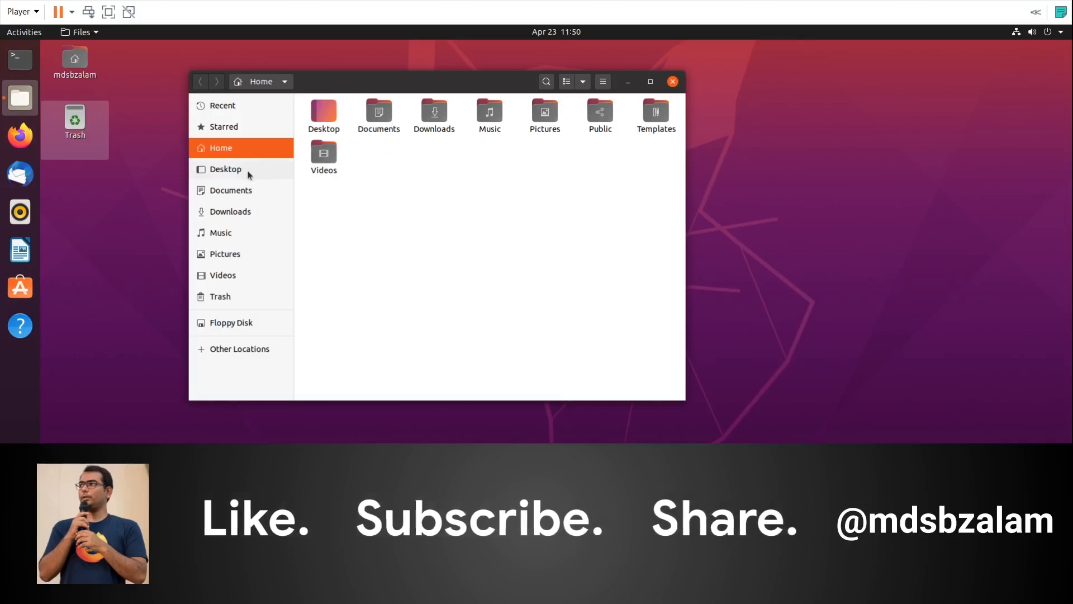
Step: View the empty Documents folder, return Home, and close Files
{"action": "left_click", "coordinate": [229, 190]}
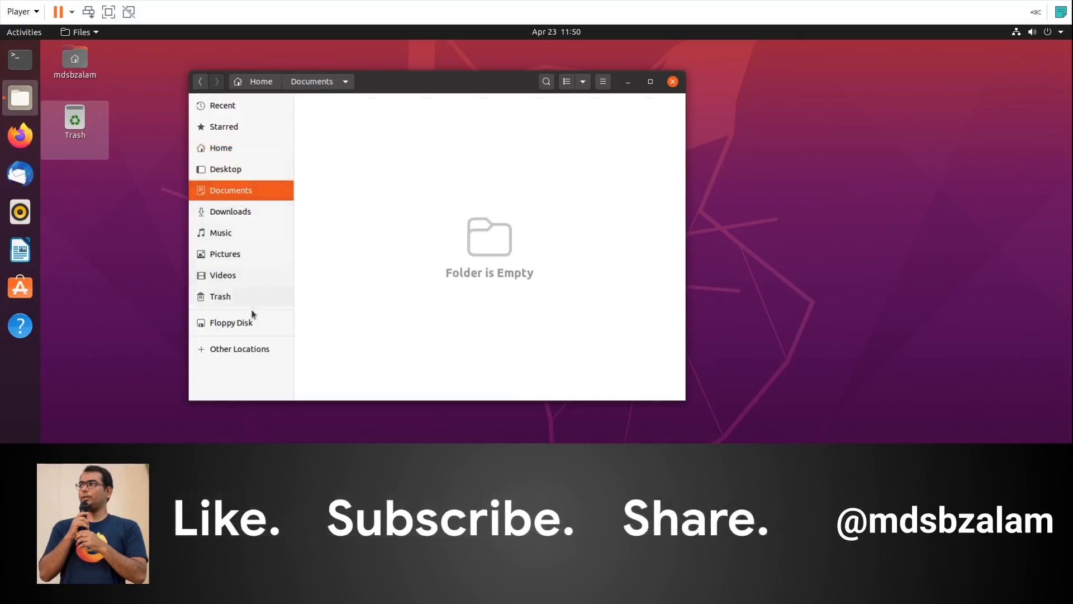
{"action": "left_click", "coordinate": [220, 147]}
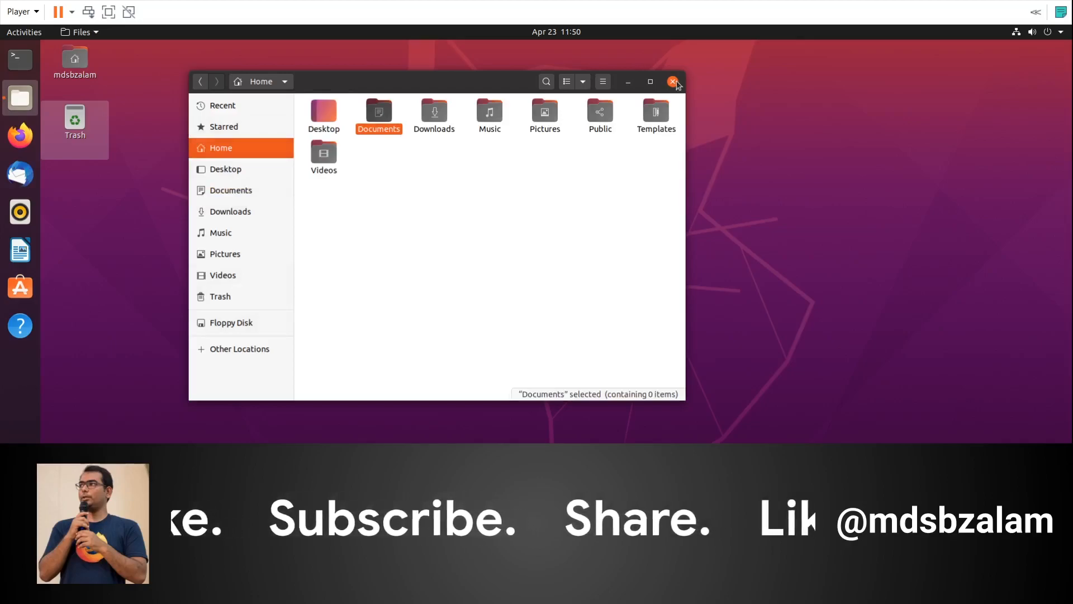
{"action": "left_click", "coordinate": [673, 81]}
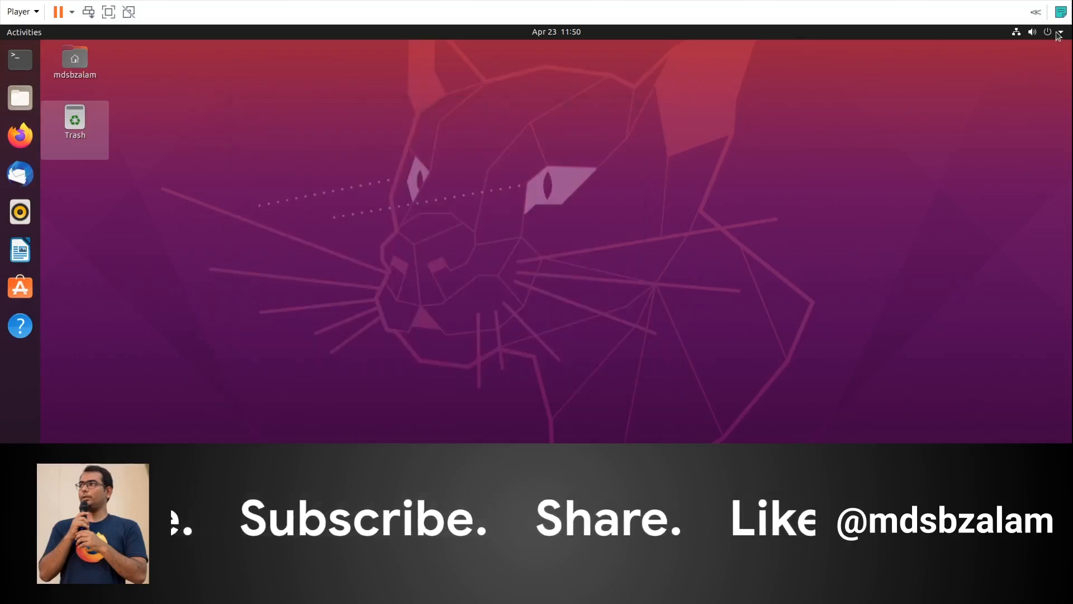
Step: Set Settings > Appearance window colours to Dark, then close Settings
{"action": "left_click", "coordinate": [1048, 31]}
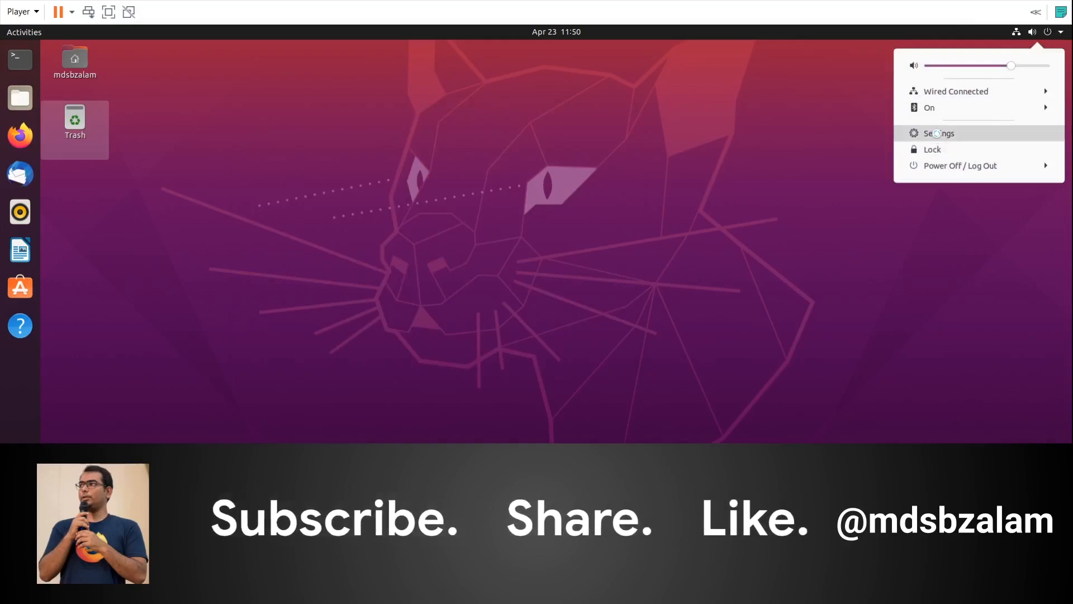
{"action": "left_click", "coordinate": [938, 133]}
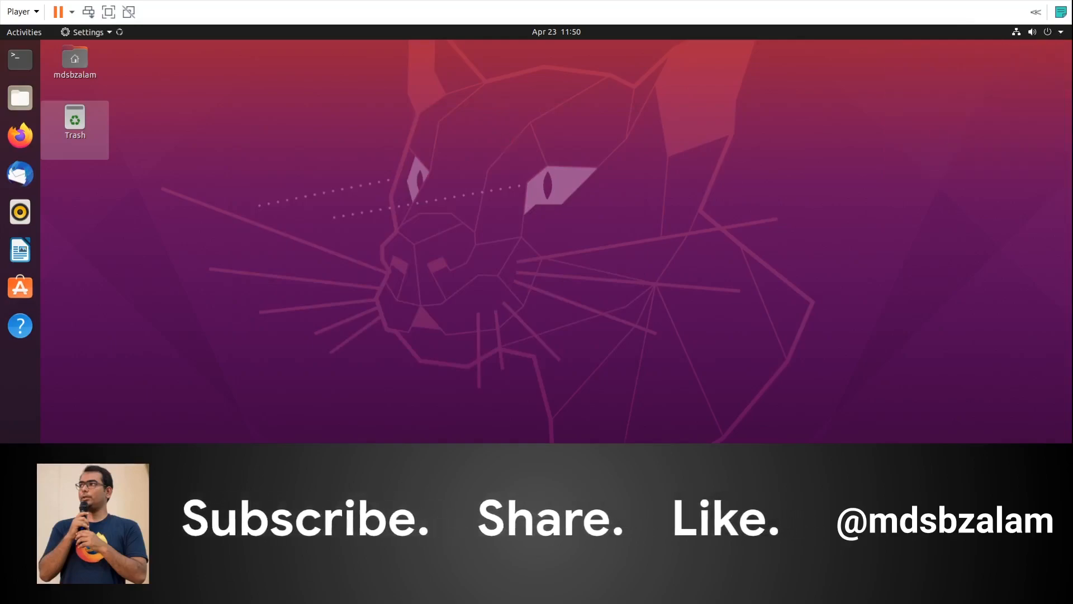
{"action": "mouse_move", "coordinate": [506, 144]}
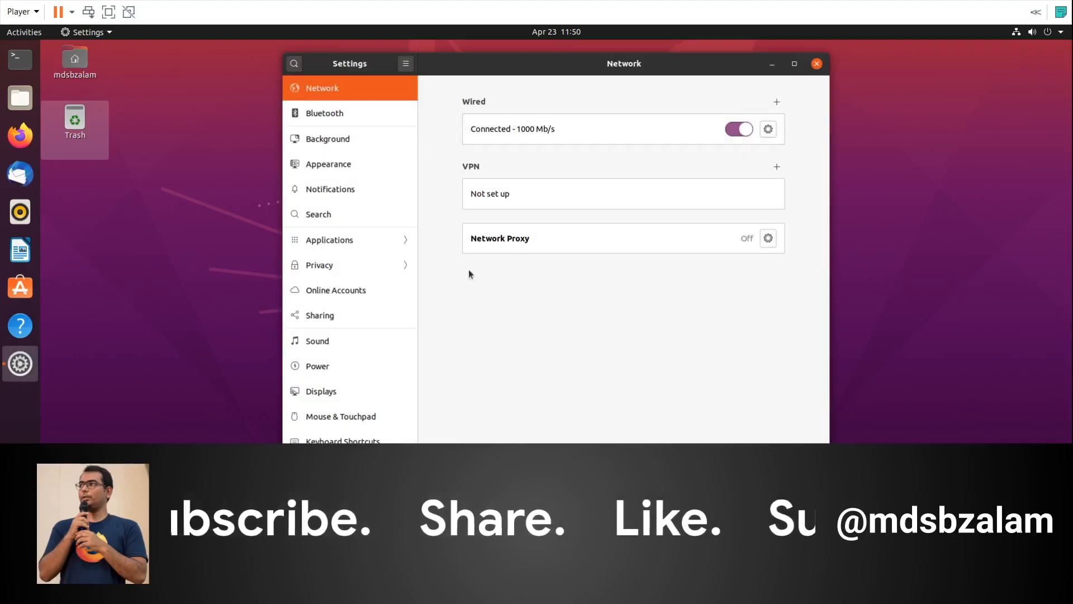
{"action": "mouse_move", "coordinate": [366, 236]}
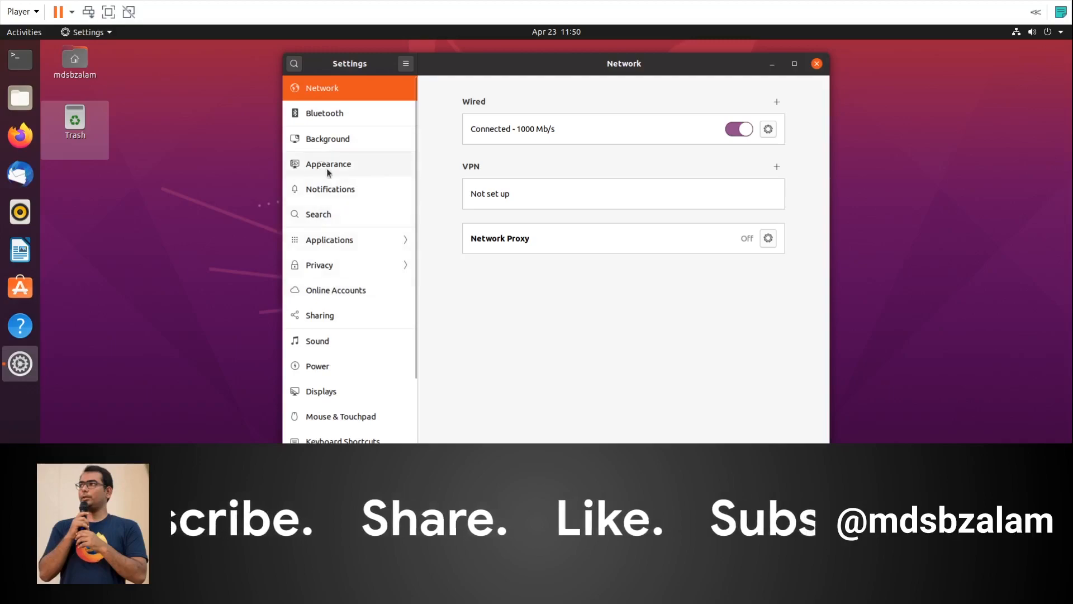
{"action": "left_click", "coordinate": [328, 163]}
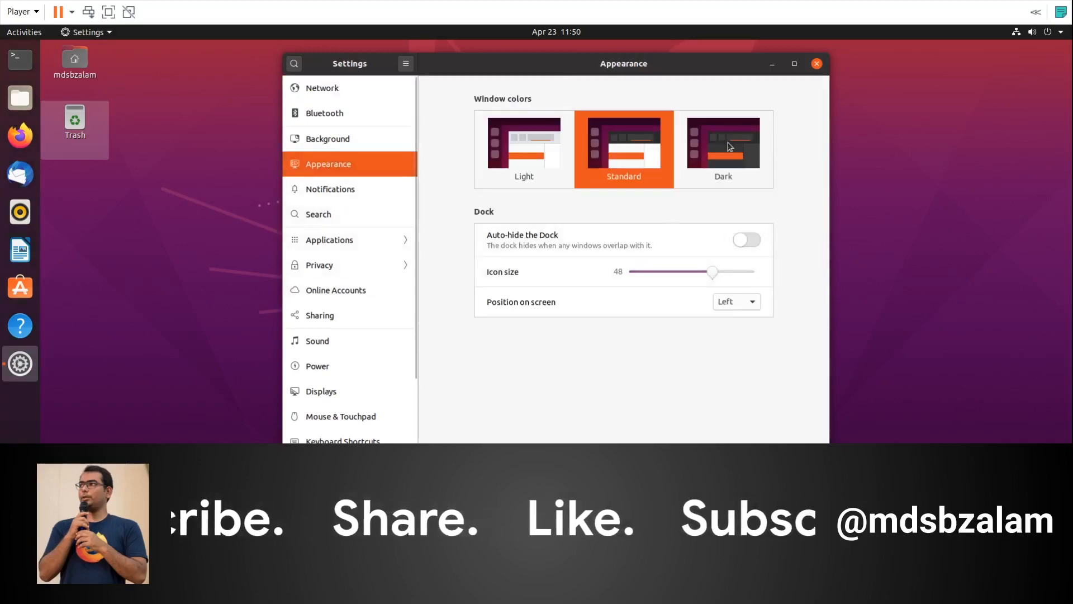
{"action": "left_click", "coordinate": [723, 143]}
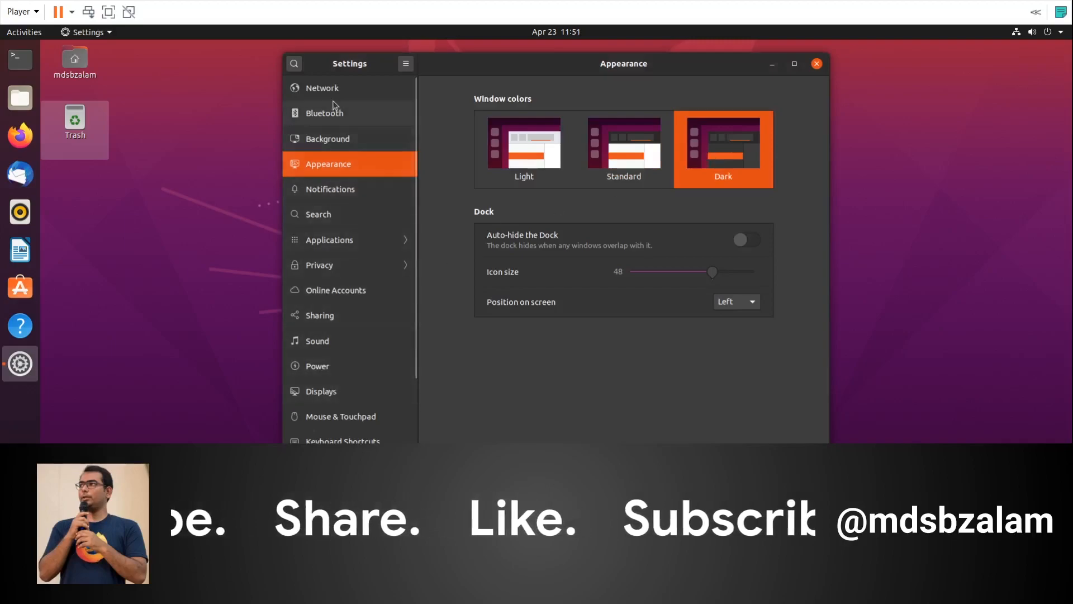
{"action": "mouse_move", "coordinate": [585, 275]}
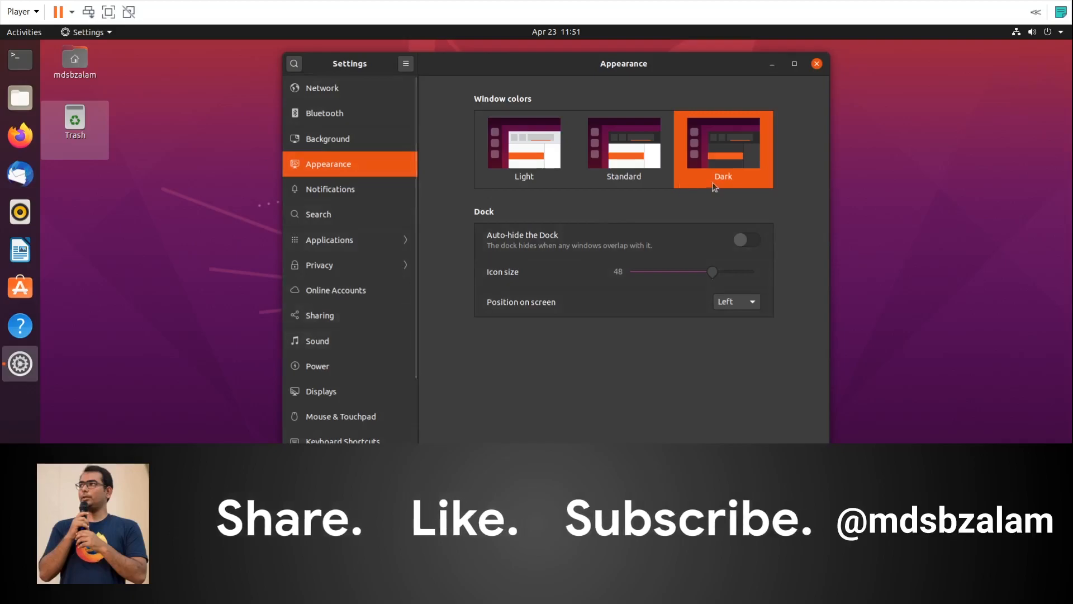
{"action": "mouse_move", "coordinate": [816, 63]}
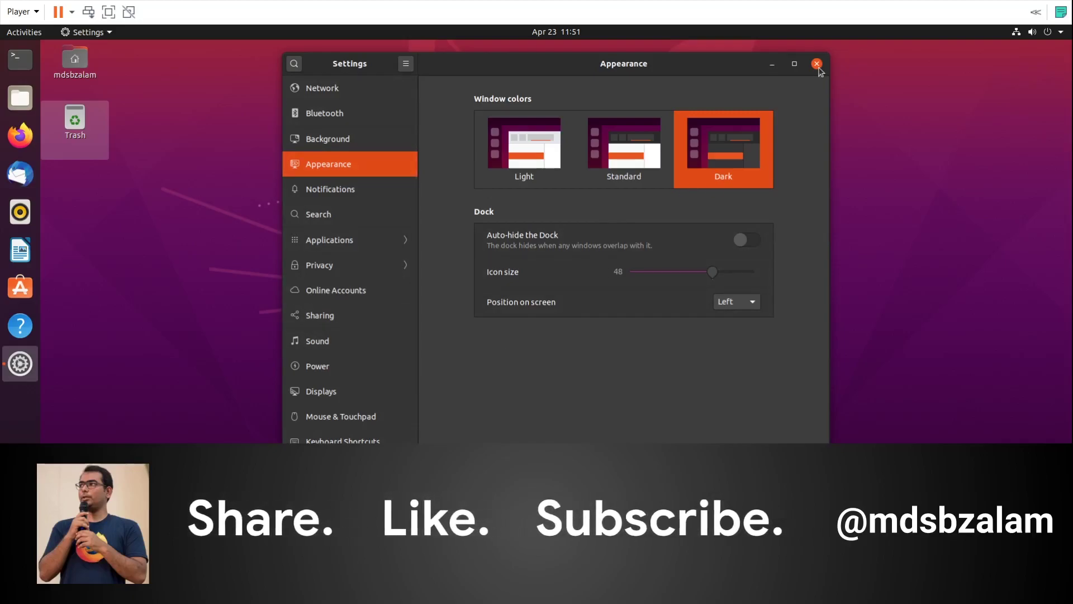
{"action": "left_click", "coordinate": [816, 63]}
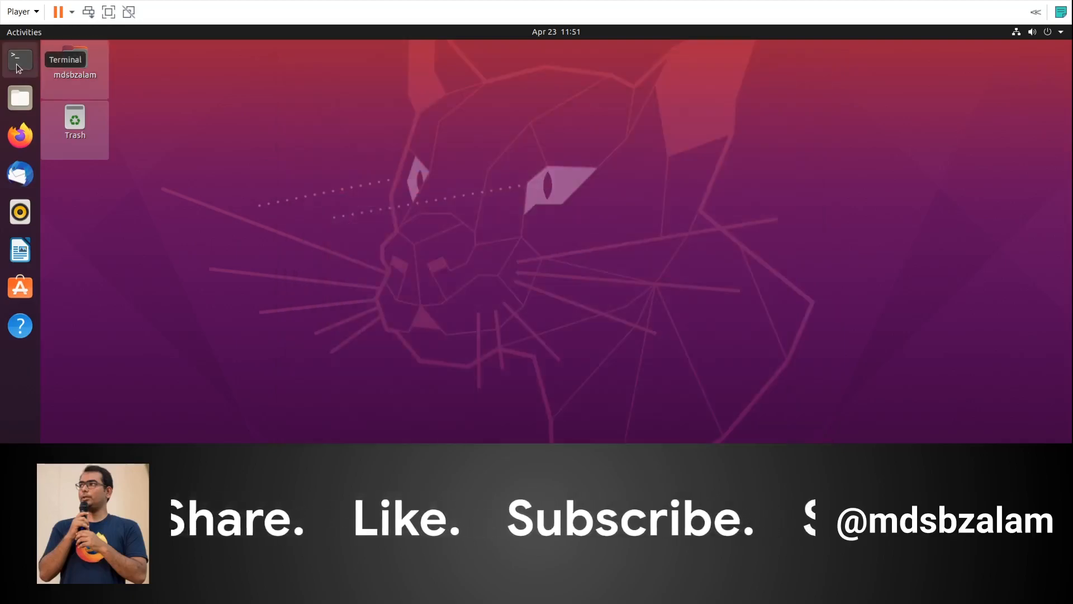
Step: In a new terminal, run sudo apt update and enter the password
{"action": "left_click", "coordinate": [19, 58]}
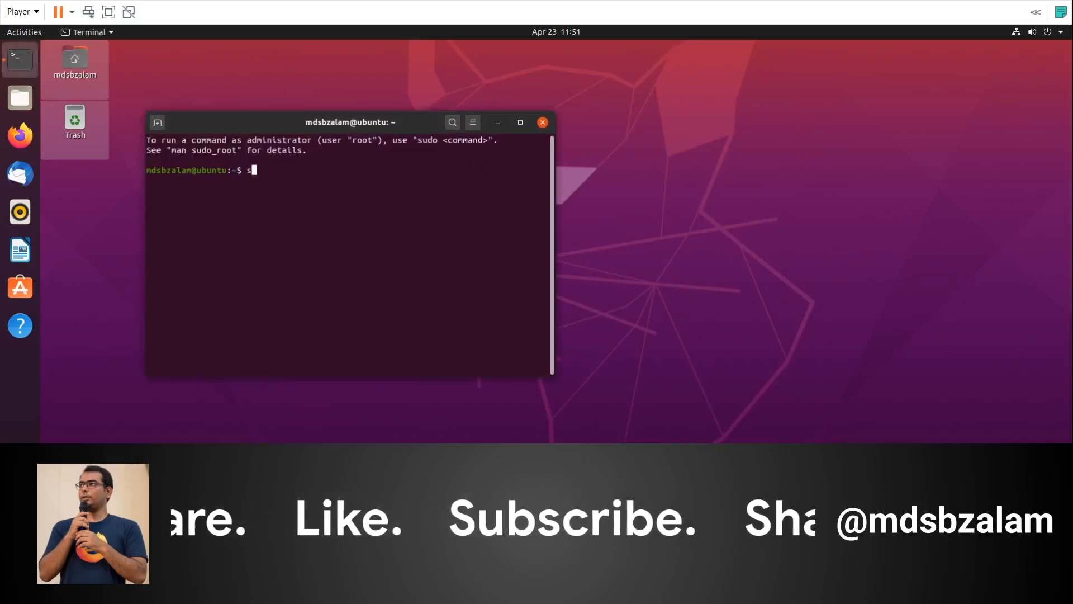
{"action": "type", "text": "udo apt u"}
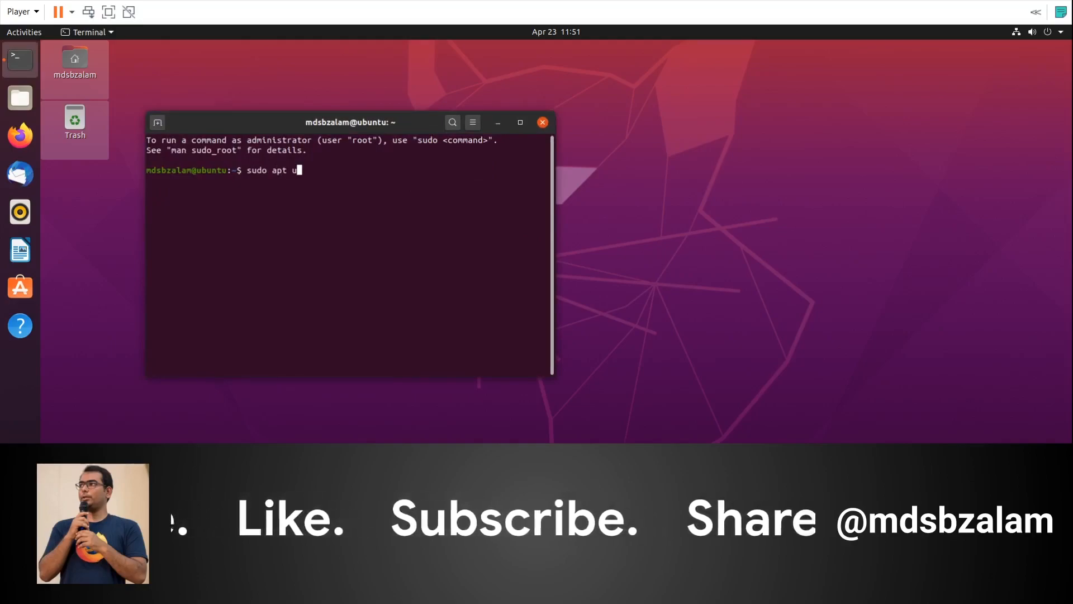
{"action": "key", "text": "Return"}
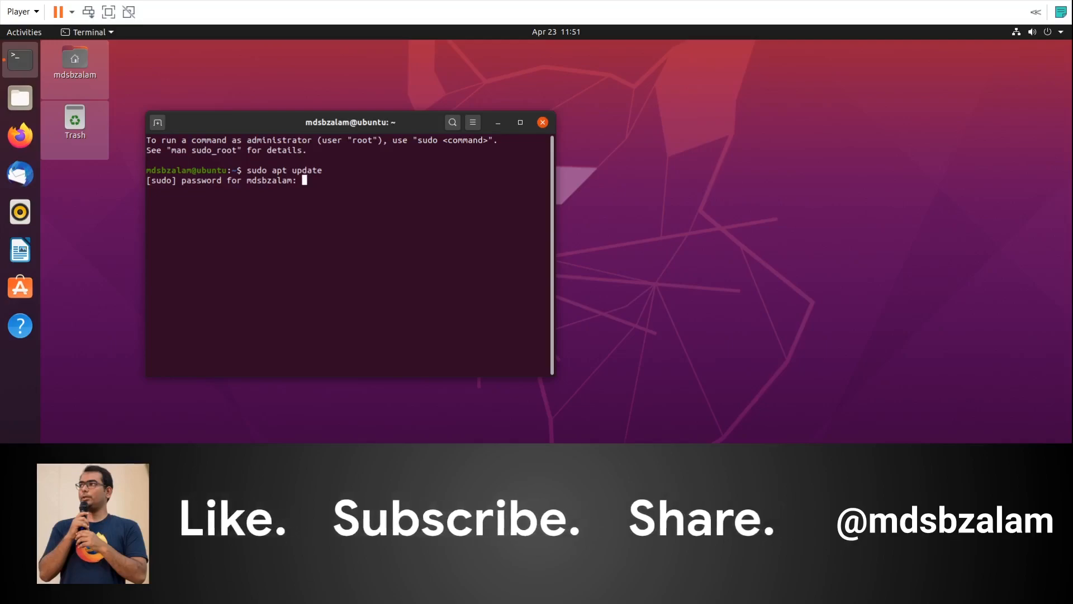
{"action": "key", "text": "Return"}
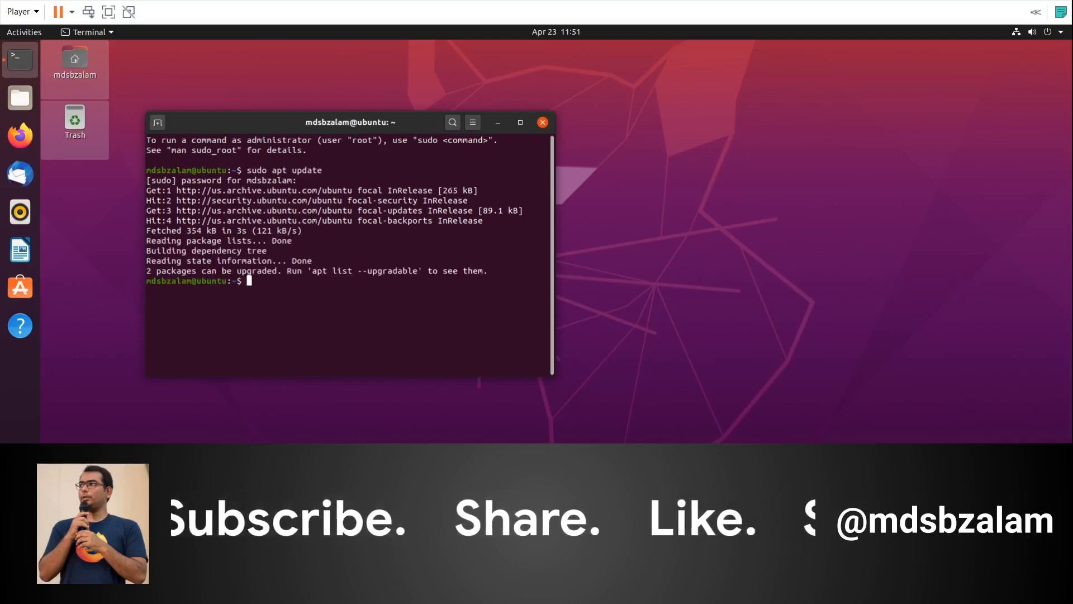
Step: Run sudo apt upgrade and confirm with y to install the upgrades
{"action": "type", "text": "sudo apt update"}
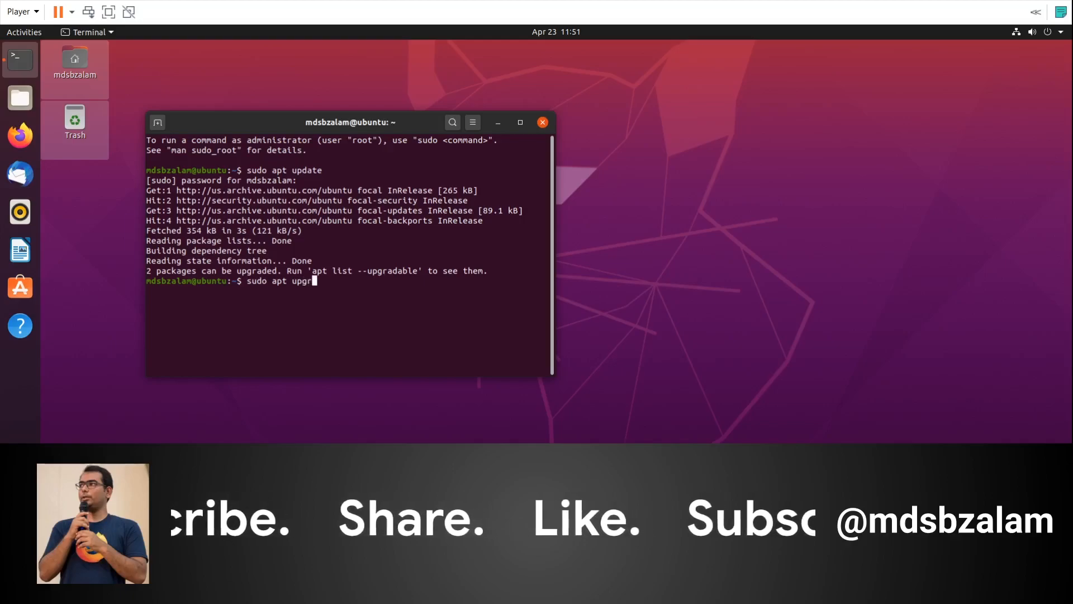
{"action": "key", "text": "Return"}
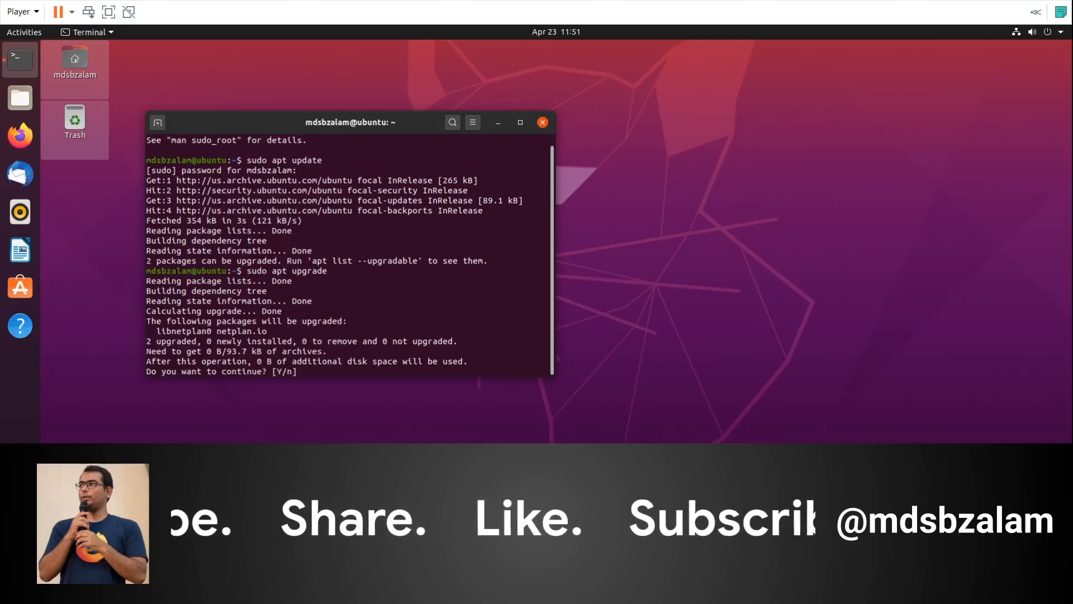
{"action": "type", "text": "y"}
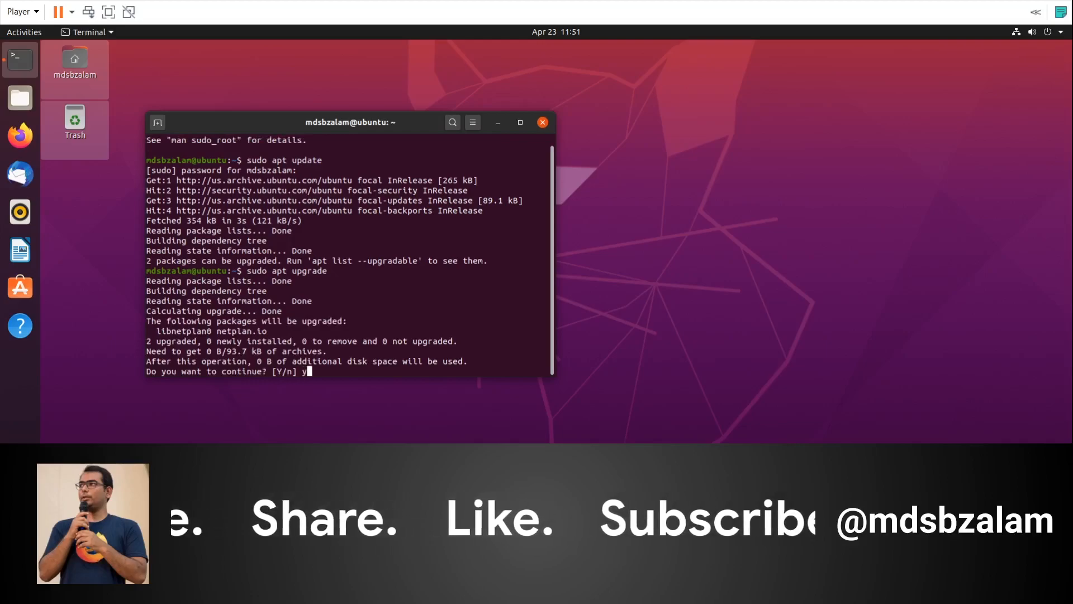
{"action": "key", "text": "Return"}
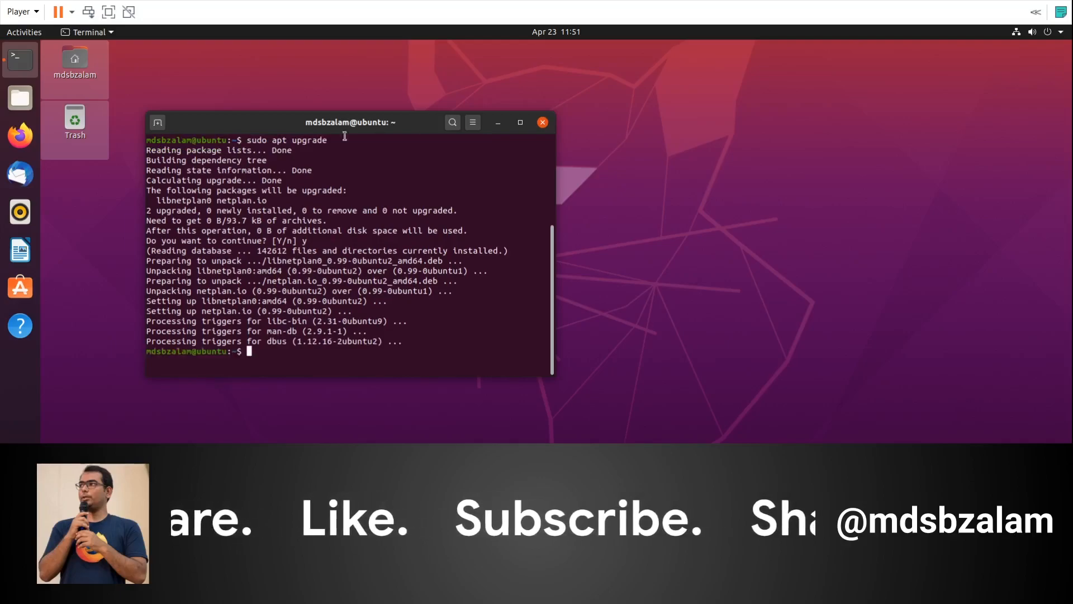
{"action": "mouse_move", "coordinate": [20, 287]}
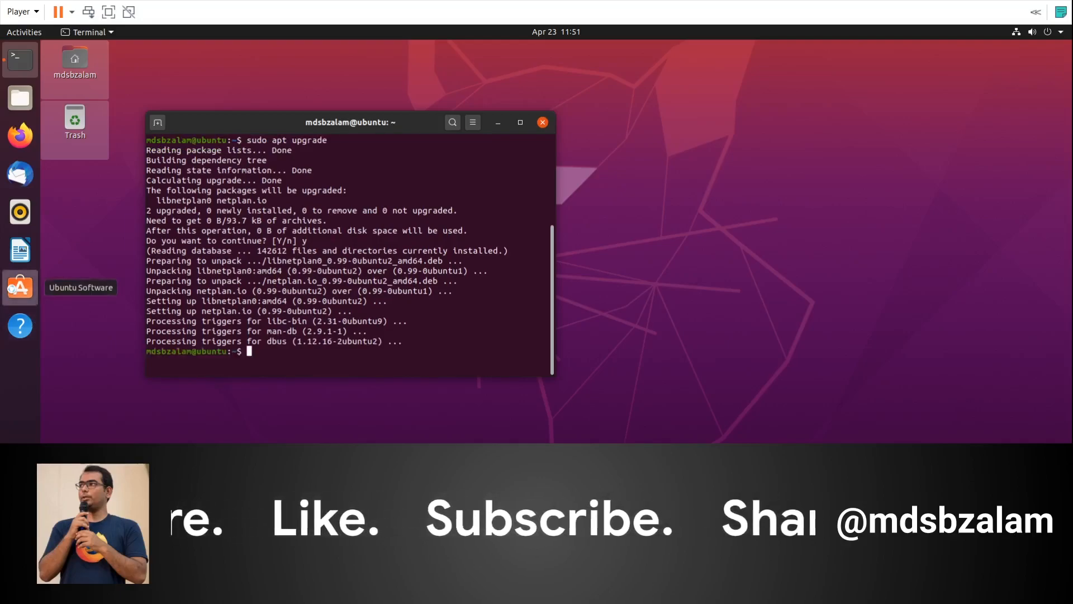
Step: Launch Ubuntu Software from the dock while its catalog downloads
{"action": "left_click", "coordinate": [19, 288]}
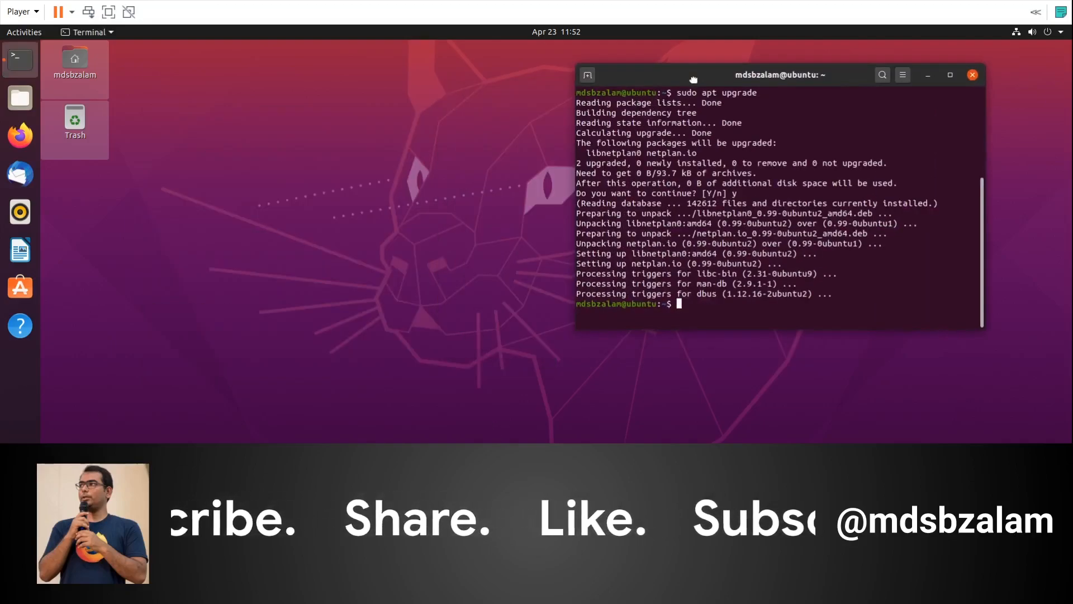
{"action": "left_click", "coordinate": [20, 287]}
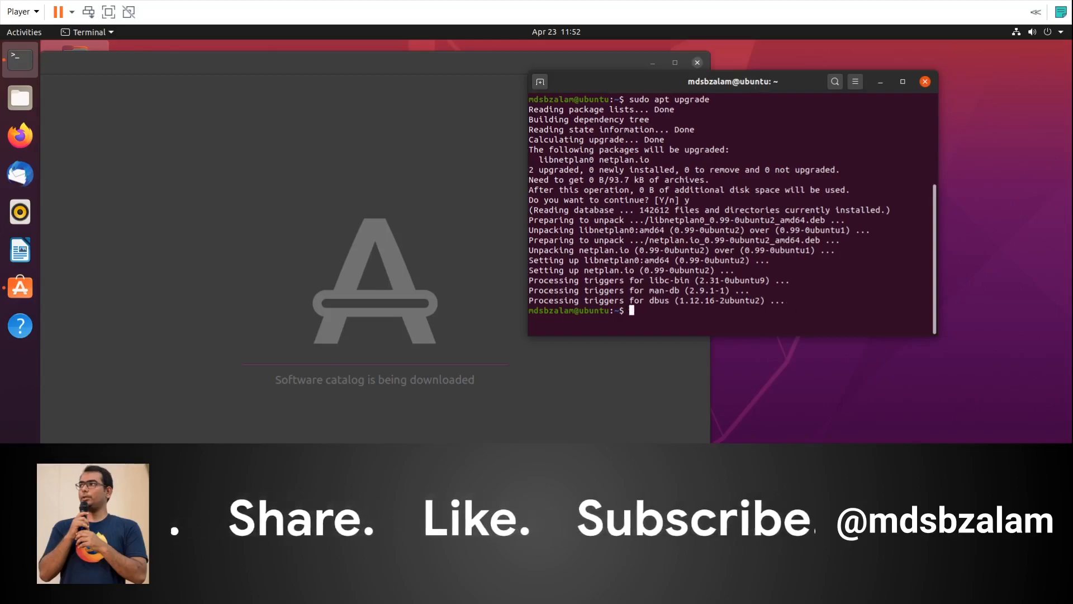
{"action": "left_click", "coordinate": [1047, 32]}
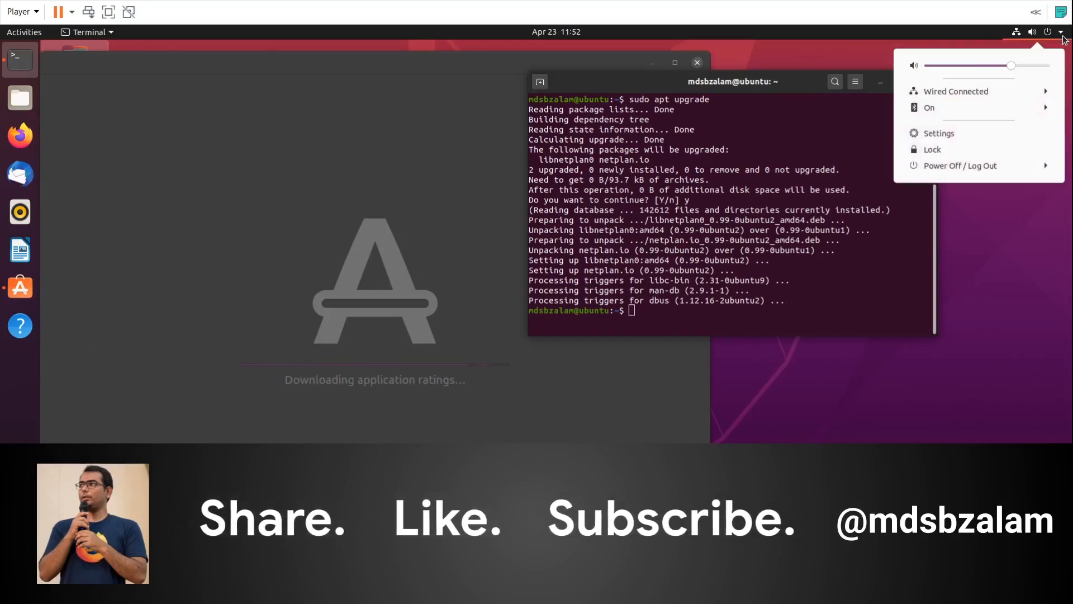
{"action": "mouse_move", "coordinate": [939, 133]}
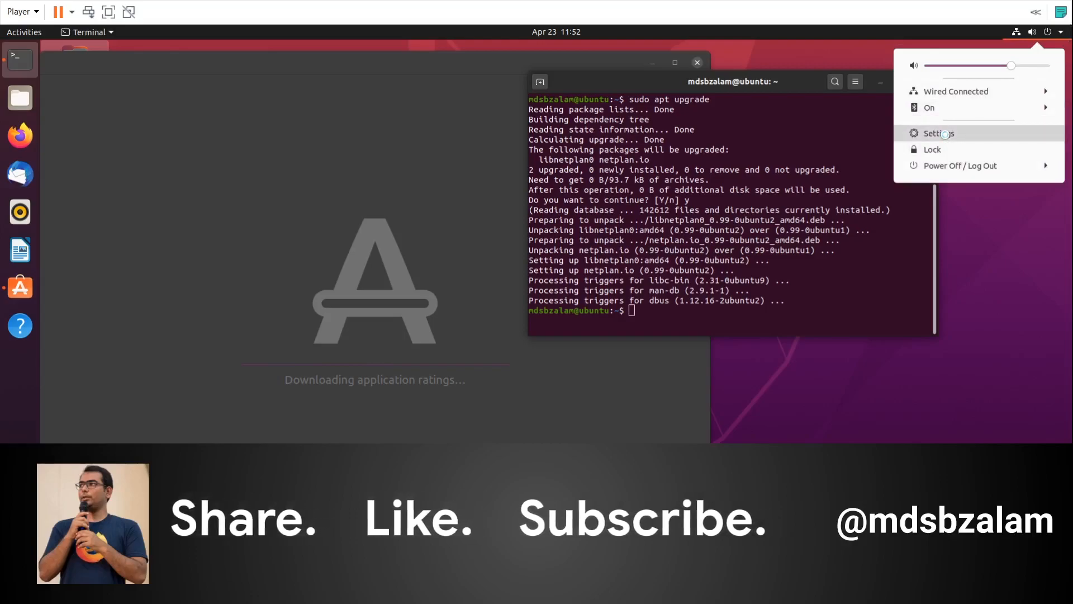
Step: In Settings > About, change the Device Name to MSA and rename
{"action": "left_click", "coordinate": [937, 133]}
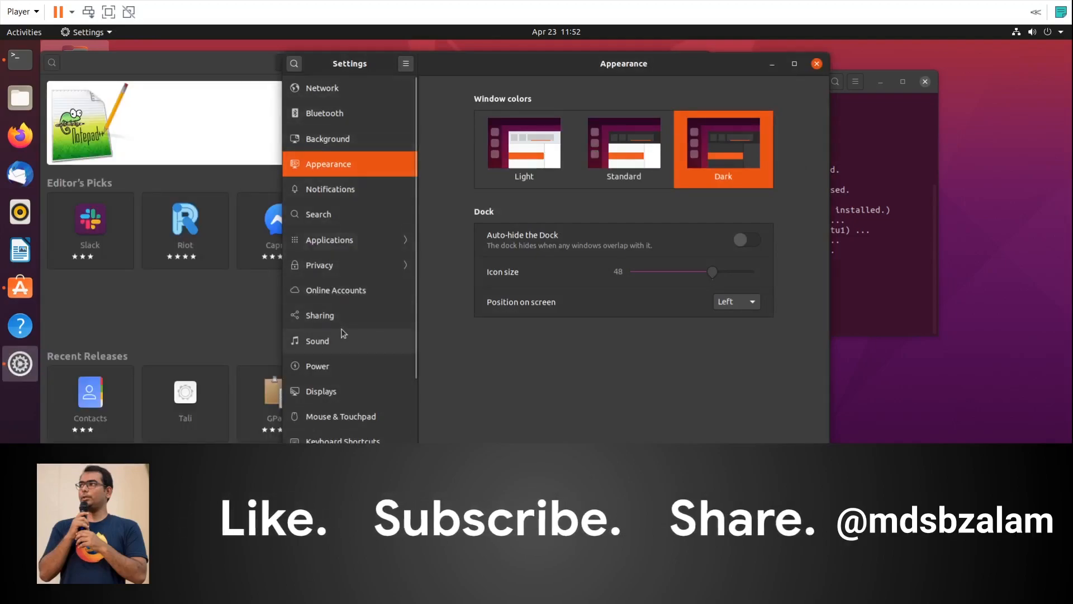
{"action": "scroll", "scroll_direction": "down", "scroll_amount": 3}
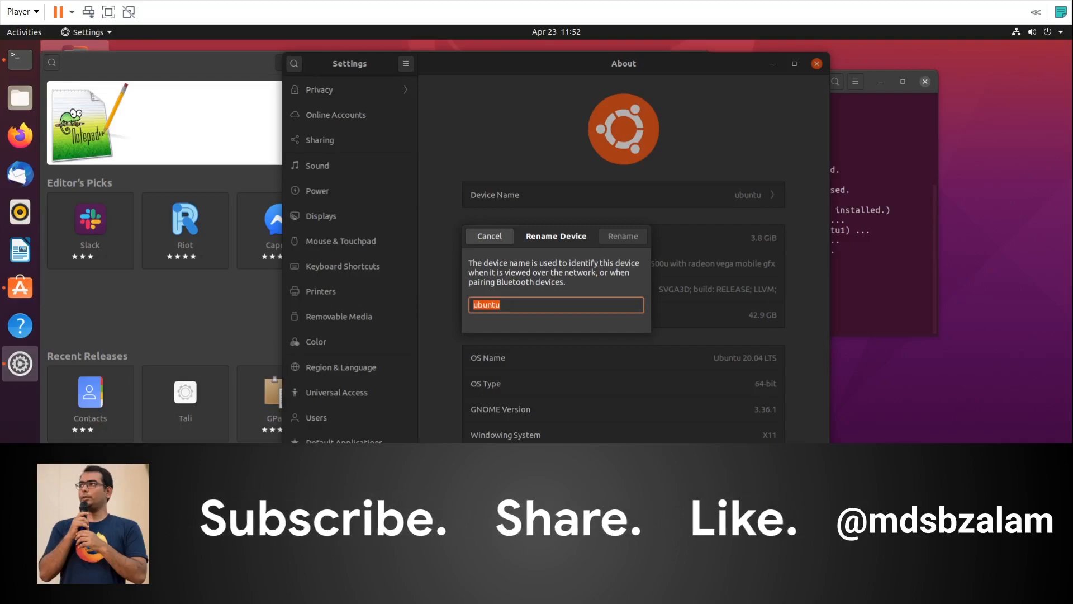
{"action": "type", "text": "MSA"}
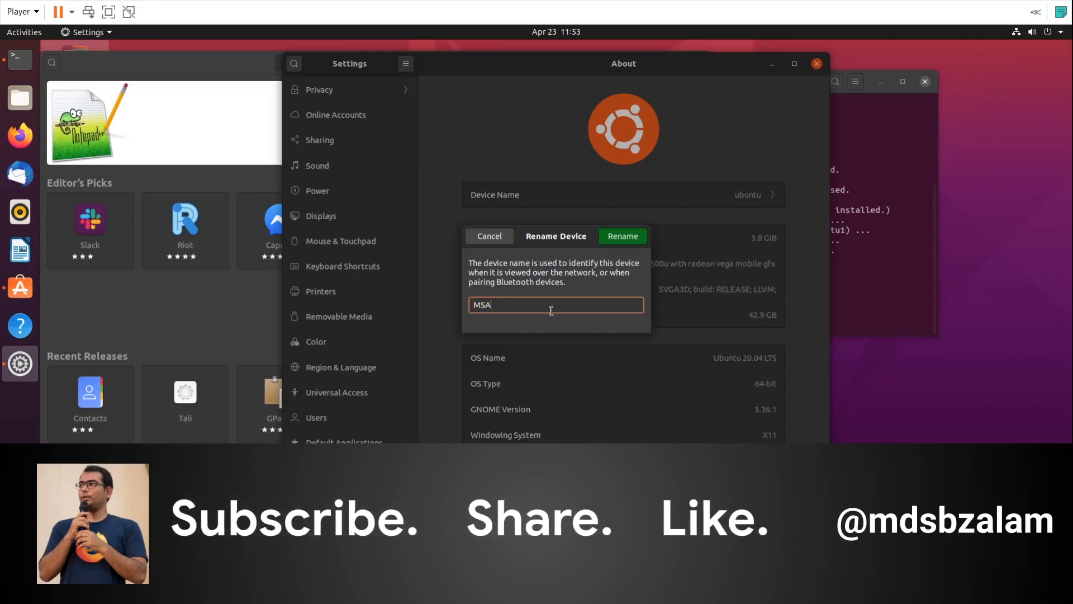
{"action": "left_click", "coordinate": [622, 235]}
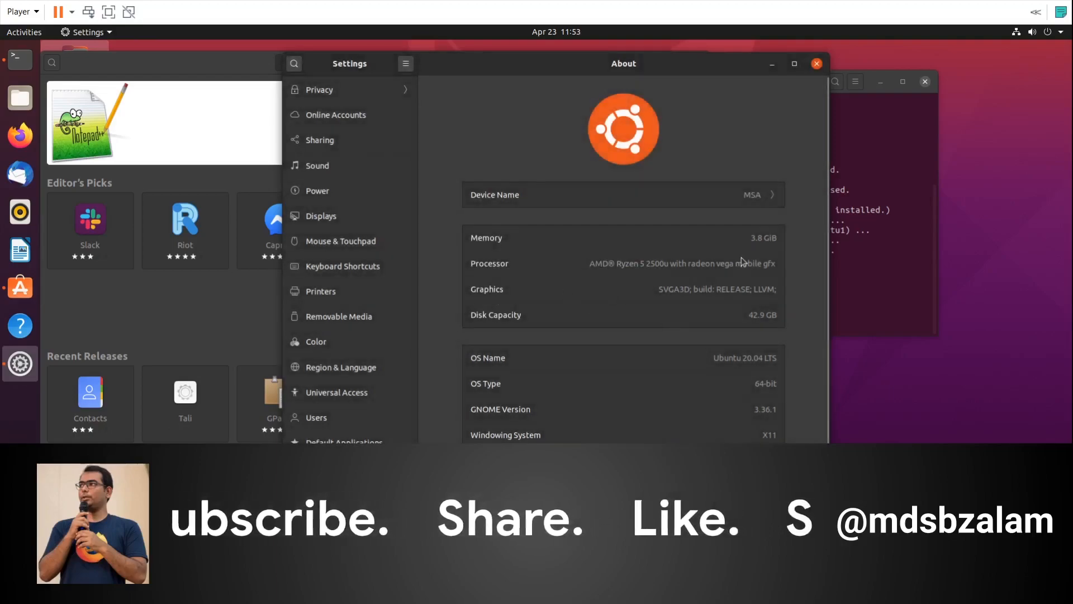
{"action": "scroll", "scroll_direction": "up", "scroll_amount": 3}
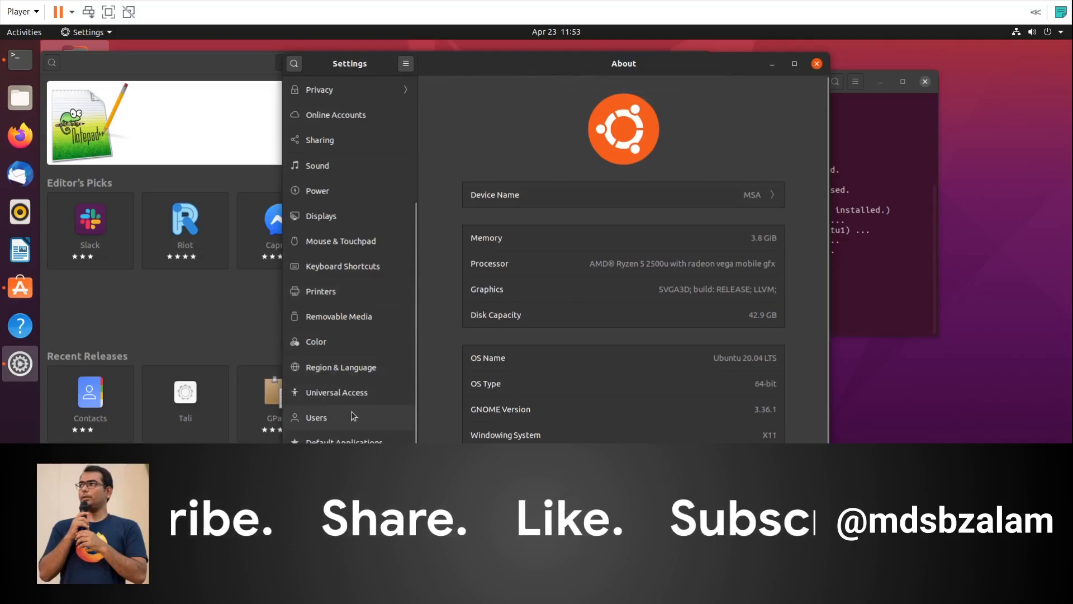
{"action": "left_click", "coordinate": [316, 417]}
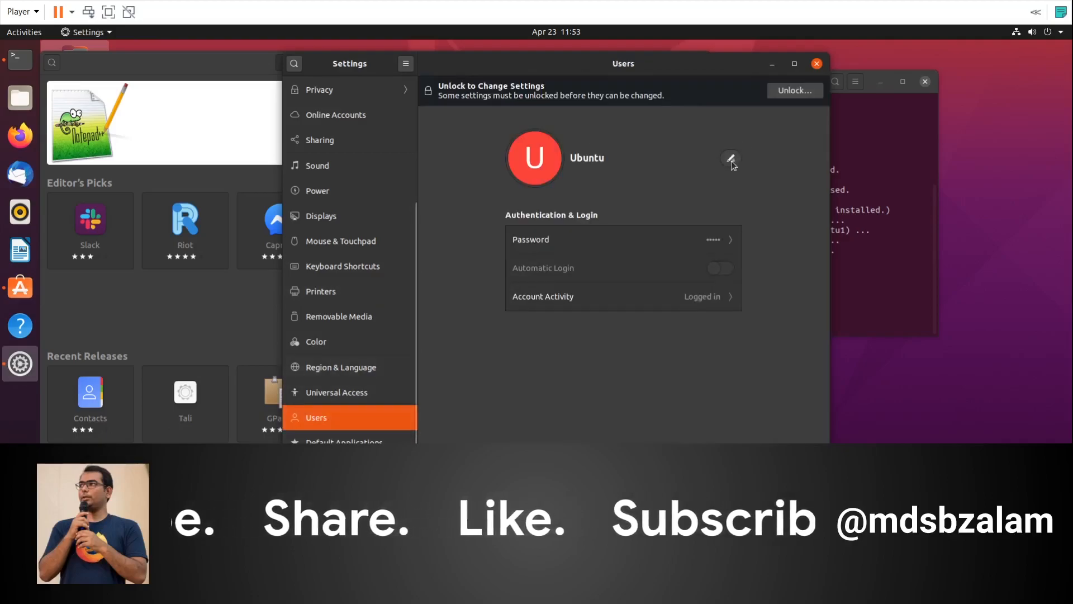
Step: Replace the user name with Shahbaz, authenticating to unlock, and save it
{"action": "left_click", "coordinate": [729, 157]}
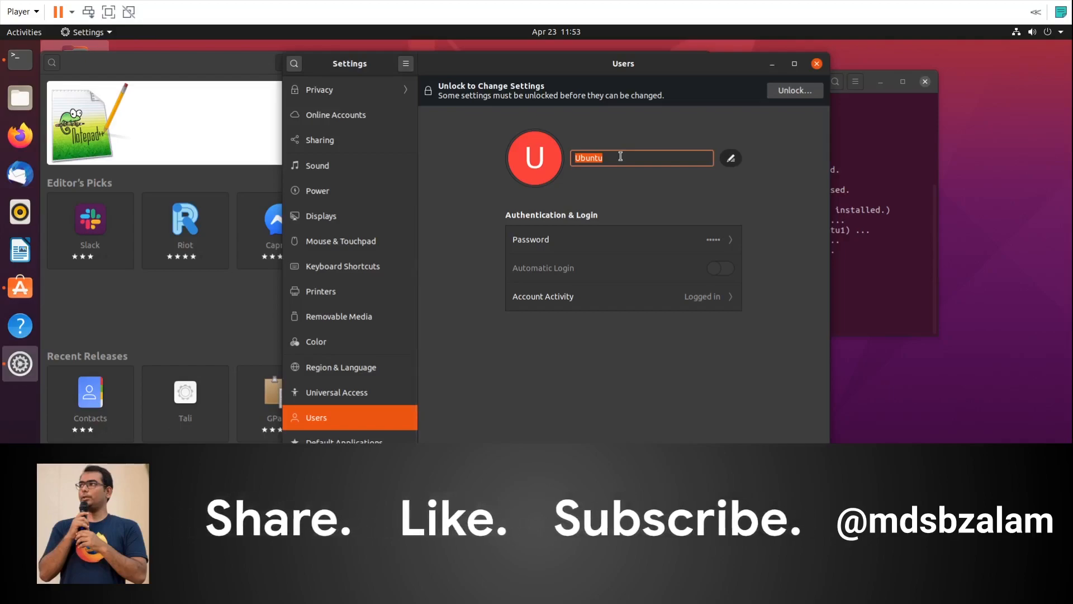
{"action": "key", "text": "ctrl+a"}
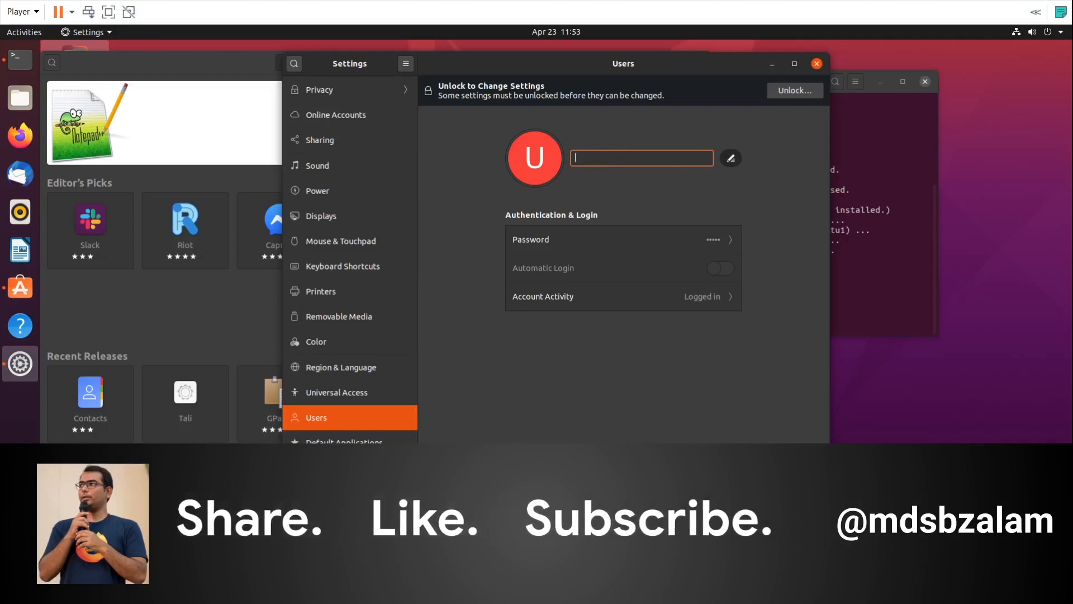
{"action": "type", "text": "SH"}
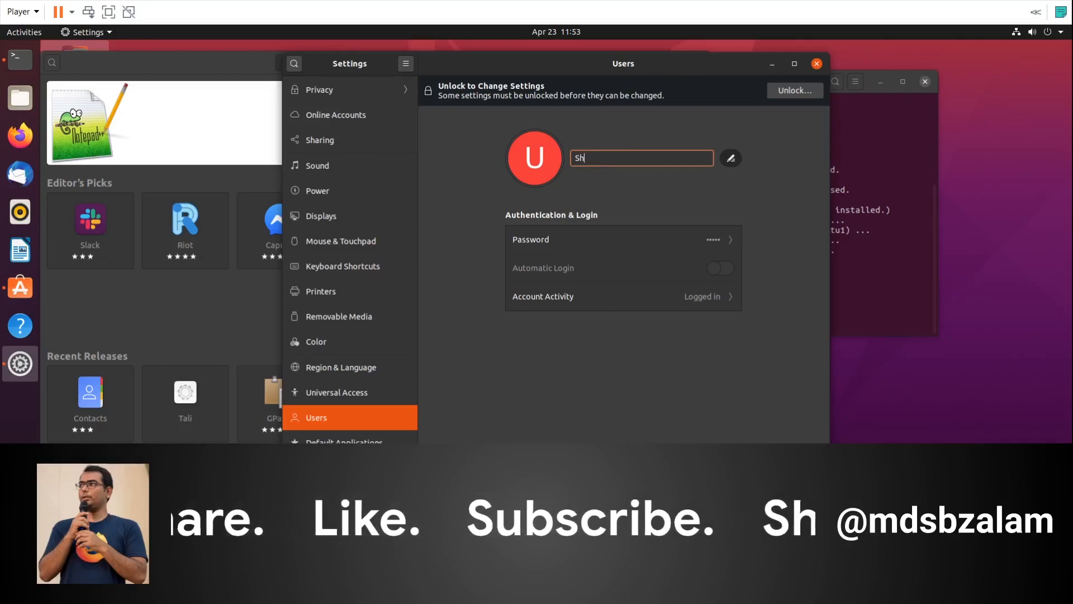
{"action": "type", "text": "ahbaz"}
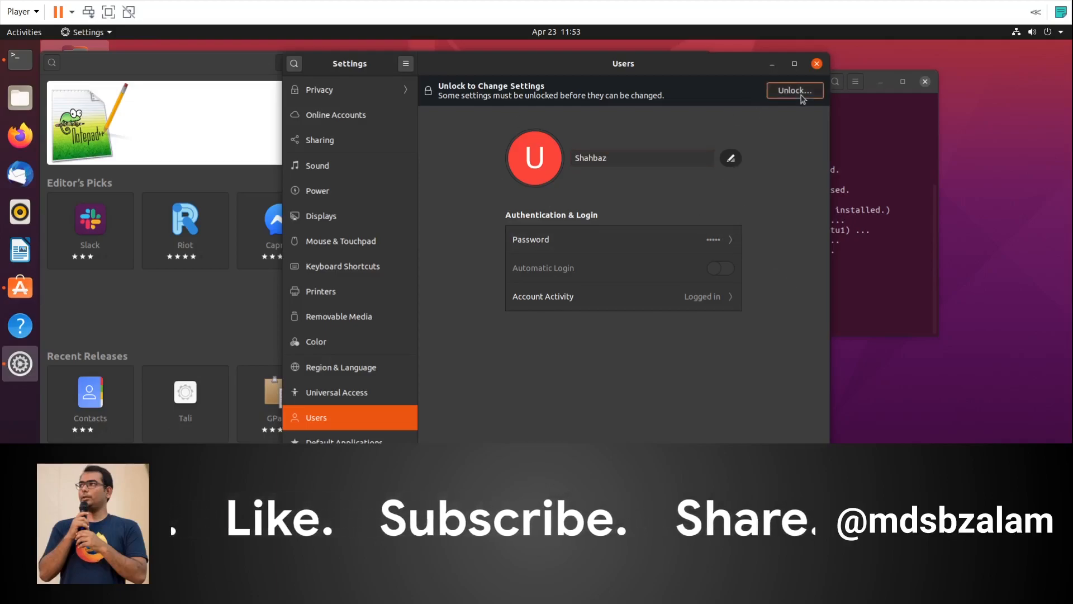
{"action": "left_click", "coordinate": [793, 91]}
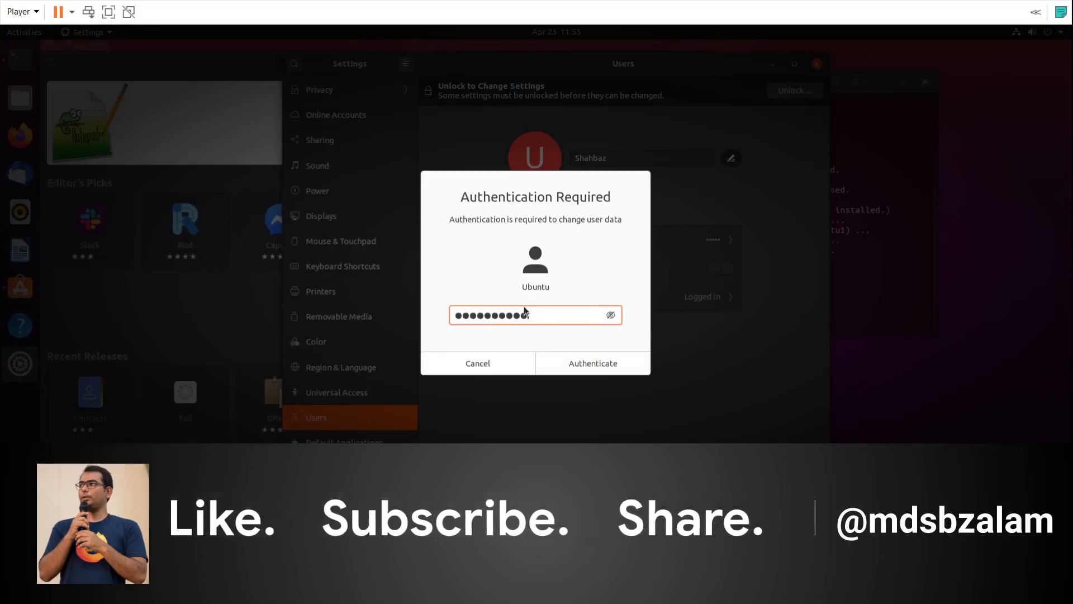
{"action": "left_click", "coordinate": [592, 363]}
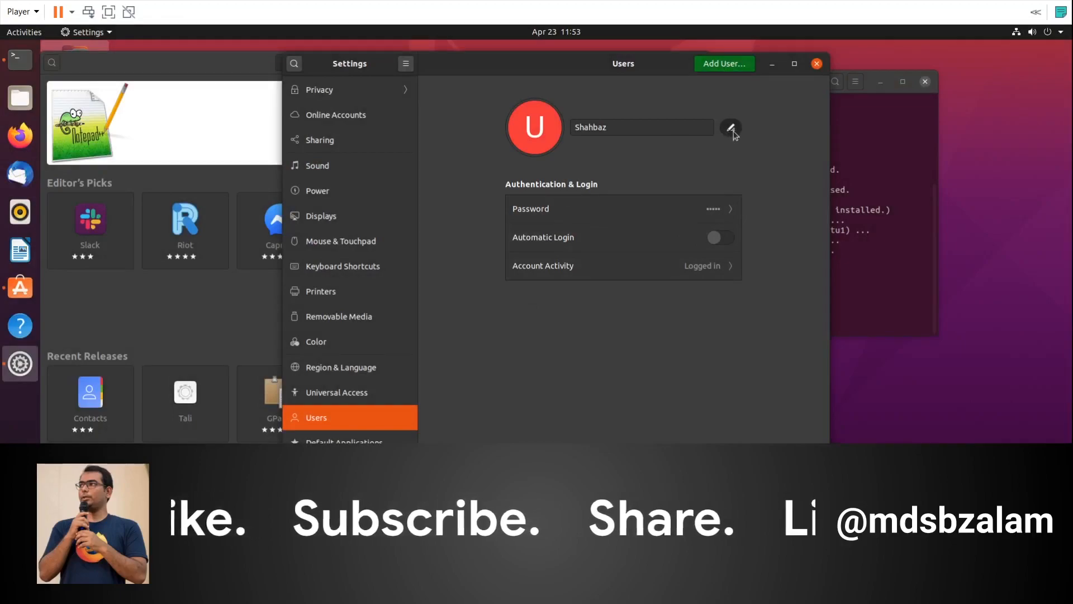
{"action": "left_click", "coordinate": [730, 128]}
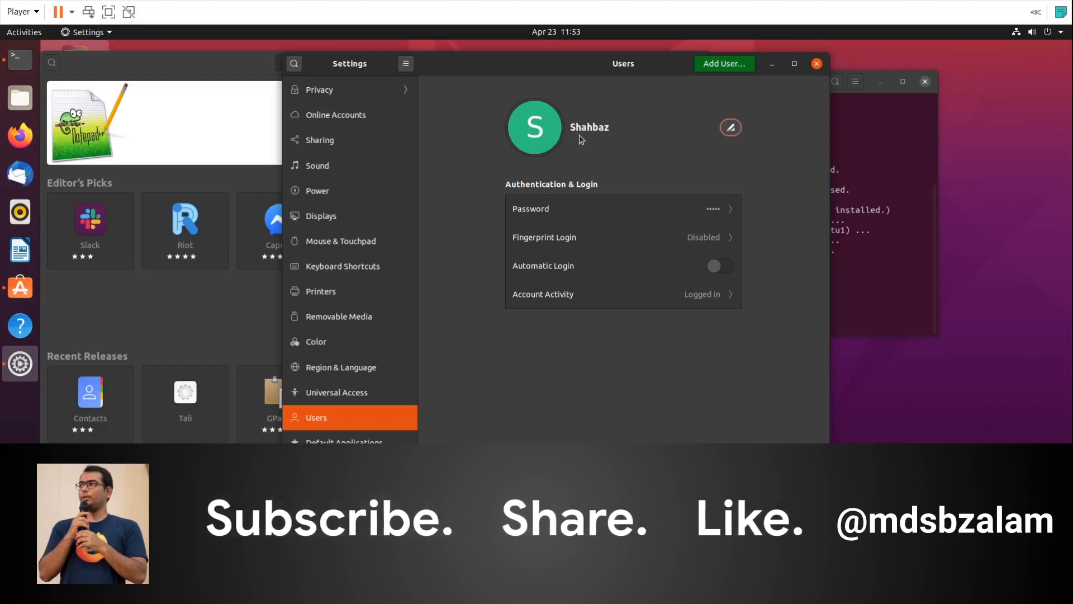
{"action": "mouse_move", "coordinate": [531, 140]}
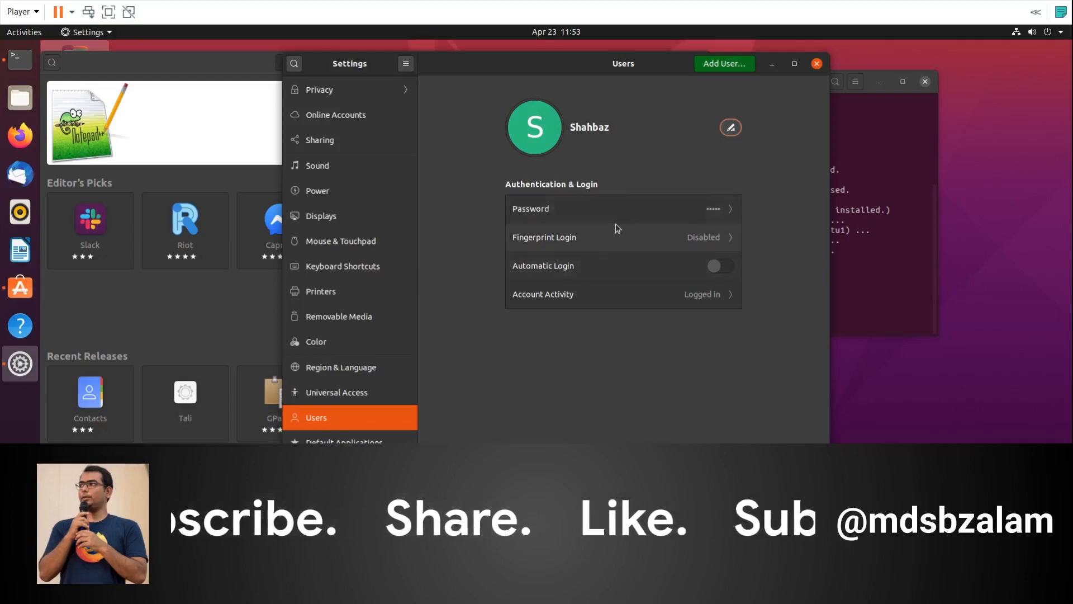
{"action": "mouse_move", "coordinate": [701, 240]}
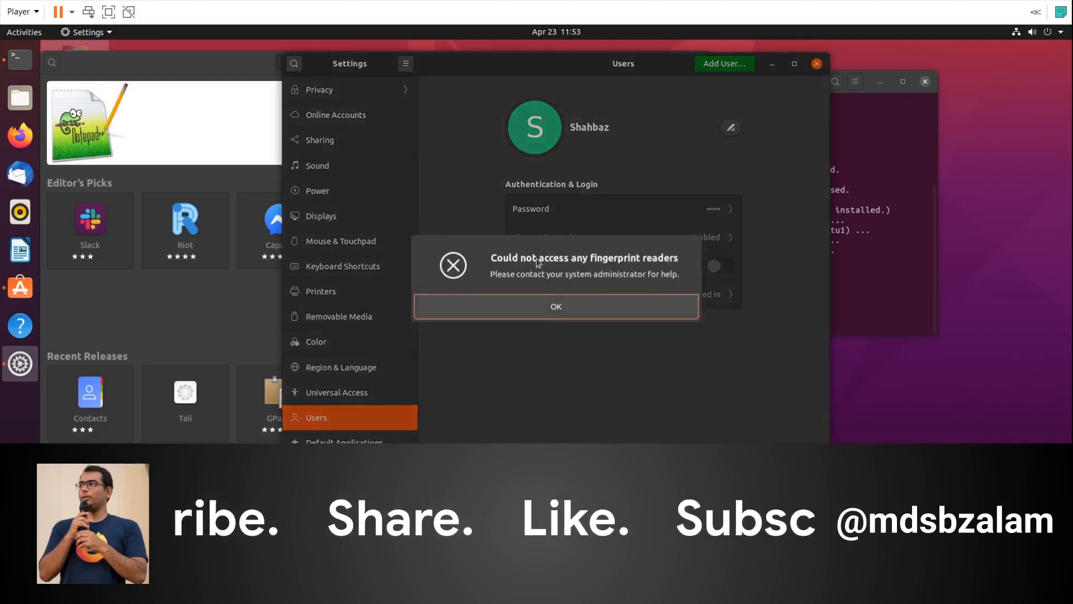
Step: Dismiss the fingerprint error, view Sound, Power and Bluetooth, then close Settings
{"action": "left_click", "coordinate": [555, 306]}
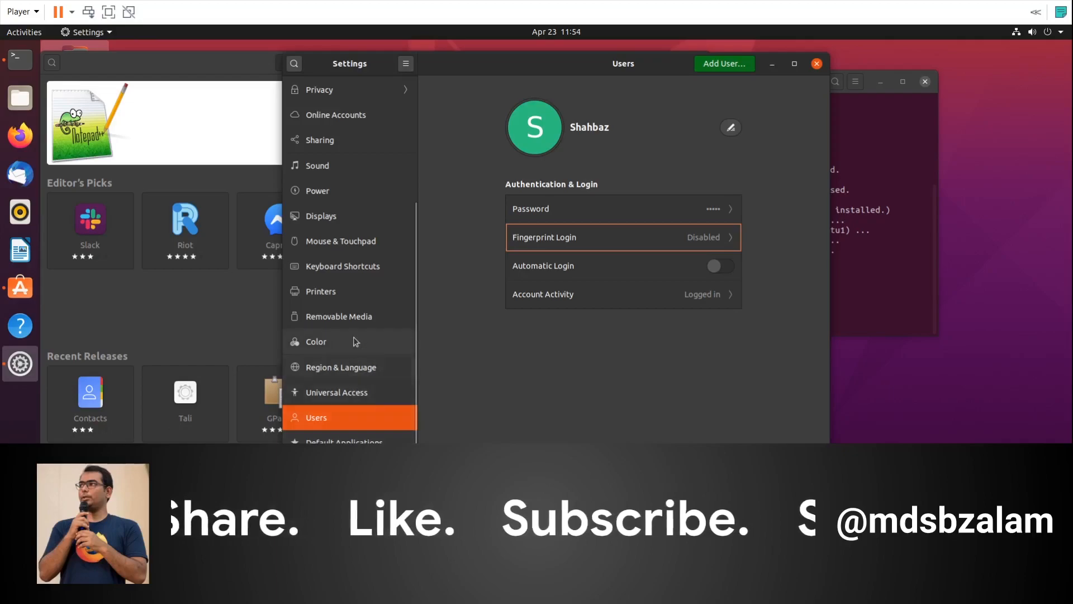
{"action": "scroll", "scroll_direction": "up", "scroll_amount": 3}
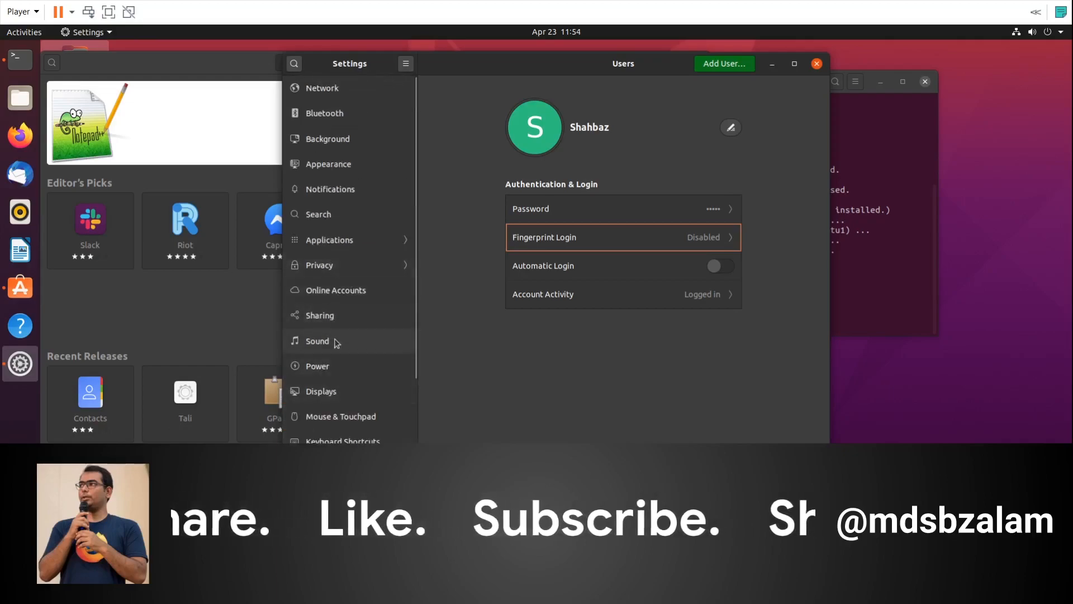
{"action": "left_click", "coordinate": [317, 341]}
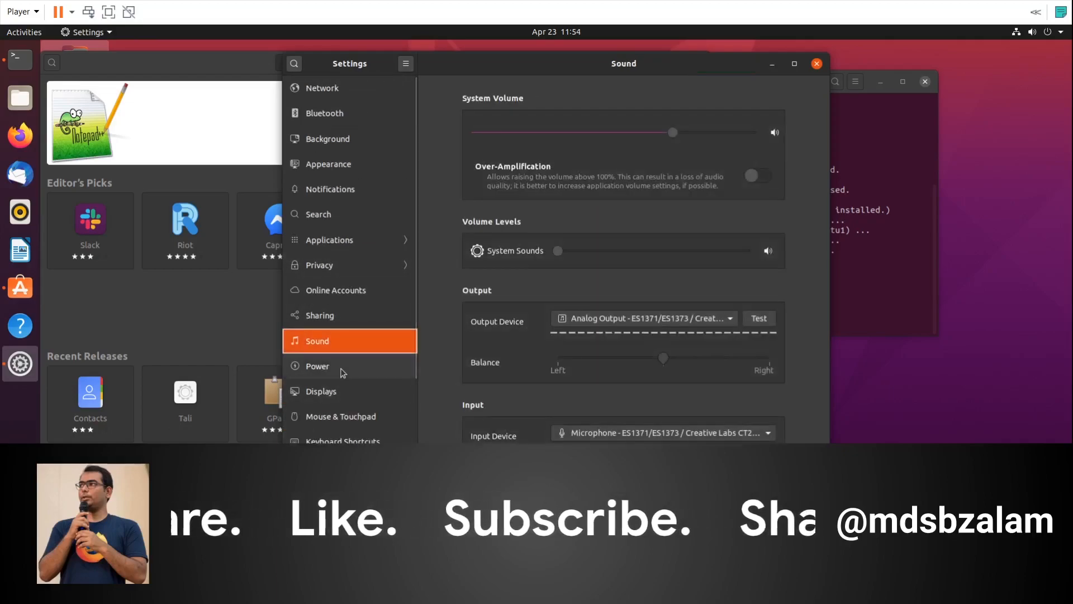
{"action": "left_click", "coordinate": [317, 366]}
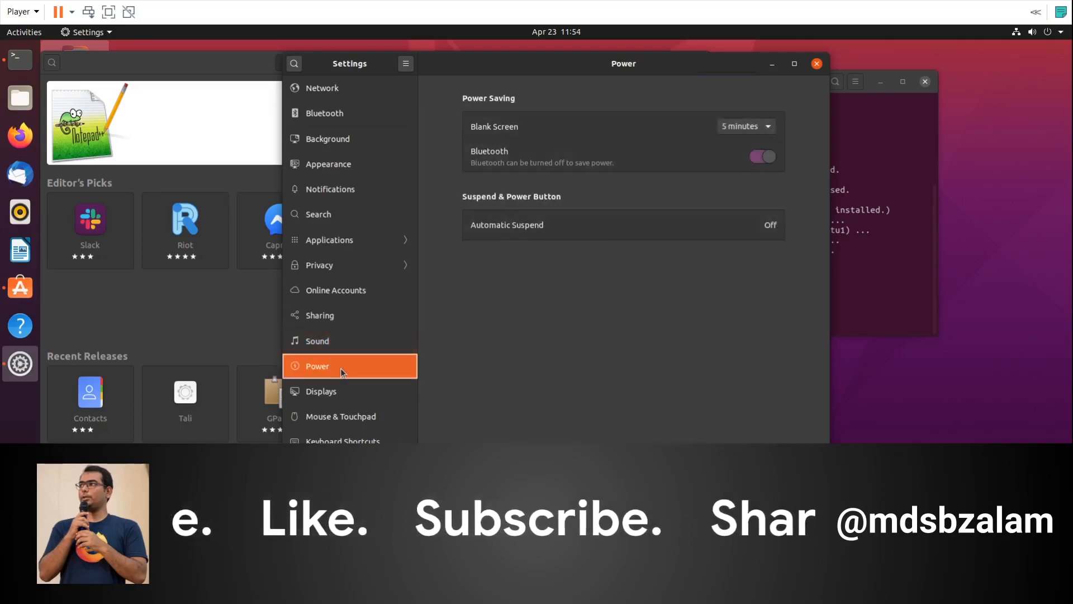
{"action": "mouse_move", "coordinate": [713, 255]}
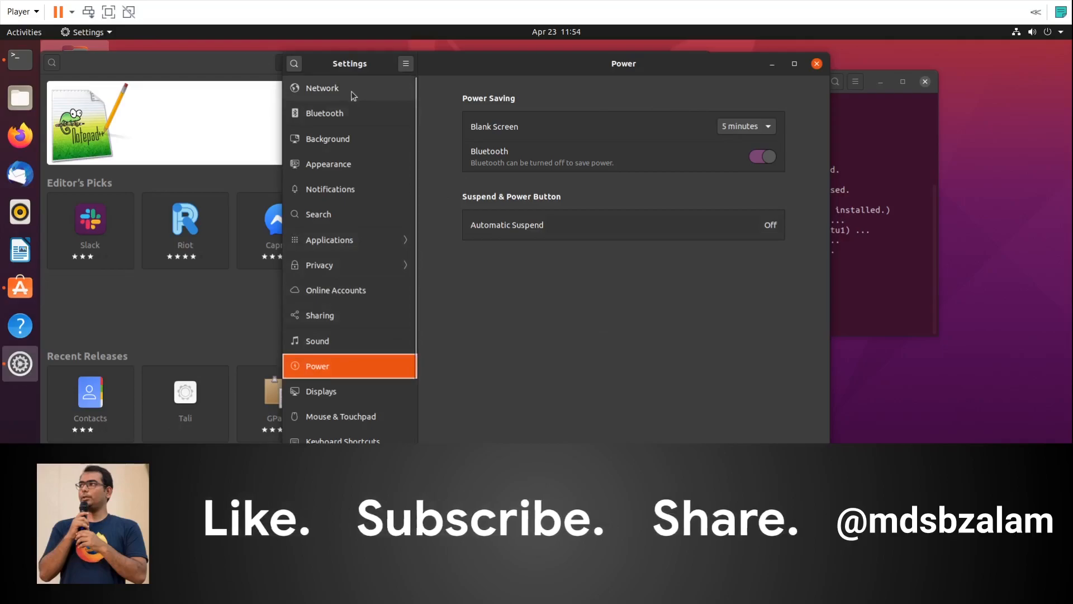
{"action": "left_click", "coordinate": [323, 113]}
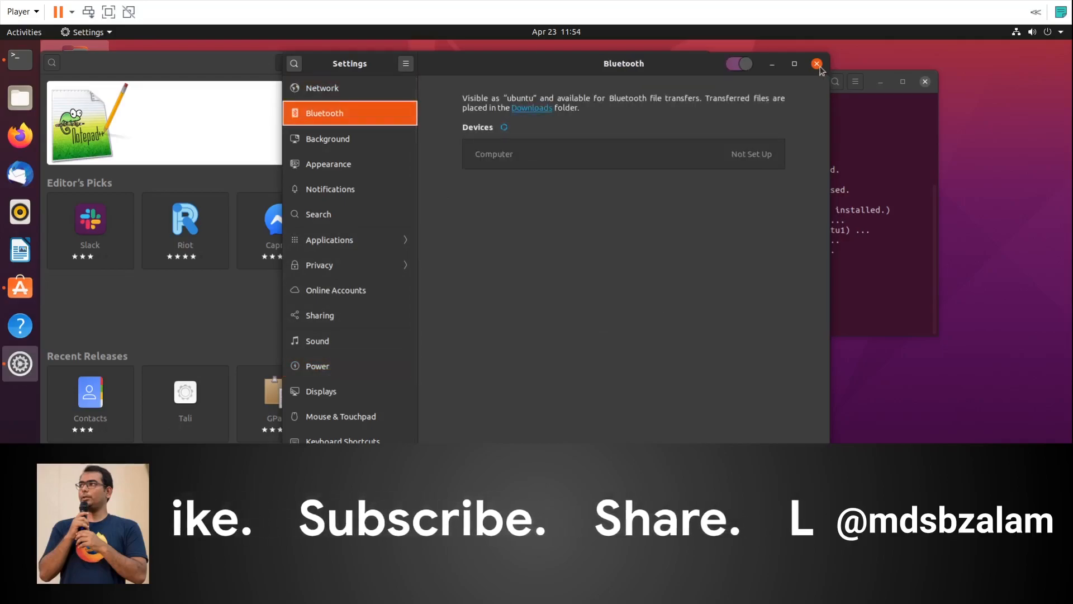
{"action": "left_click", "coordinate": [816, 63]}
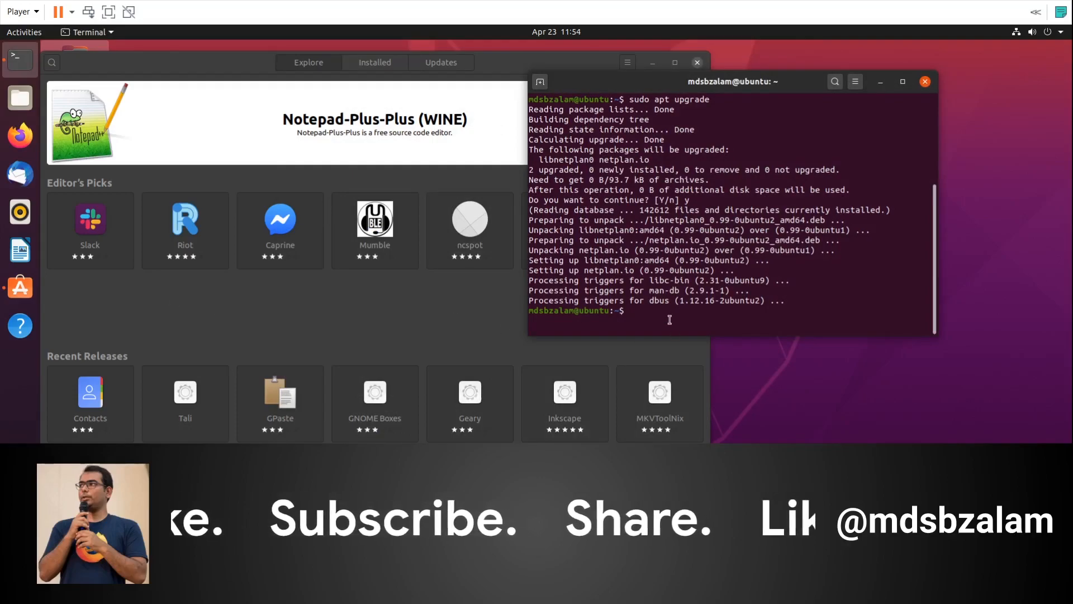
Step: Close the Ubuntu Software window to reveal the desktop
{"action": "left_click", "coordinate": [924, 82]}
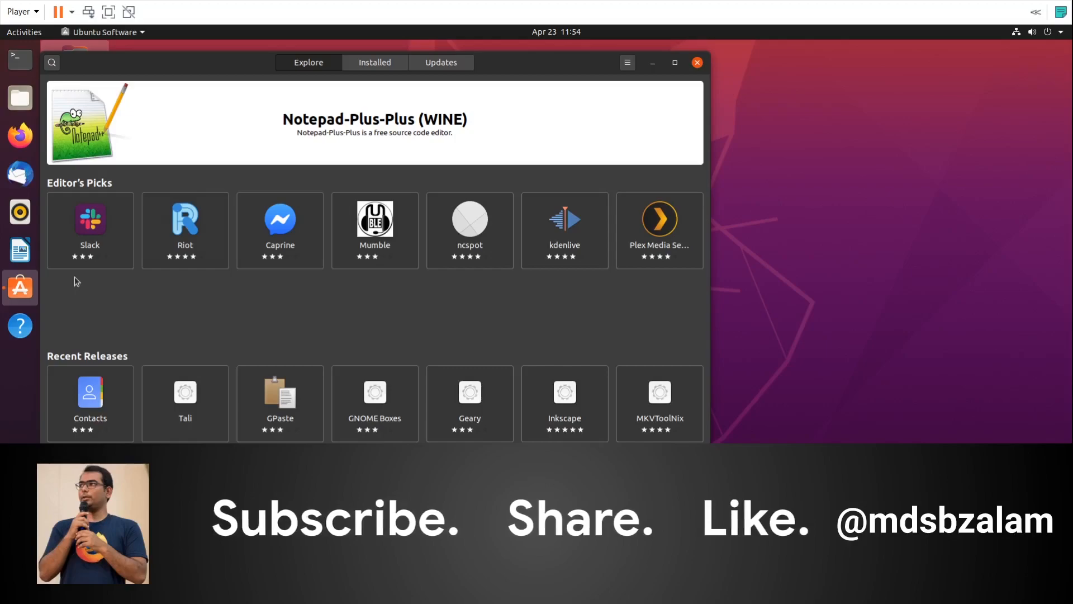
{"action": "mouse_move", "coordinate": [170, 229]}
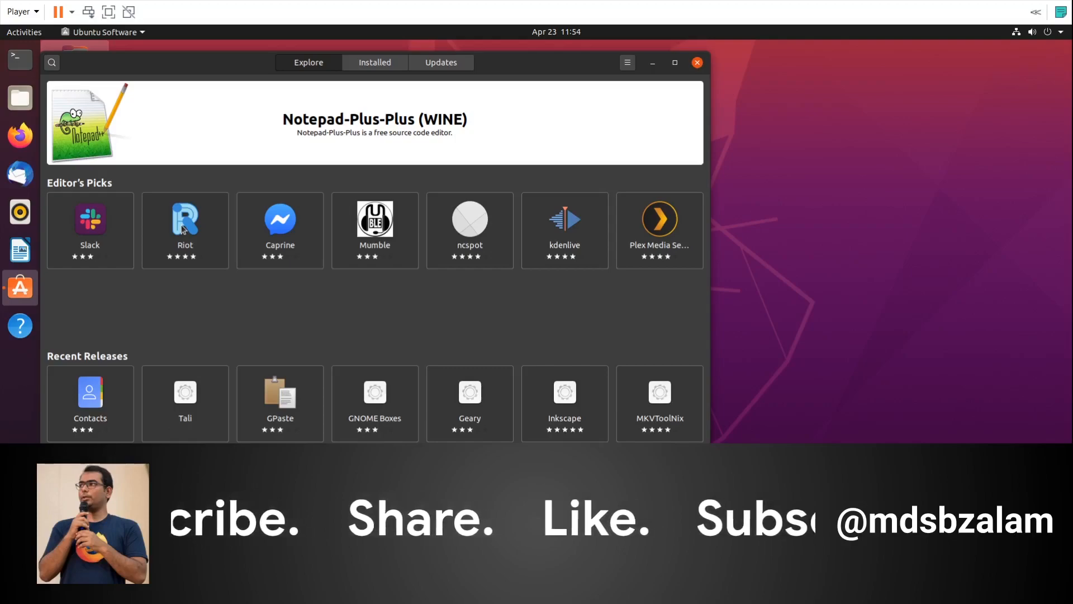
{"action": "mouse_move", "coordinate": [98, 306]}
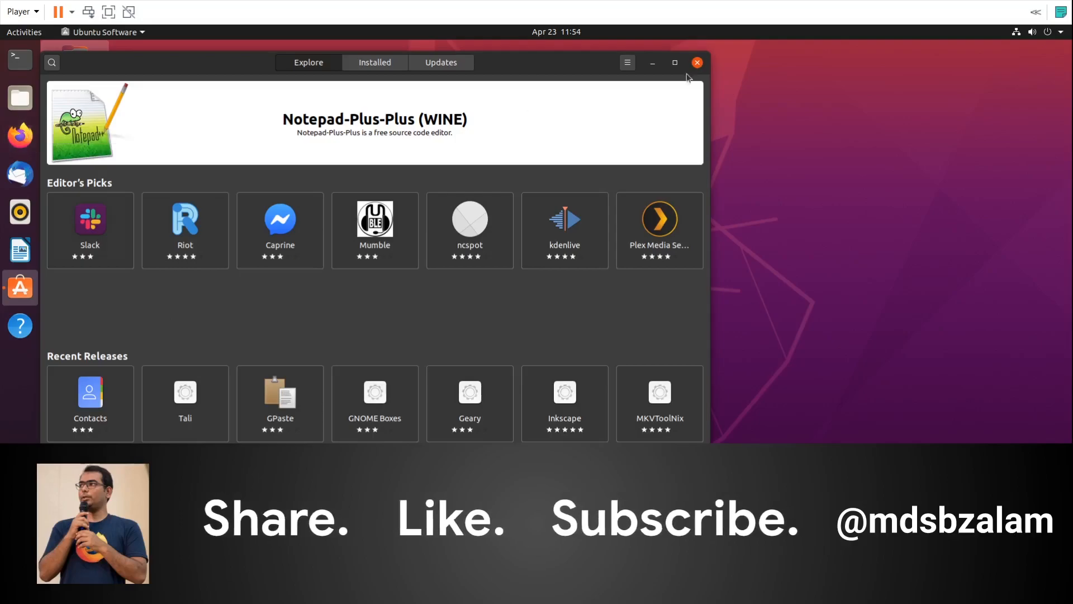
{"action": "left_click", "coordinate": [697, 62]}
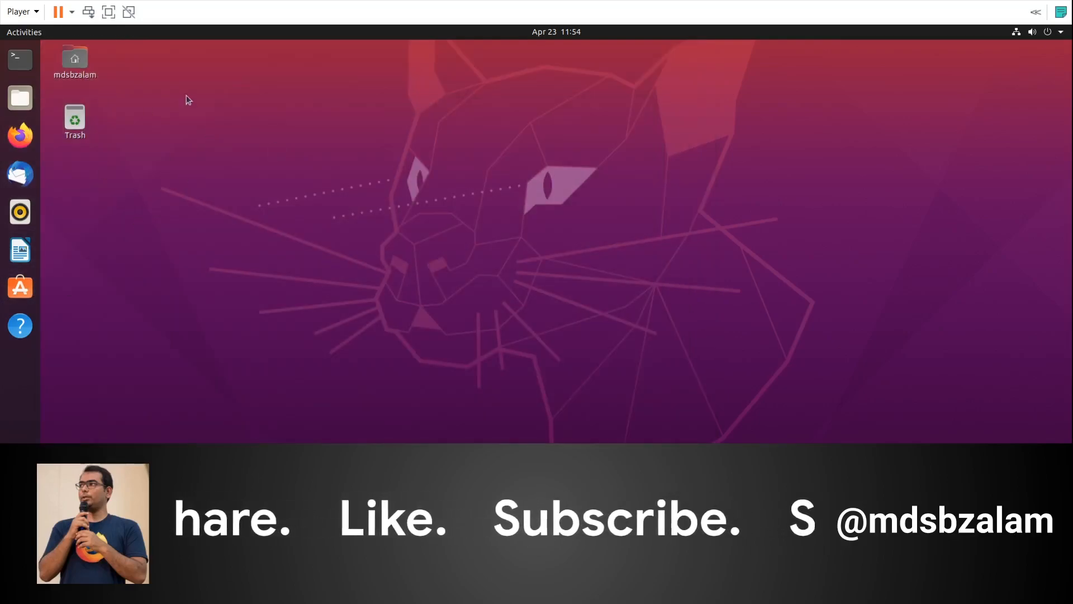
{"action": "mouse_move", "coordinate": [19, 136]}
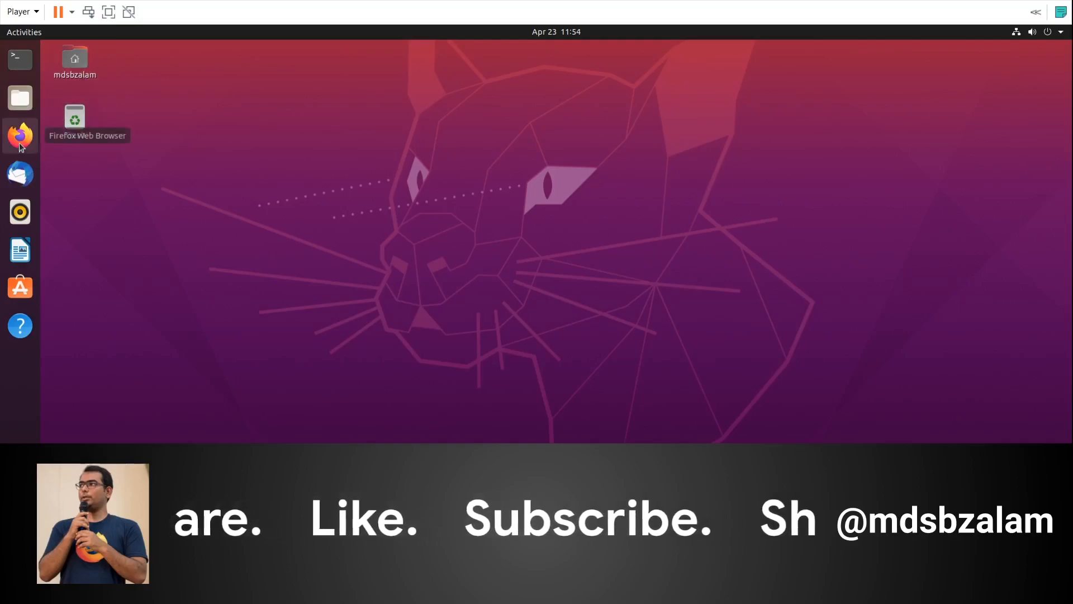
Step: Launch Firefox from the Ubuntu dock and wait for its window
{"action": "left_click", "coordinate": [21, 135]}
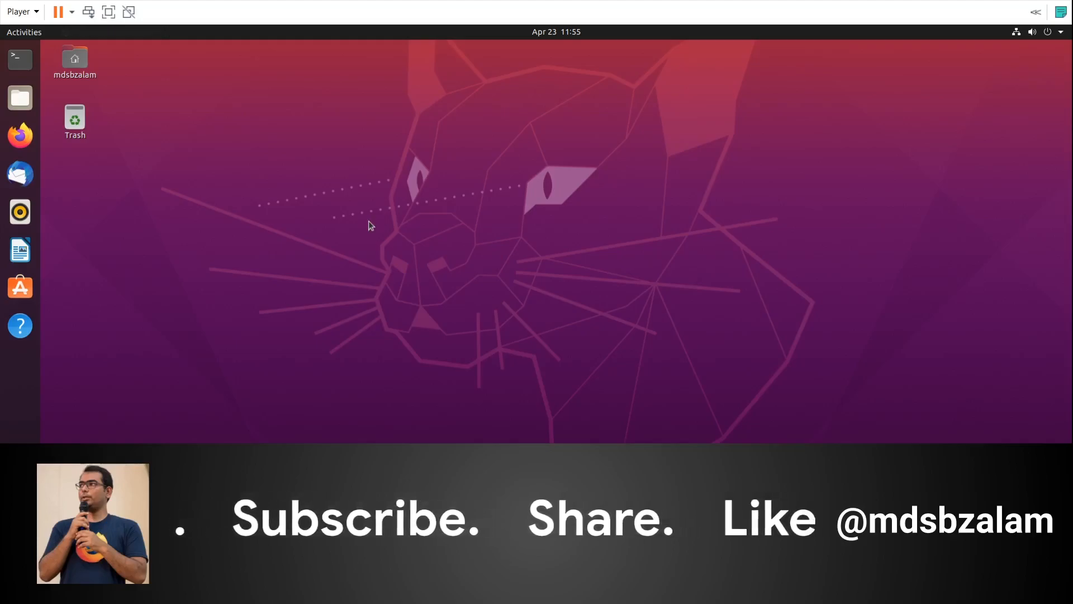
{"action": "left_click", "coordinate": [20, 135]}
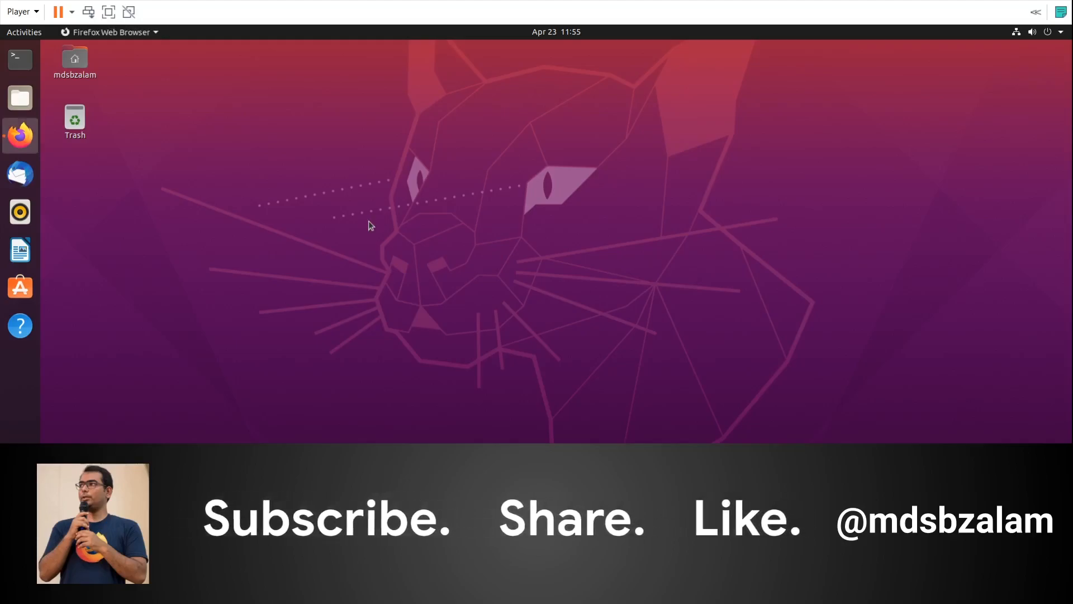
{"action": "left_click", "coordinate": [19, 134]}
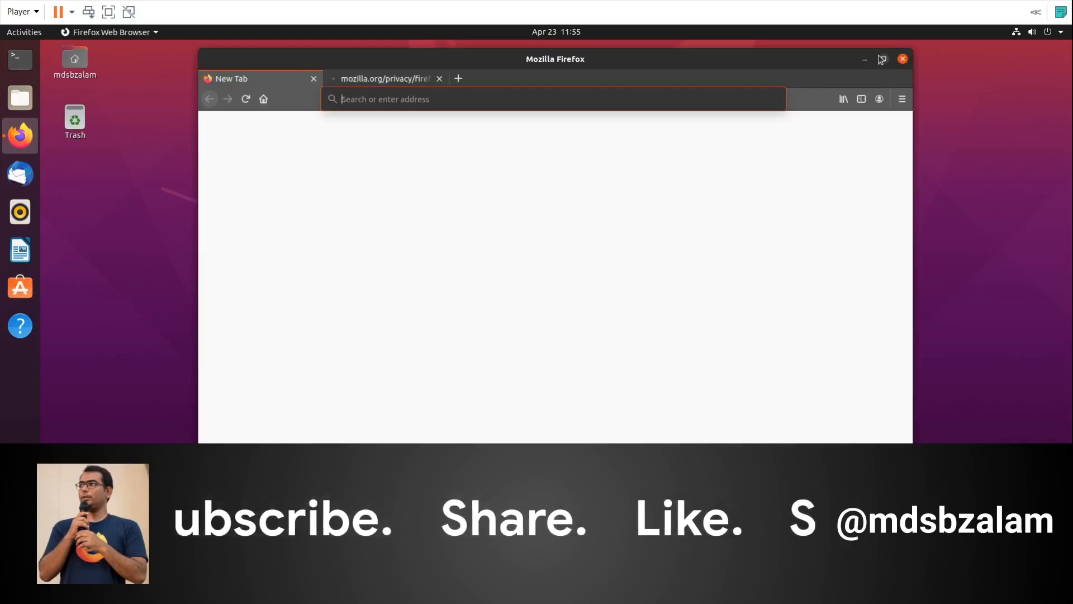
Step: Maximize Firefox, dismiss the sign-up pop-up, close Privacy Notice, open a tab and show Help options
{"action": "left_click", "coordinate": [881, 58]}
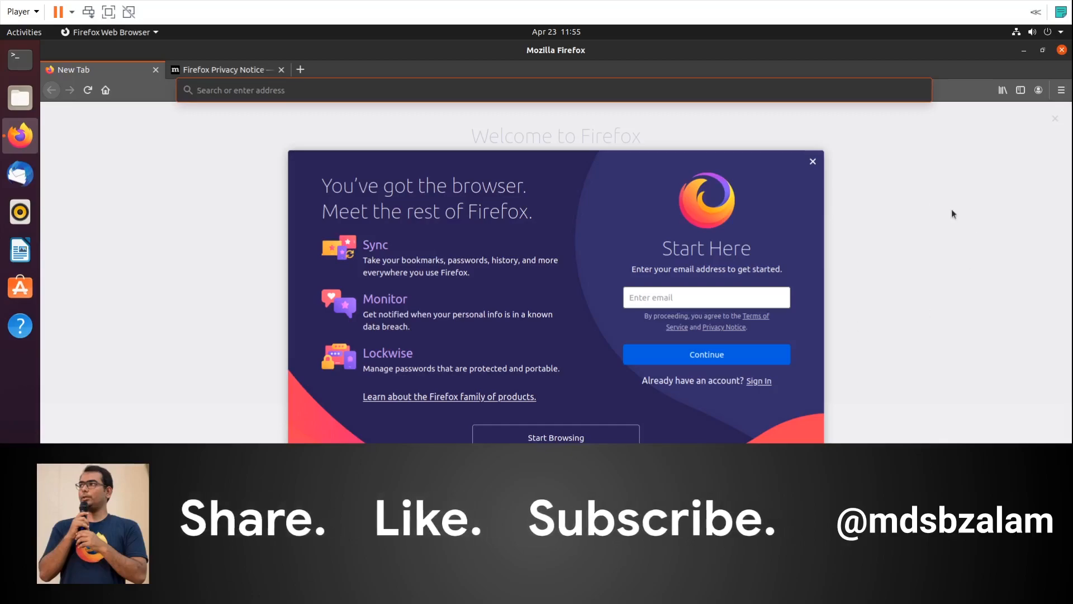
{"action": "left_click", "coordinate": [813, 161]}
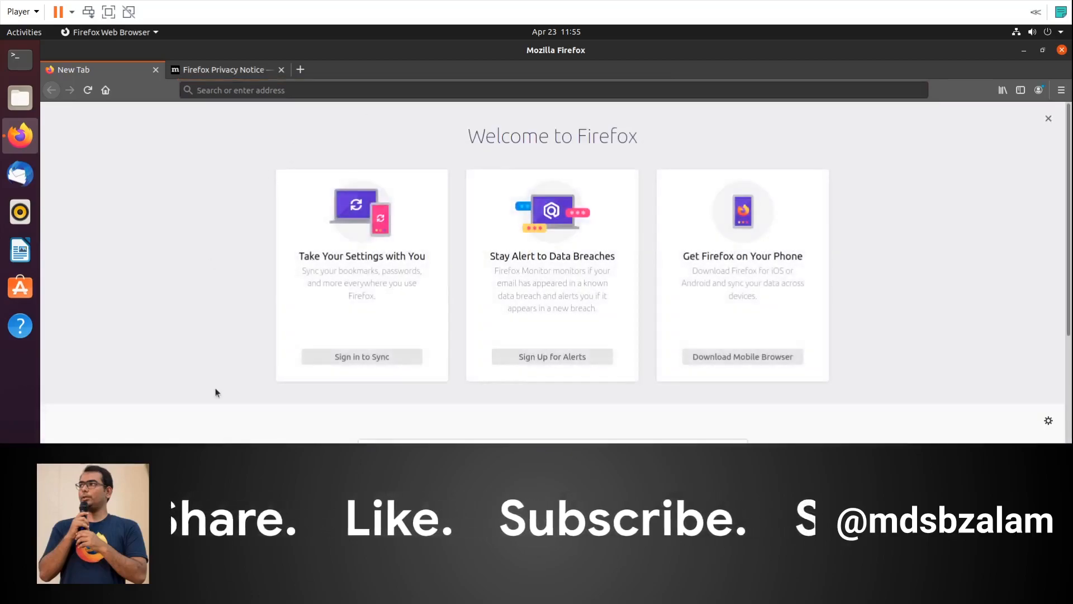
{"action": "left_click", "coordinate": [223, 70]}
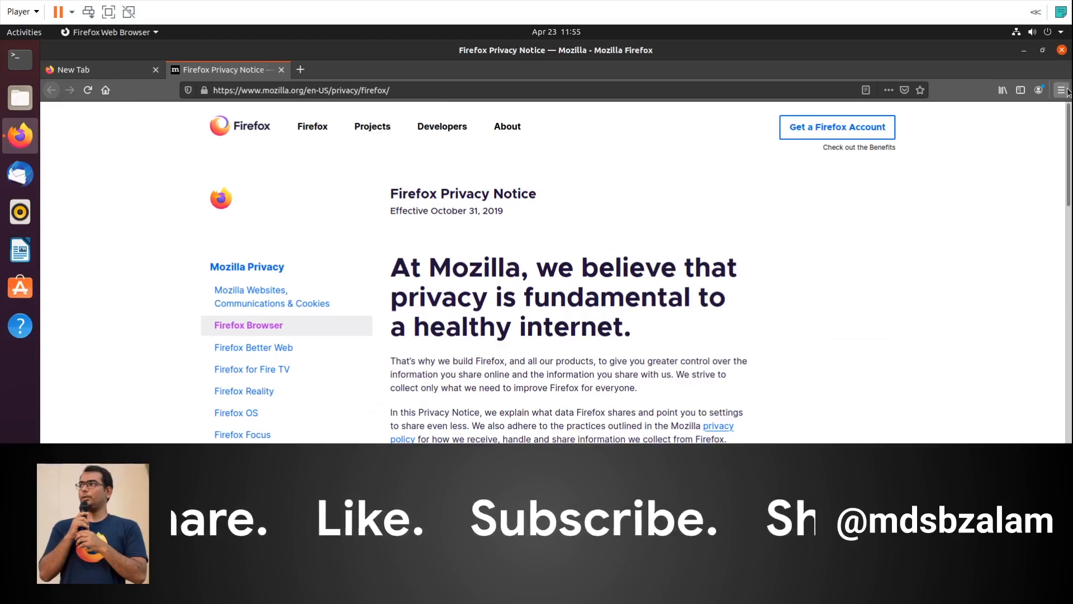
{"action": "left_click", "coordinate": [1060, 89]}
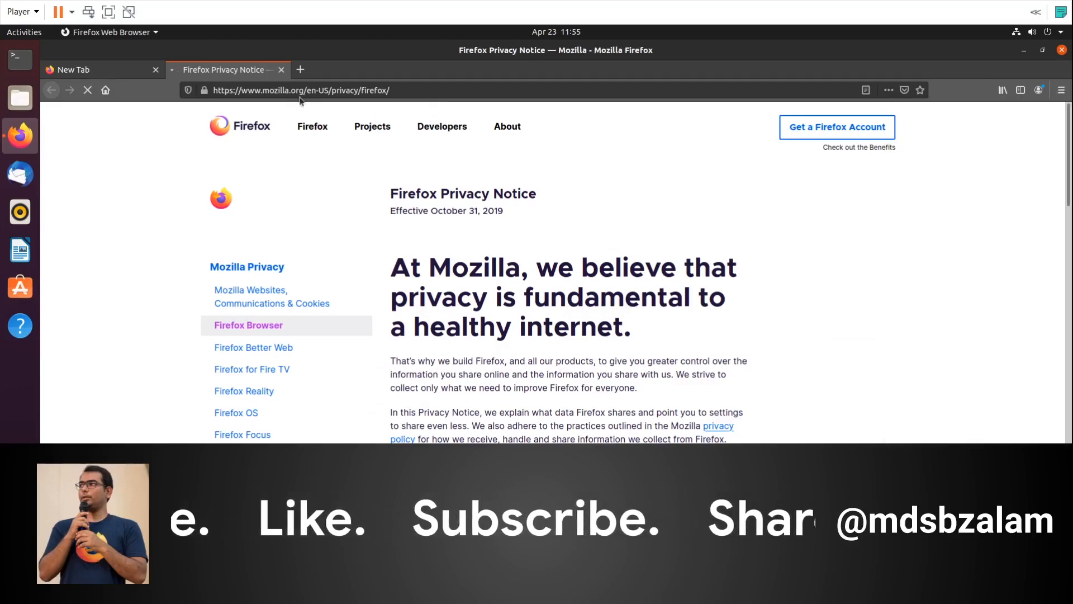
{"action": "left_click", "coordinate": [280, 70]}
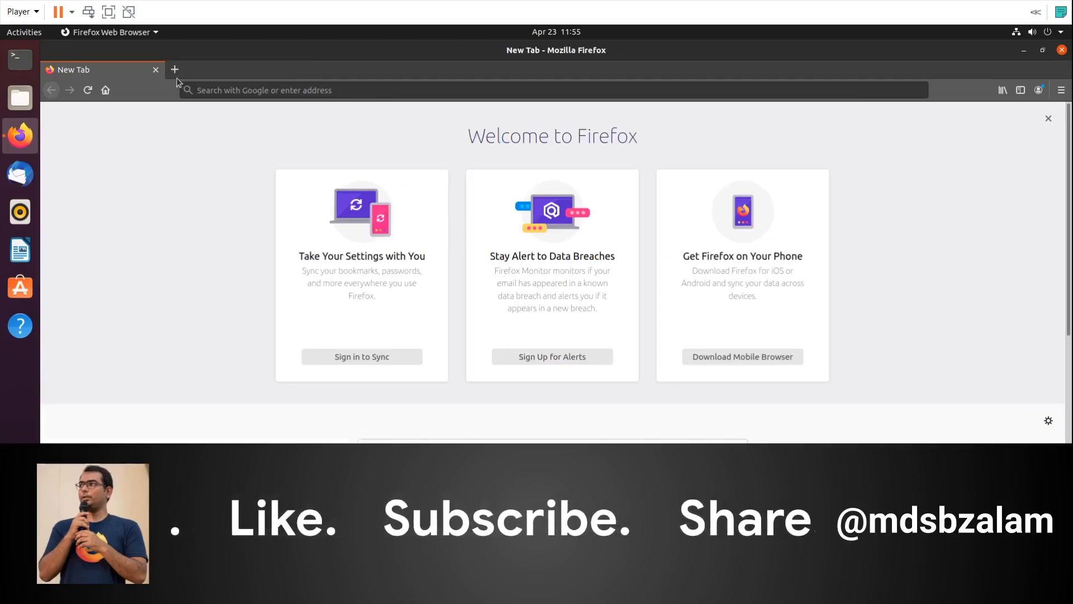
{"action": "left_click", "coordinate": [174, 69]}
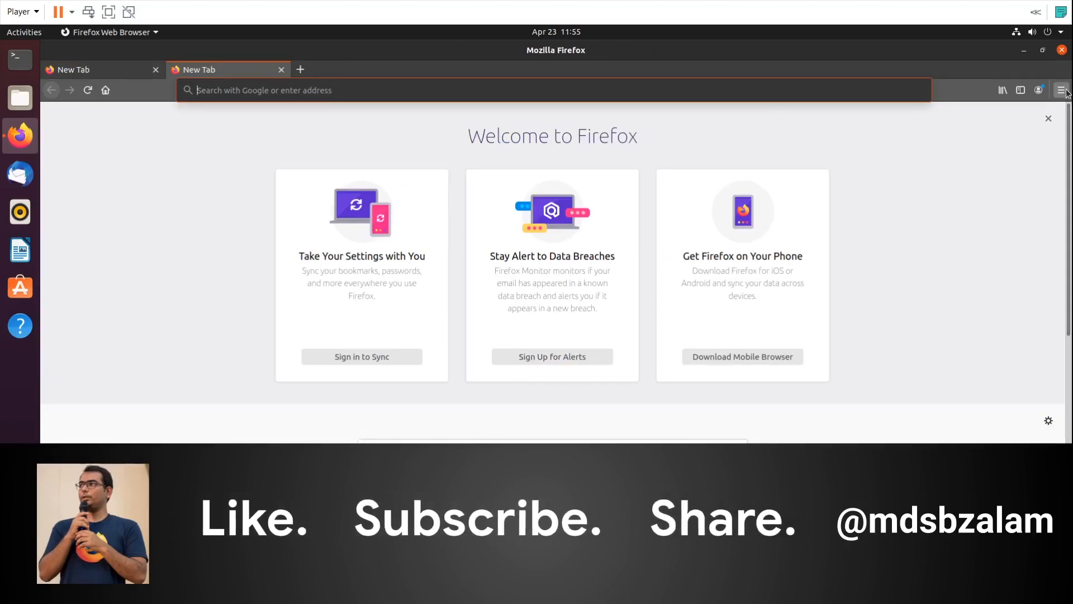
{"action": "left_click", "coordinate": [1060, 89]}
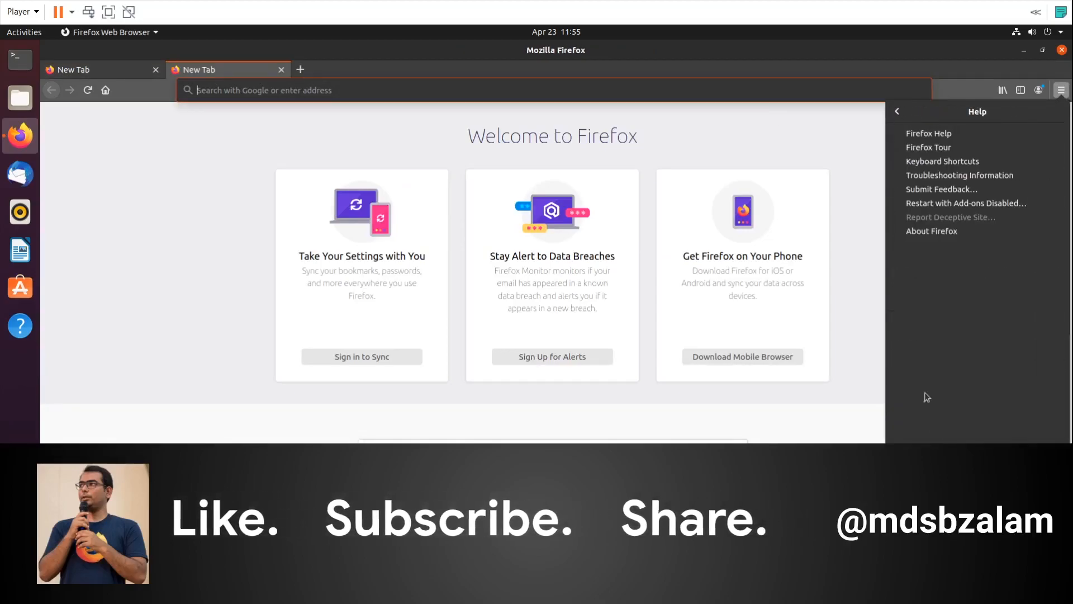
Step: Verify About Firefox shows version 75.0 (64-bit), then quit Firefox, closing both tabs
{"action": "left_click", "coordinate": [931, 230]}
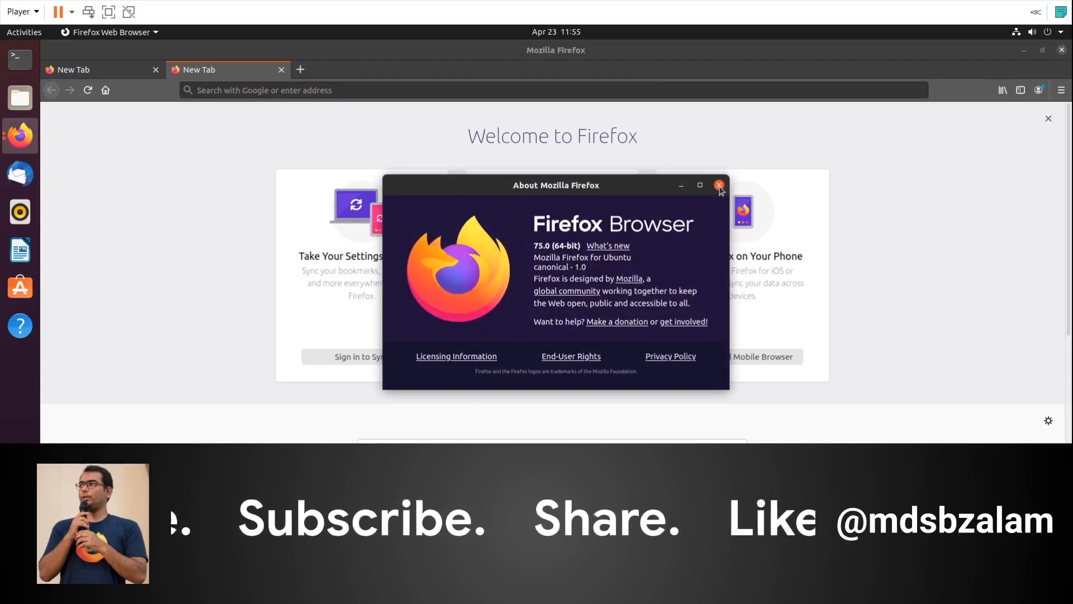
{"action": "left_click", "coordinate": [719, 185]}
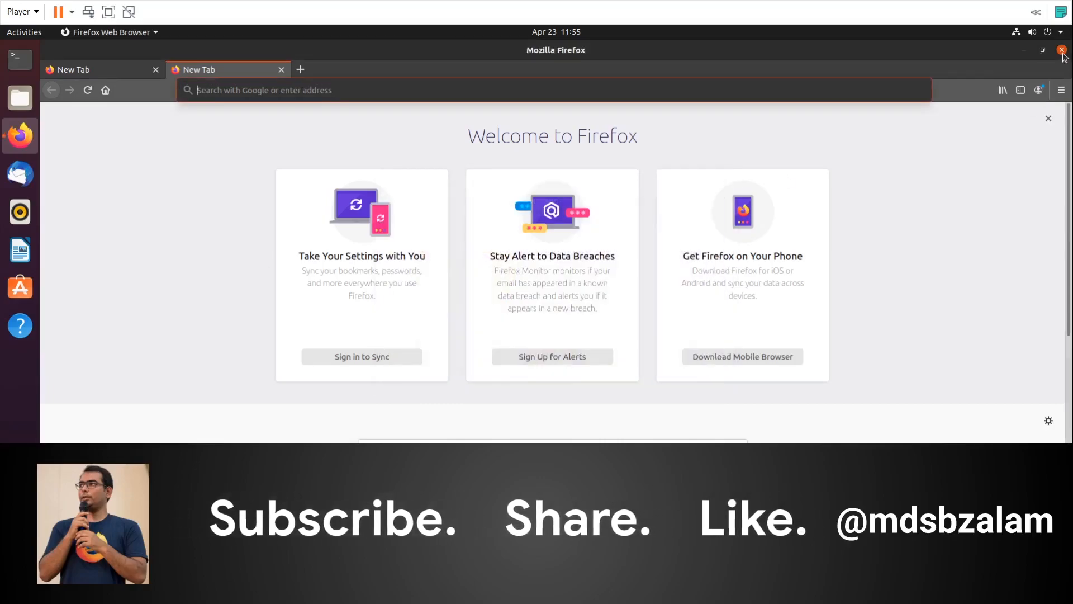
{"action": "left_click", "coordinate": [1062, 50]}
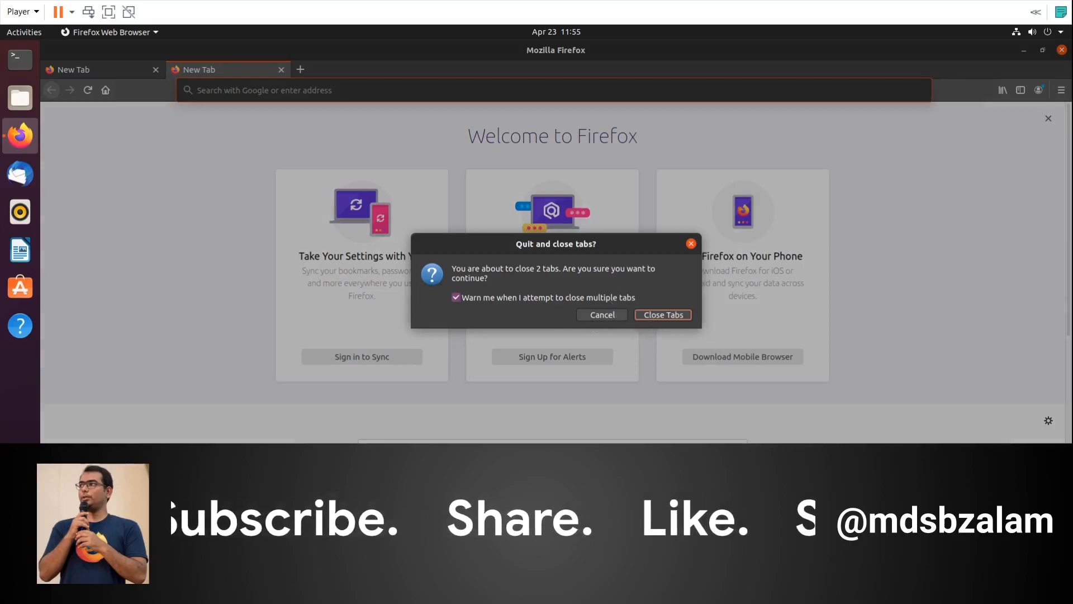
{"action": "left_click", "coordinate": [601, 314]}
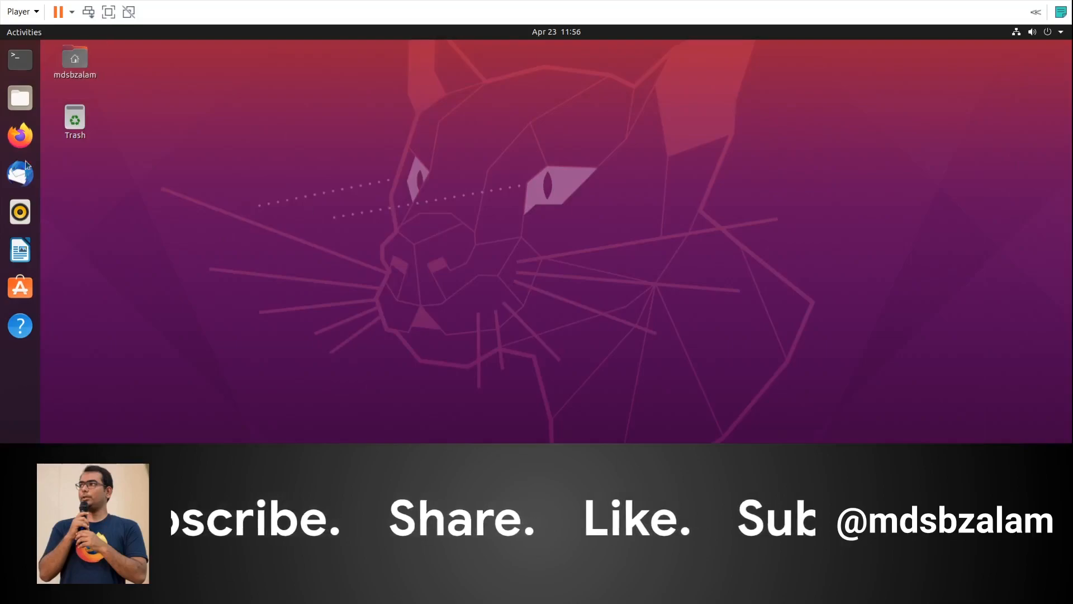
{"action": "mouse_move", "coordinate": [162, 227]}
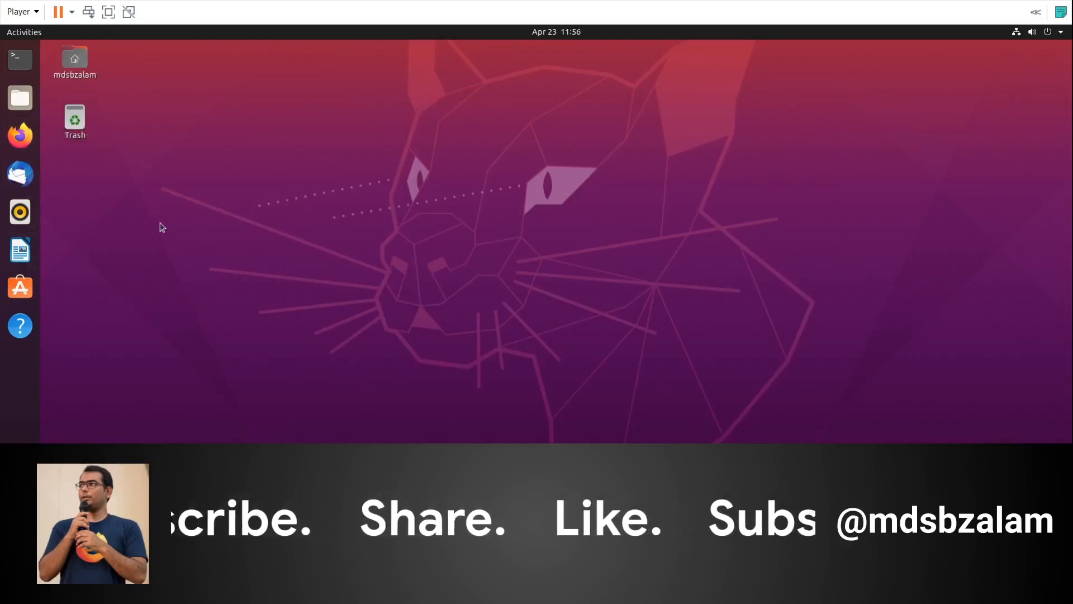
{"action": "mouse_move", "coordinate": [114, 214]}
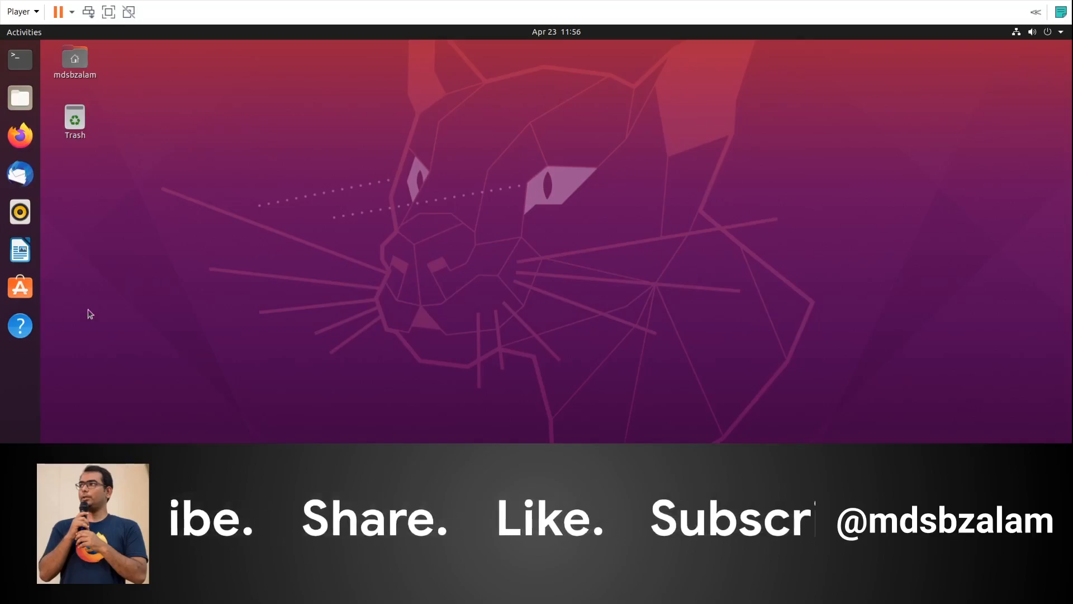
{"action": "mouse_move", "coordinate": [30, 409]}
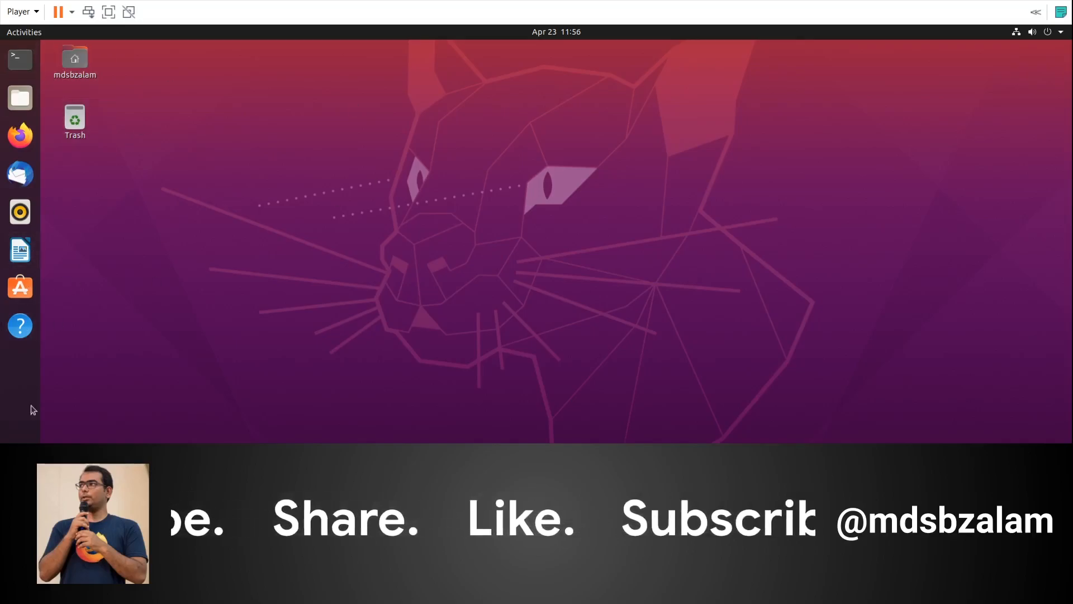
Step: Open the Ubuntu applications grid from the dock's Show Applications button
{"action": "left_click", "coordinate": [24, 31]}
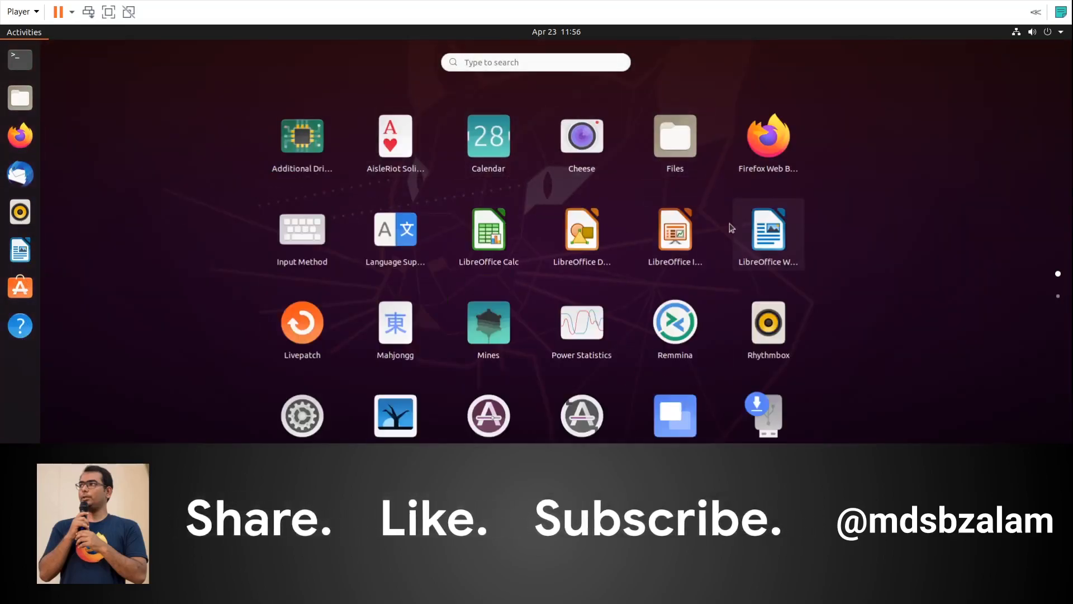
{"action": "mouse_move", "coordinate": [302, 394]}
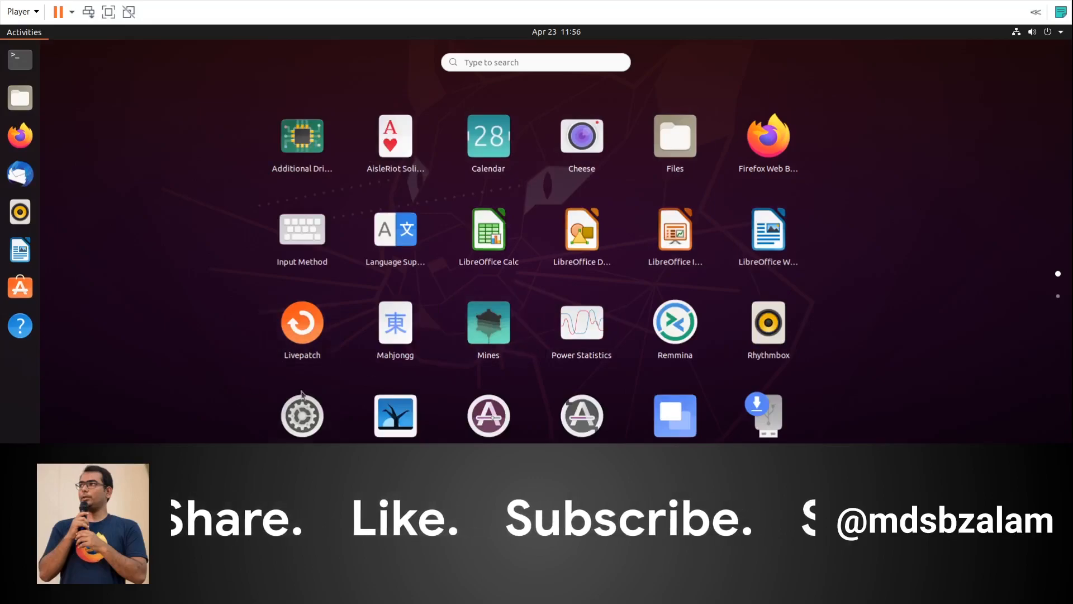